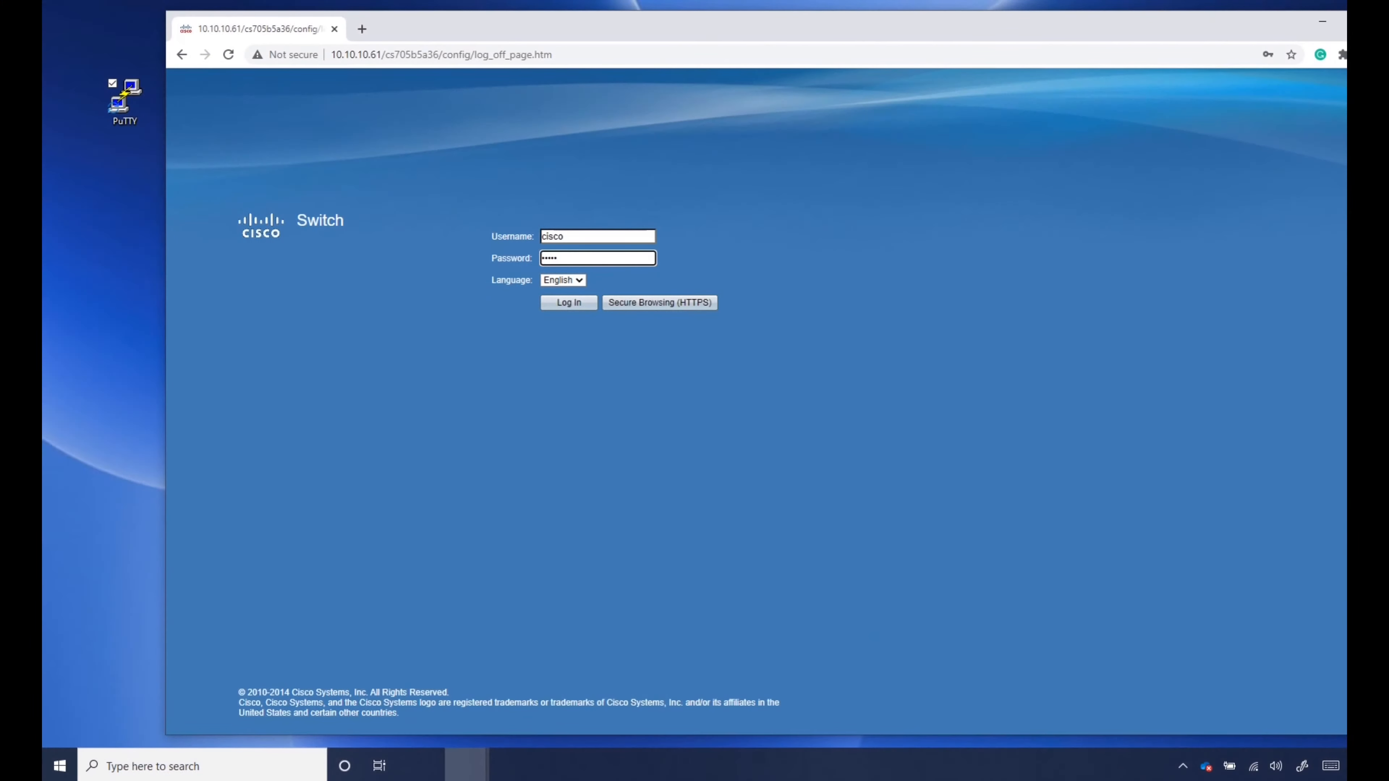
pyautogui.moveTo(113, 135)
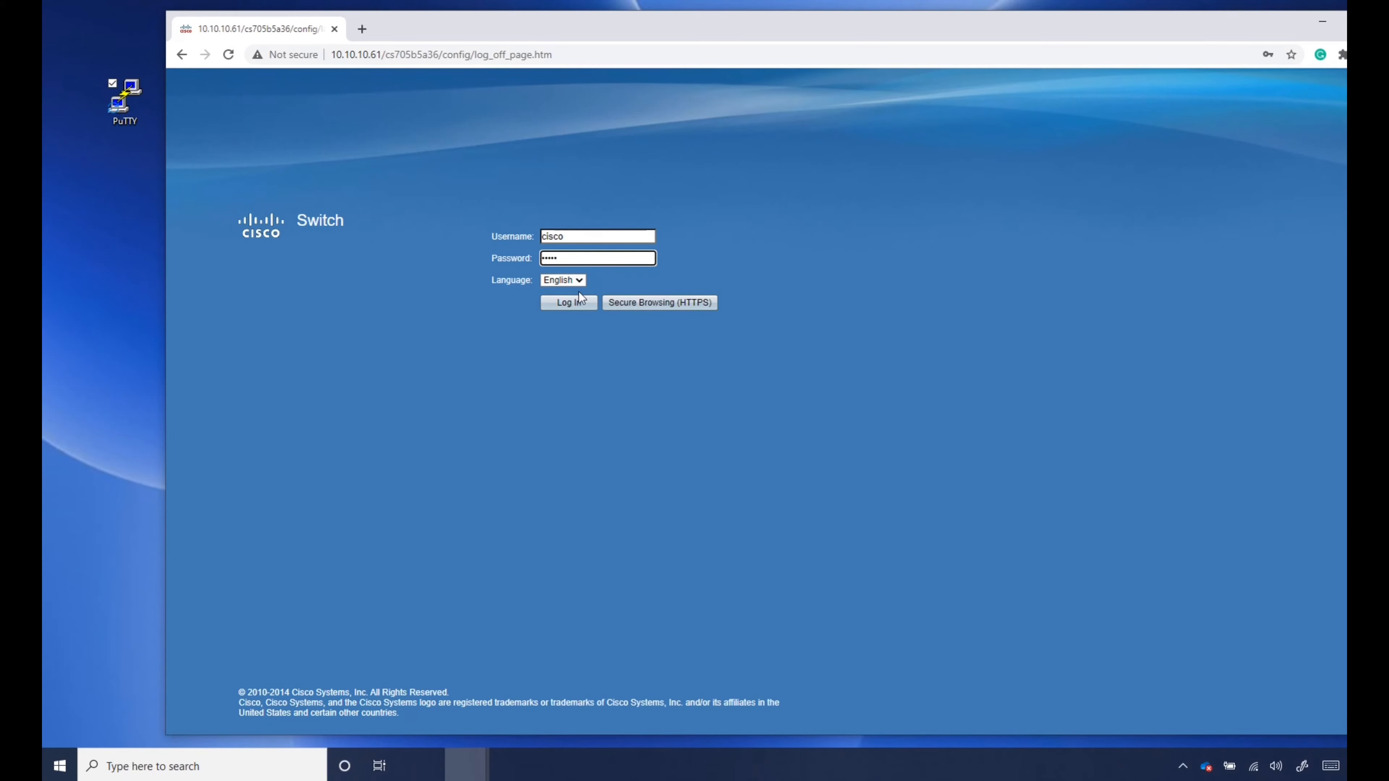
# - Log in to the switch web utility and dismiss Chrome's password breach warning
pyautogui.click(567, 303)
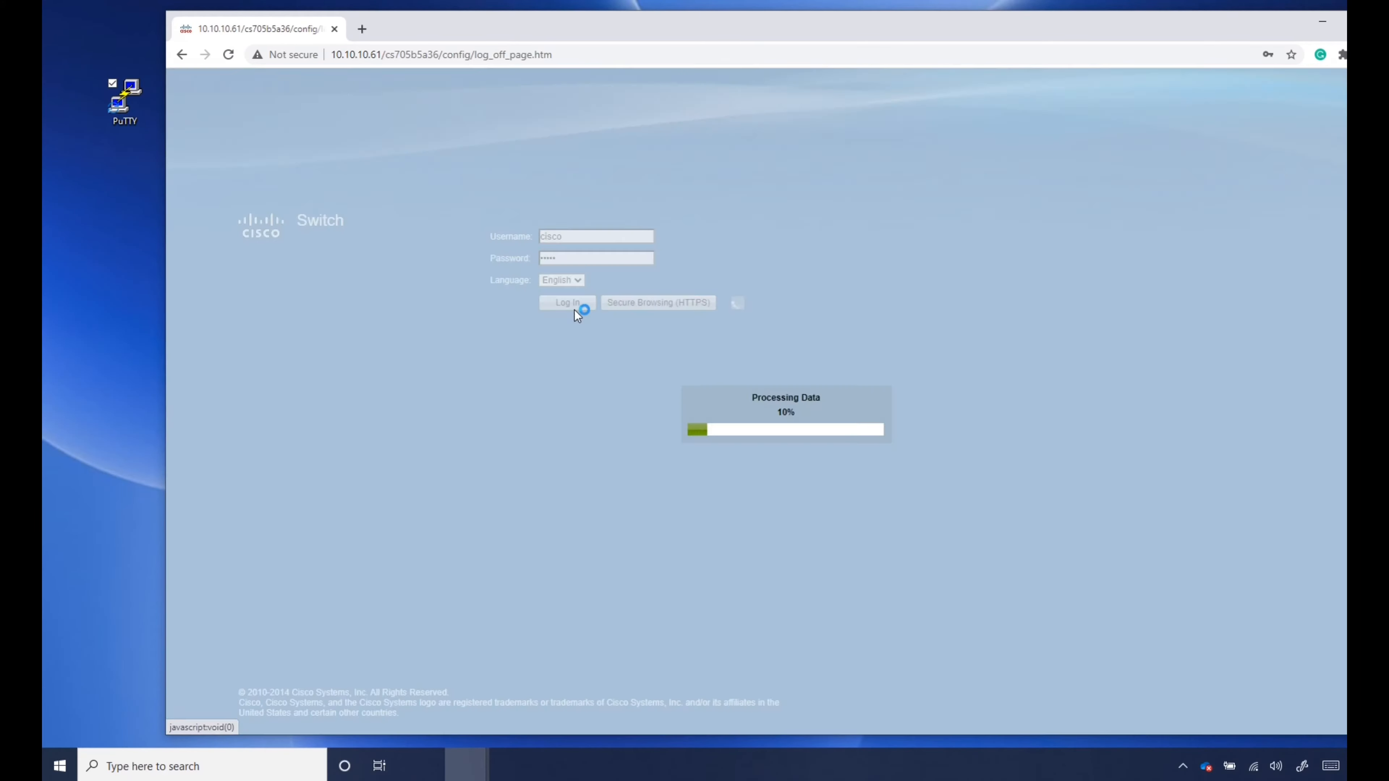
pyautogui.click(566, 303)
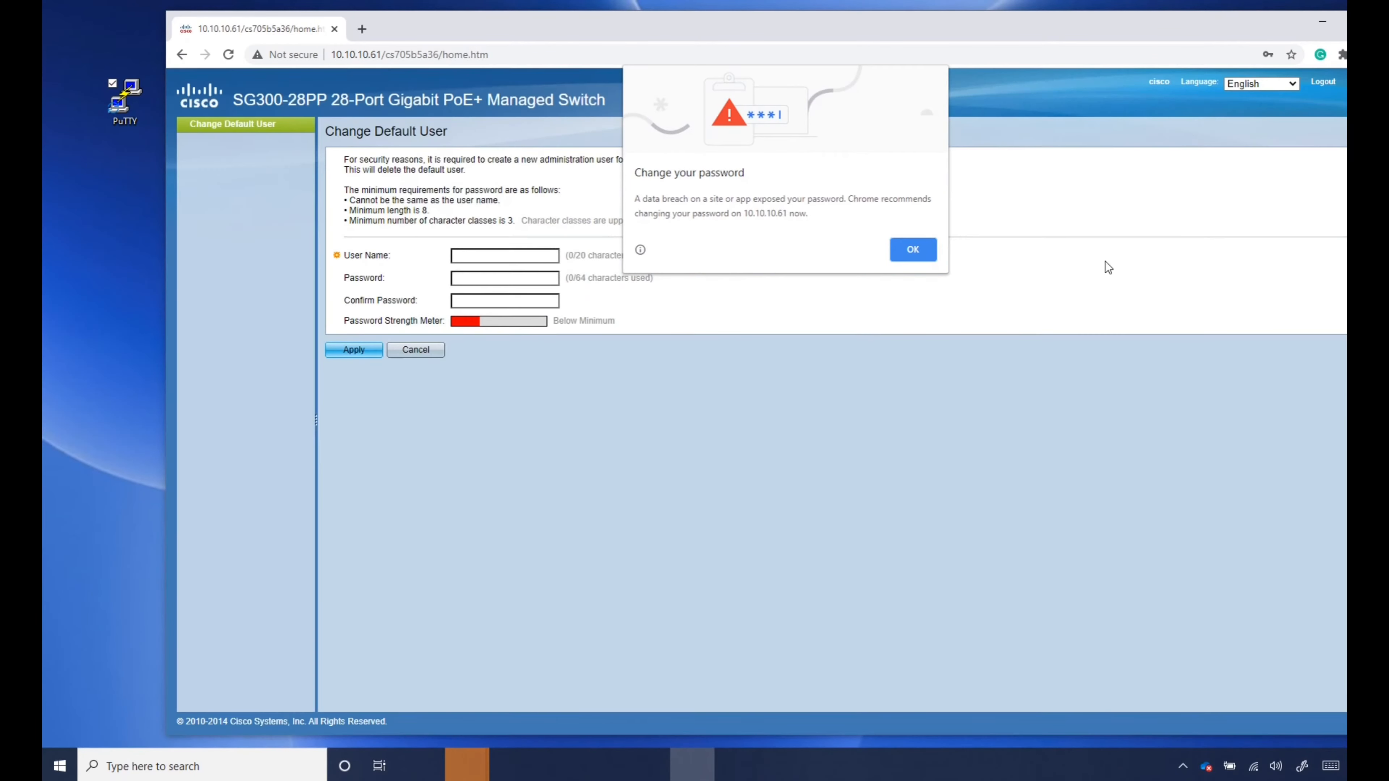
pyautogui.click(912, 249)
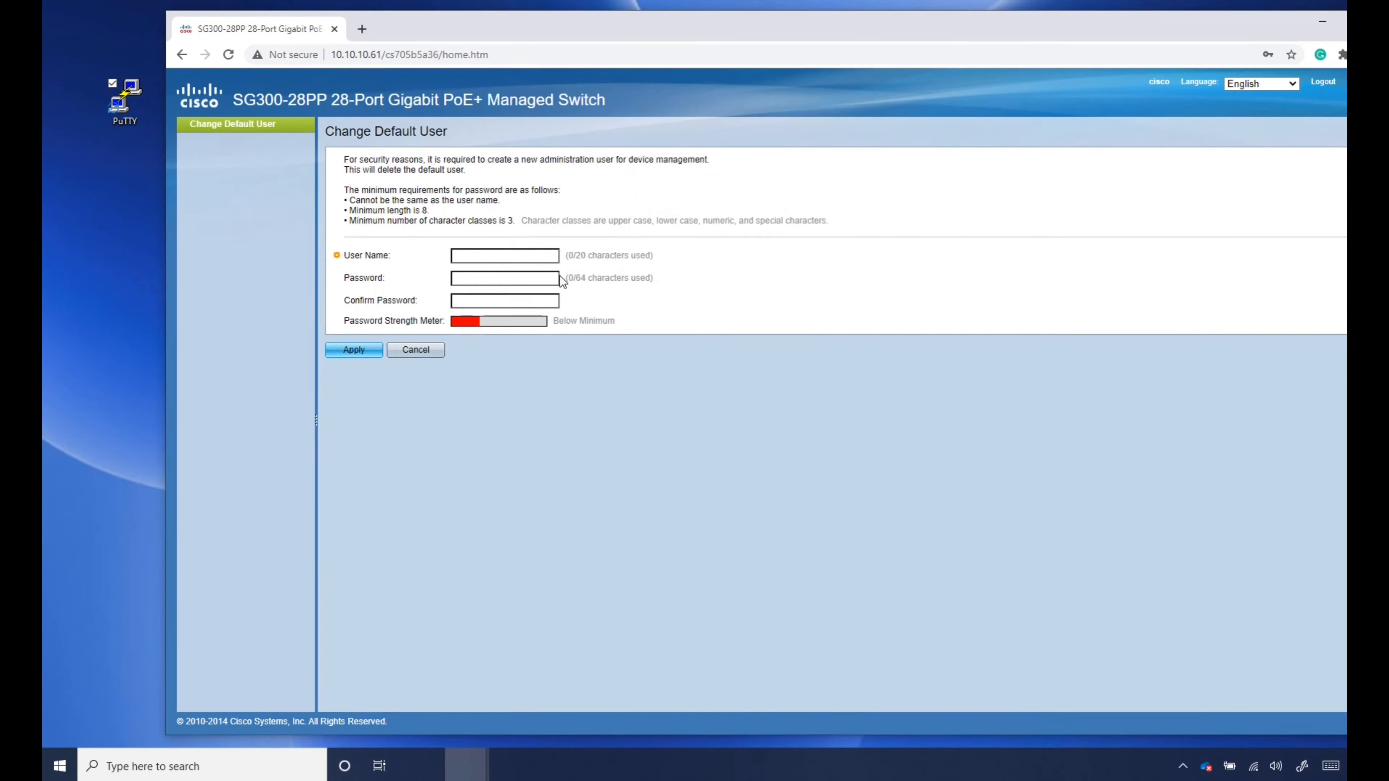
# - Create a new administrator account named root replacing the default user
pyautogui.click(504, 256)
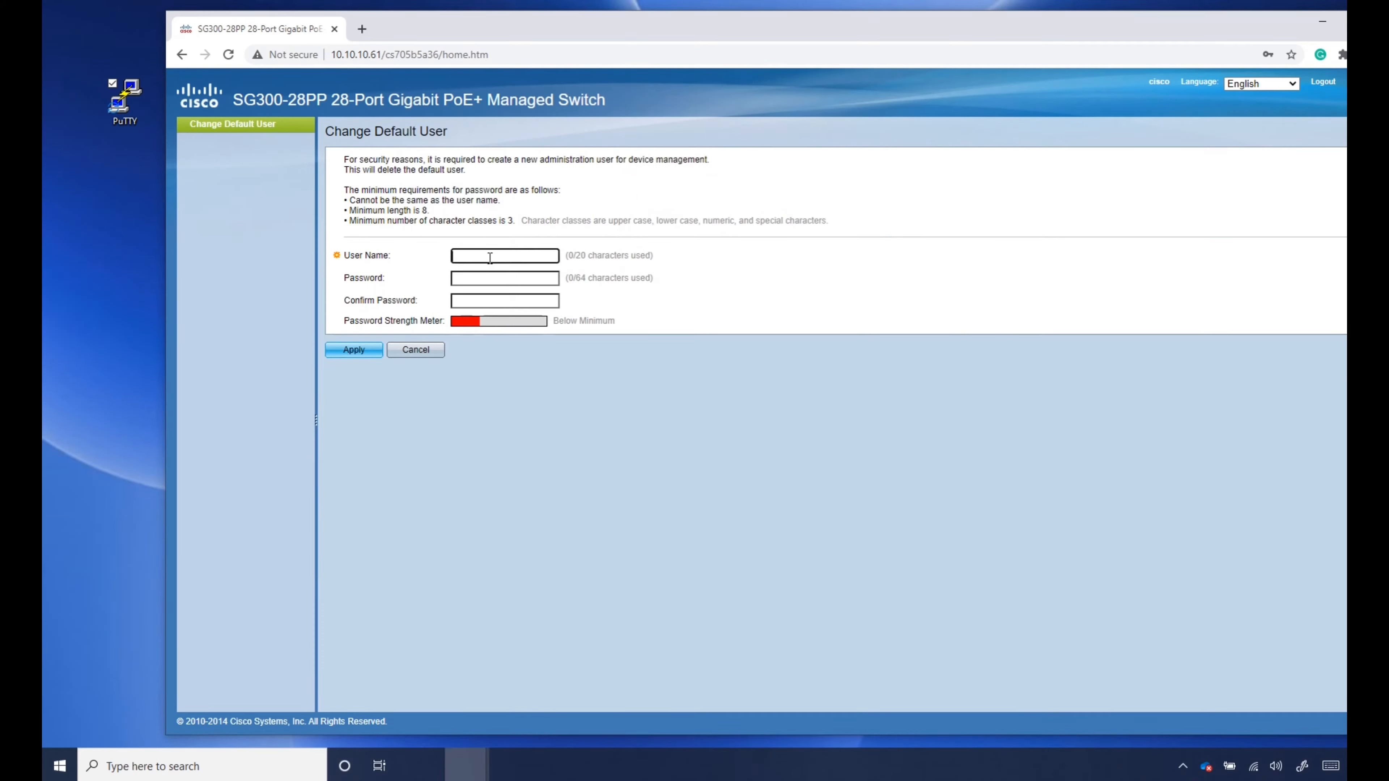
pyautogui.write('root')
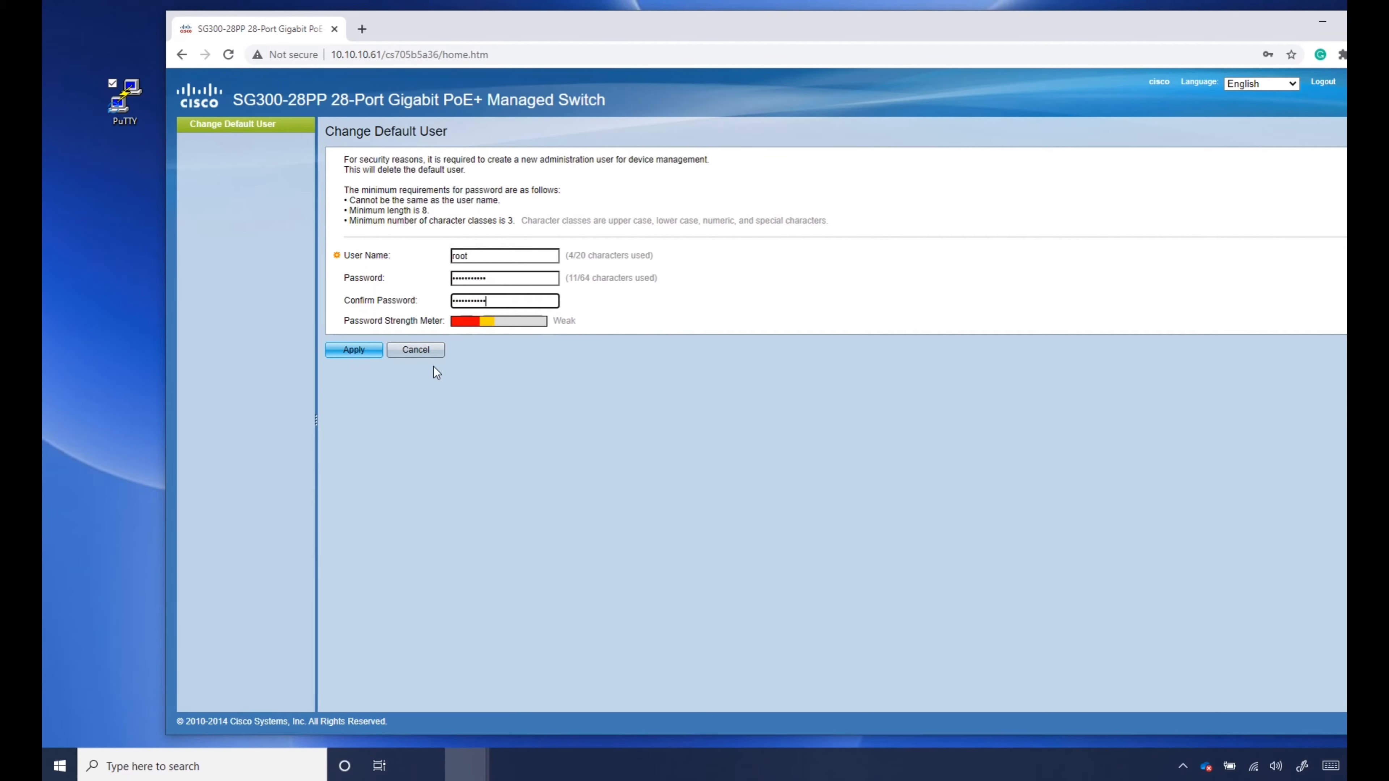
pyautogui.click(352, 349)
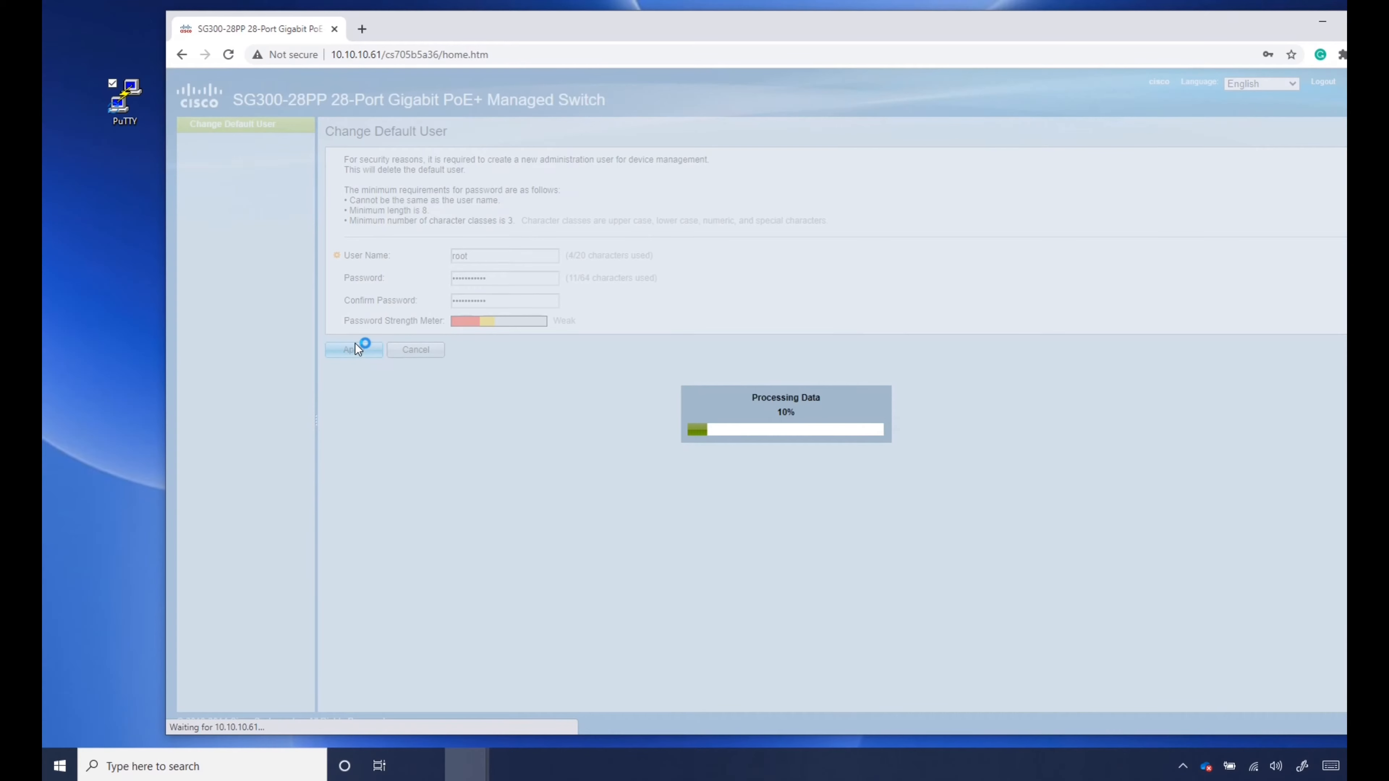
pyautogui.click(354, 348)
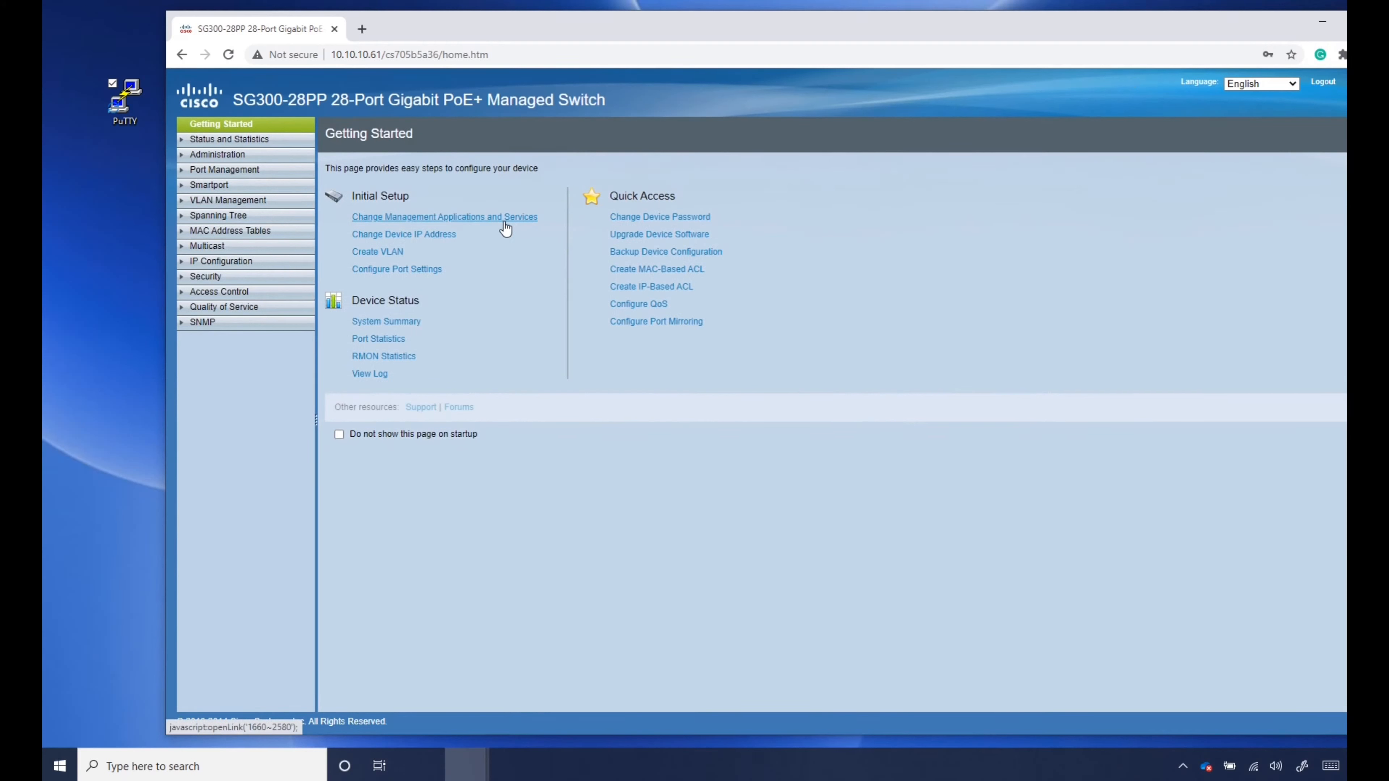
# - Enable the SSH service under Security > TCP/UDP Services
pyautogui.click(205, 277)
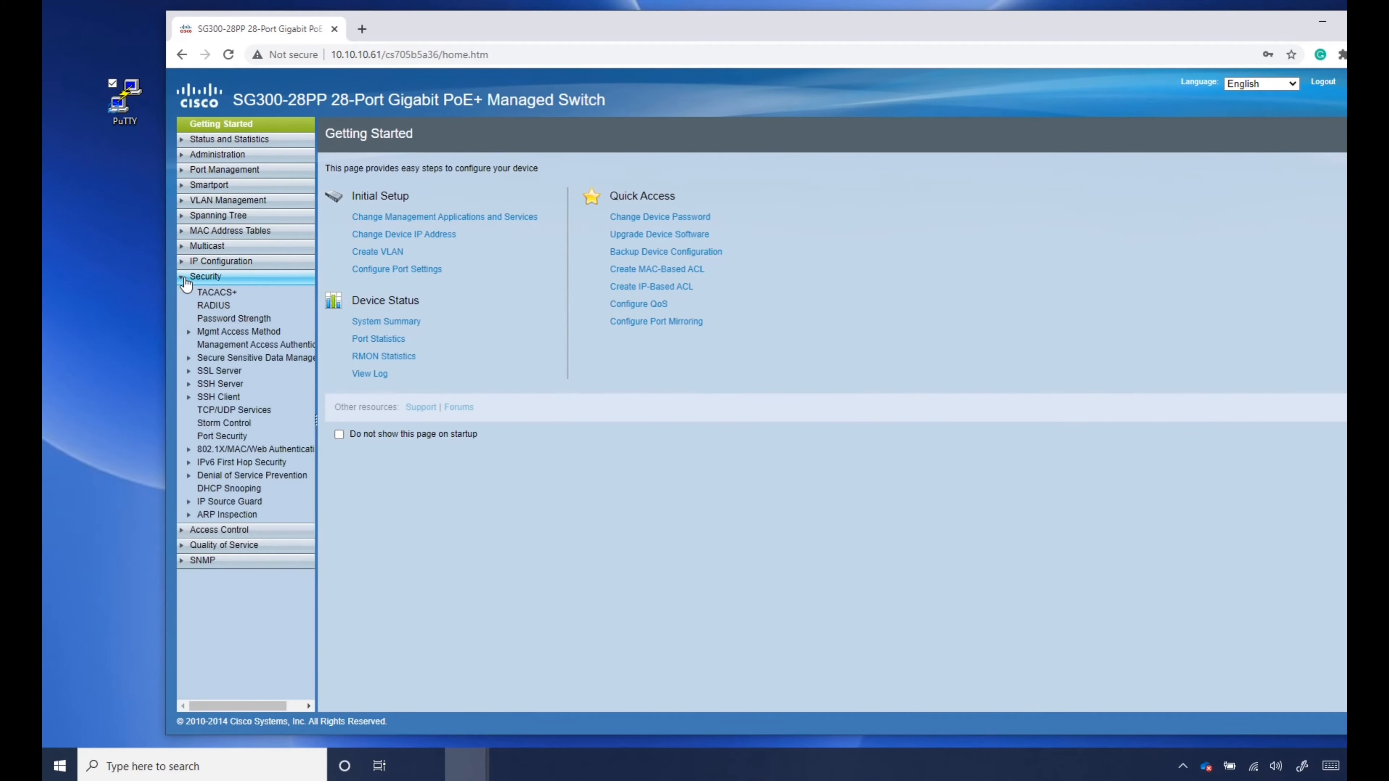
pyautogui.click(233, 410)
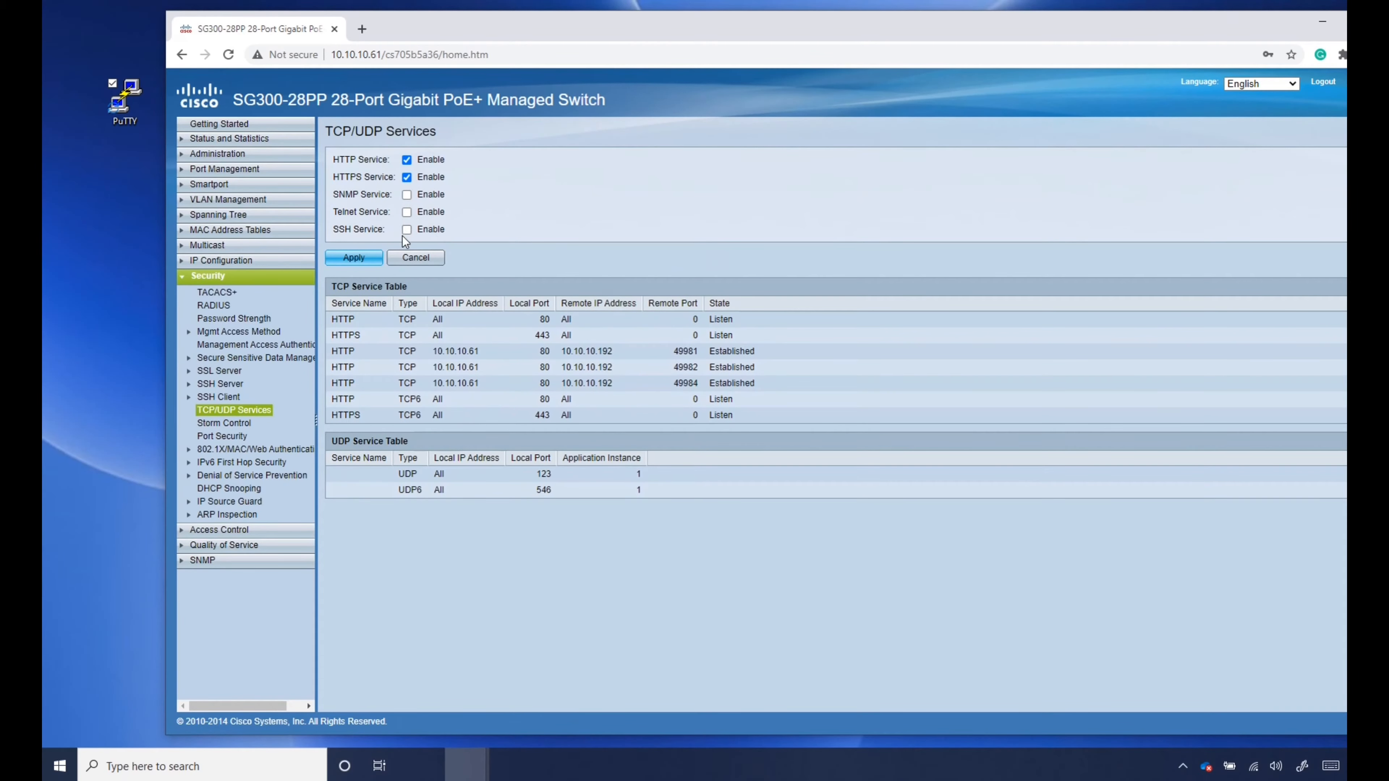
pyautogui.click(354, 256)
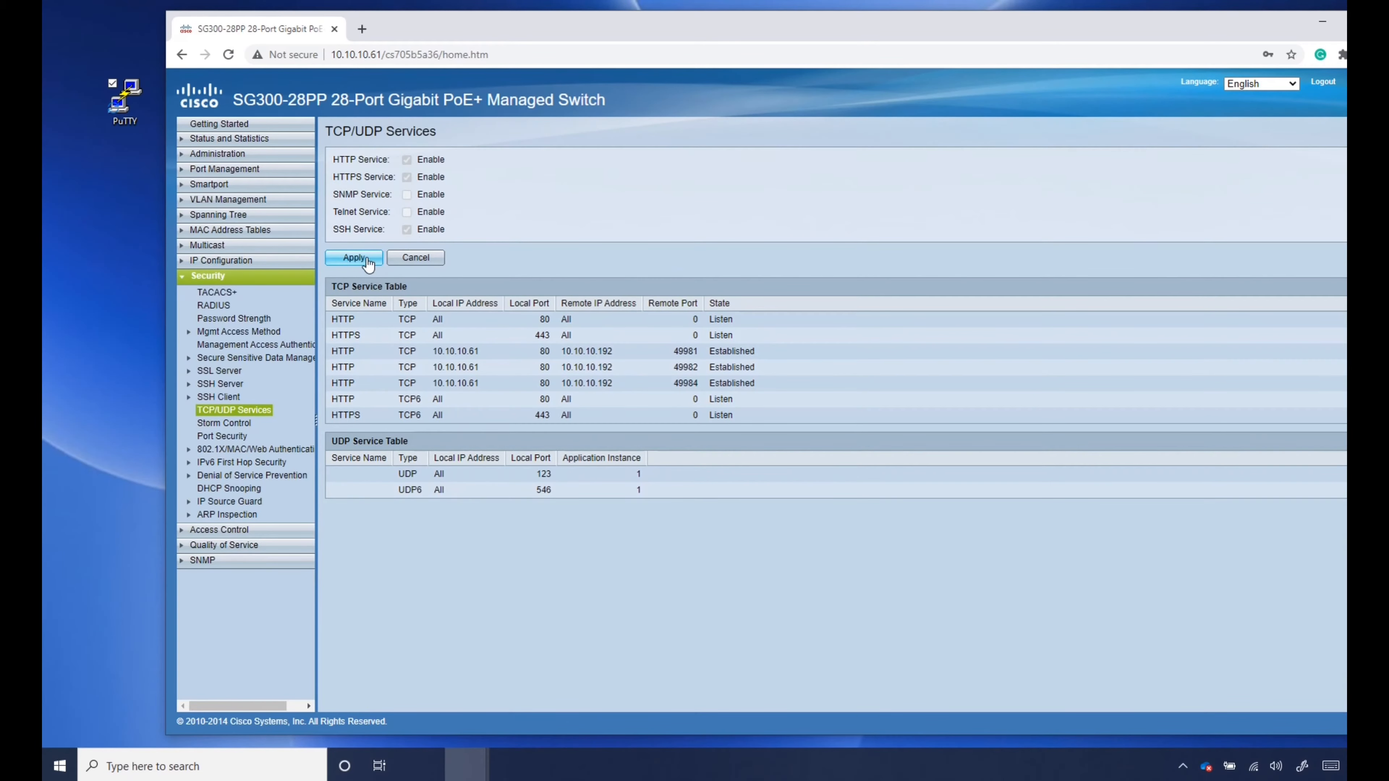
pyautogui.click(353, 257)
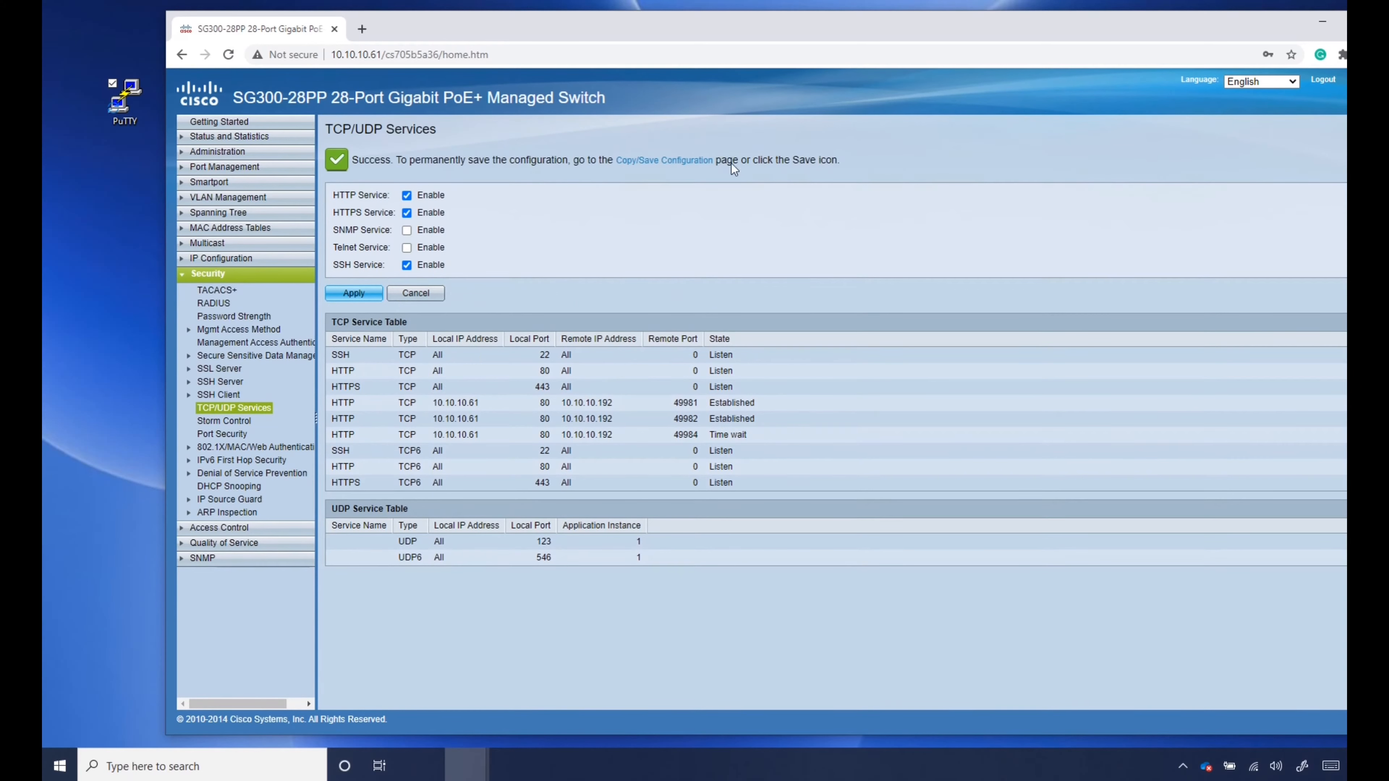
# - Copy the running configuration to the startup configuration
pyautogui.click(664, 160)
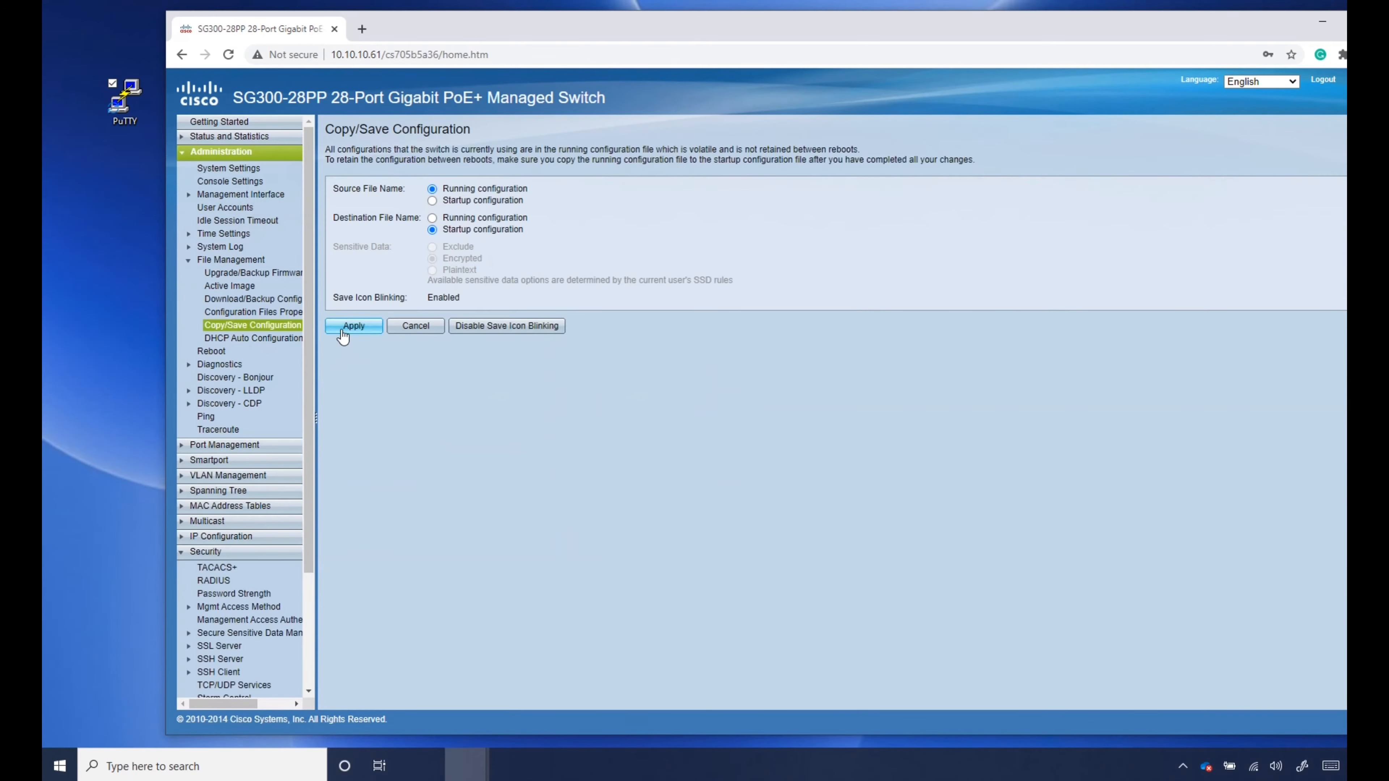
pyautogui.click(353, 326)
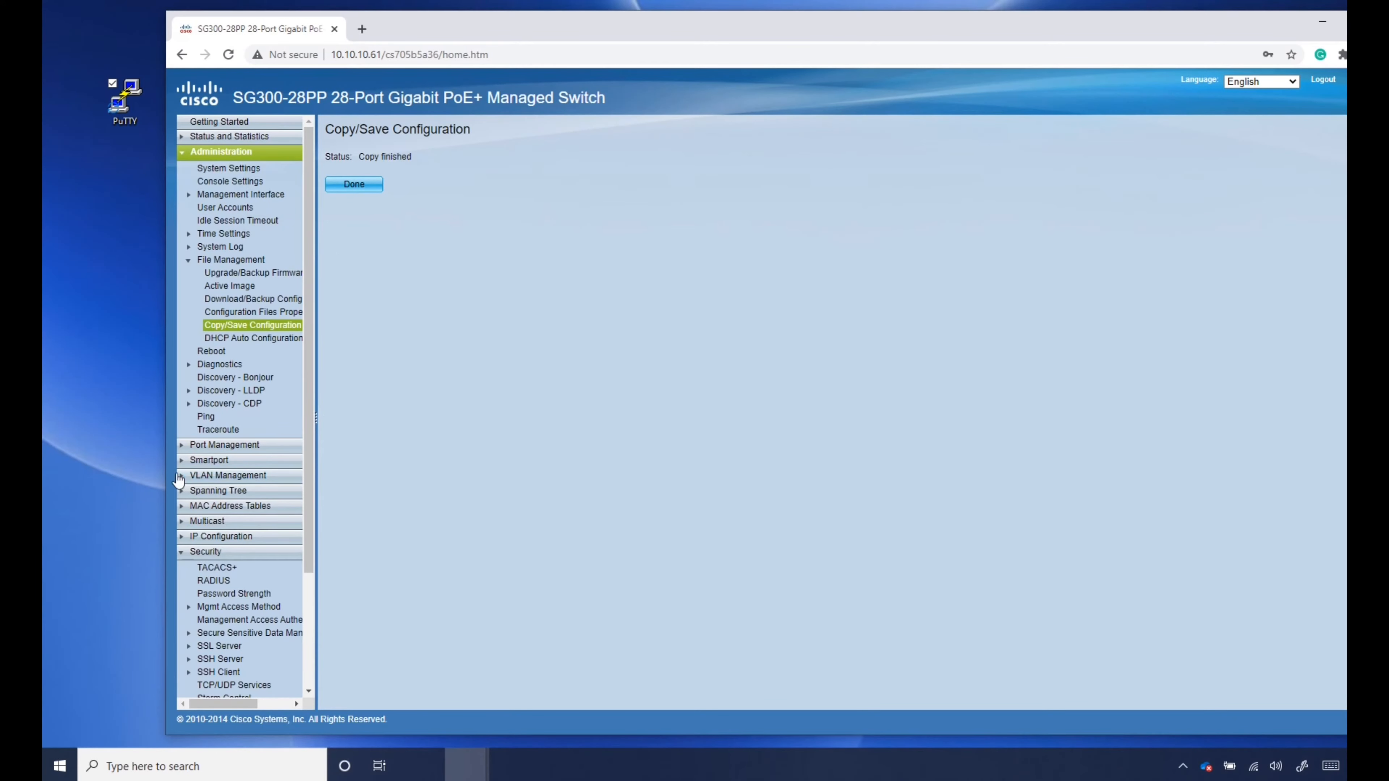
# - Add VLAN 30 named VOIP in VLAN Management > VLAN Settings
pyautogui.click(228, 476)
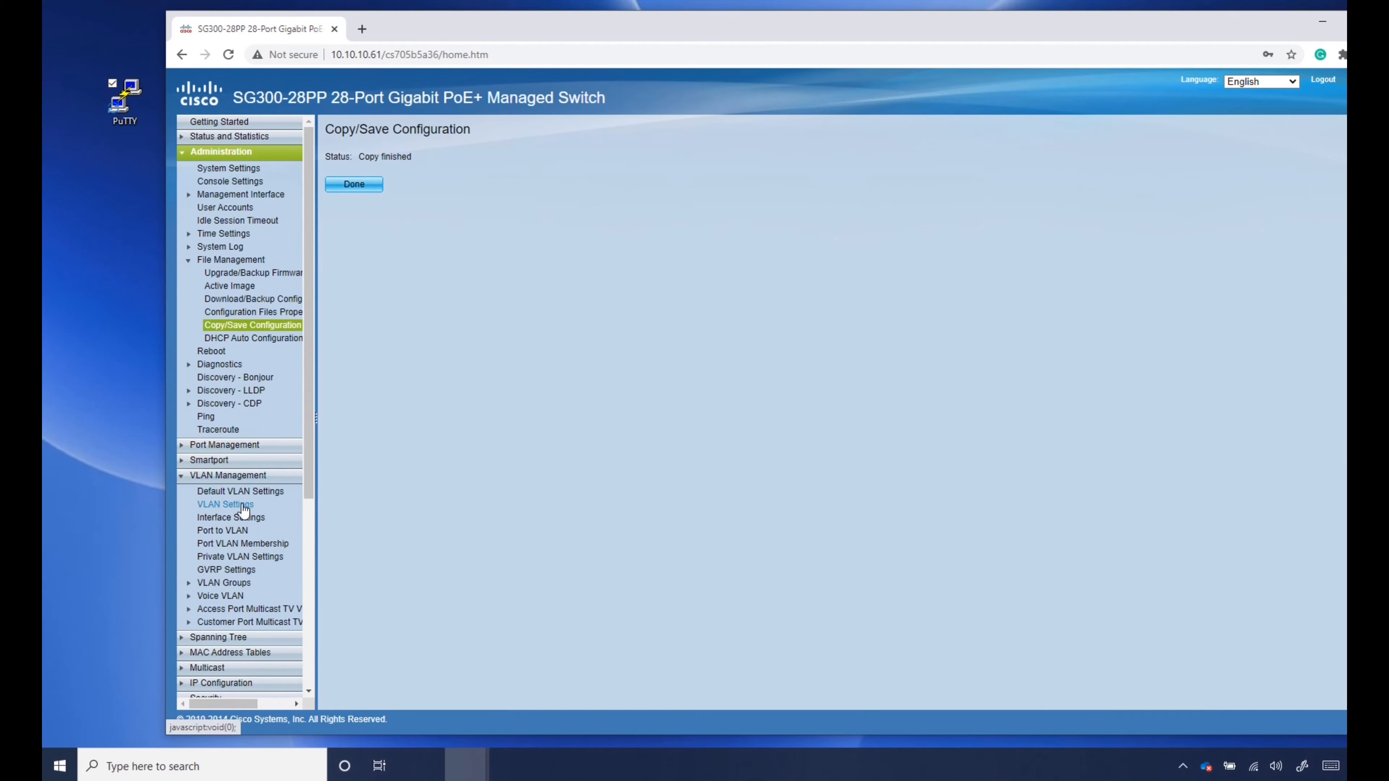
pyautogui.click(225, 504)
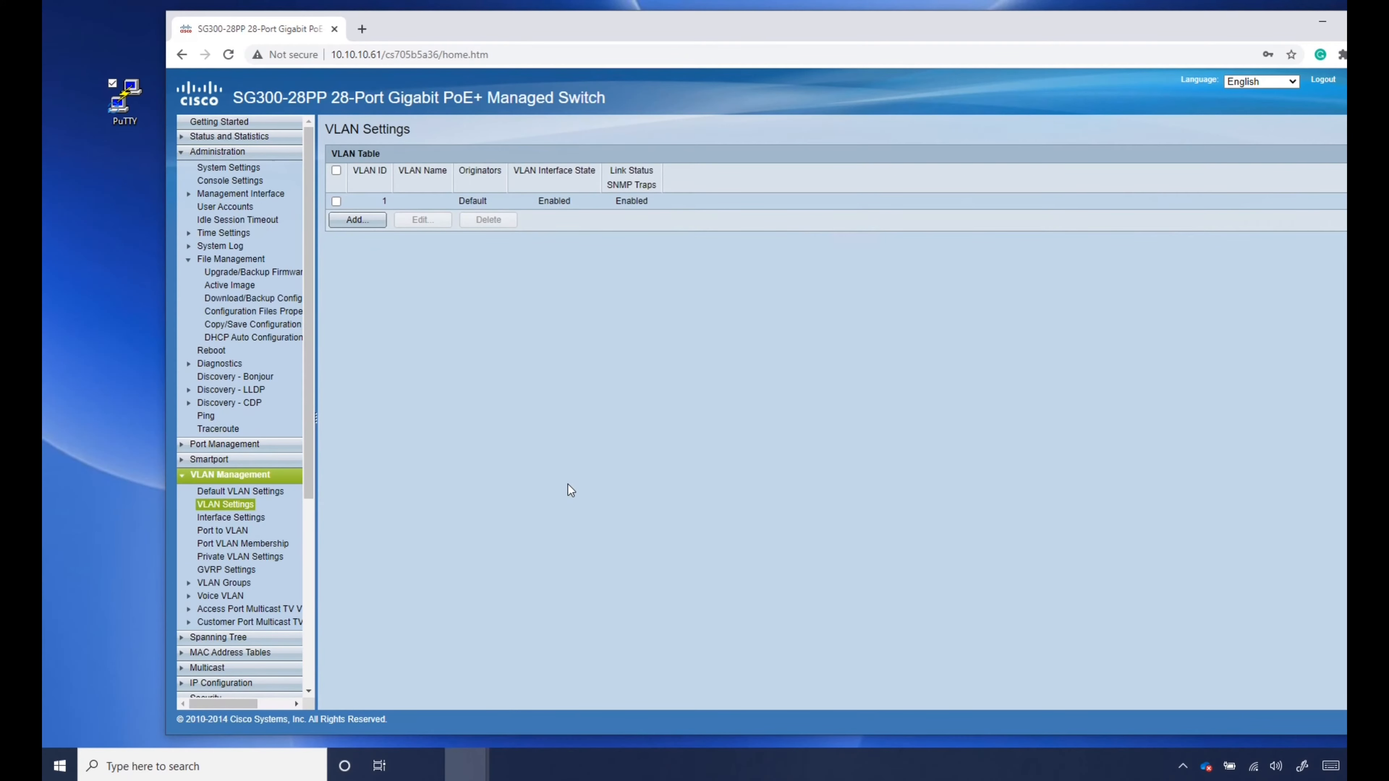
pyautogui.moveTo(482, 265)
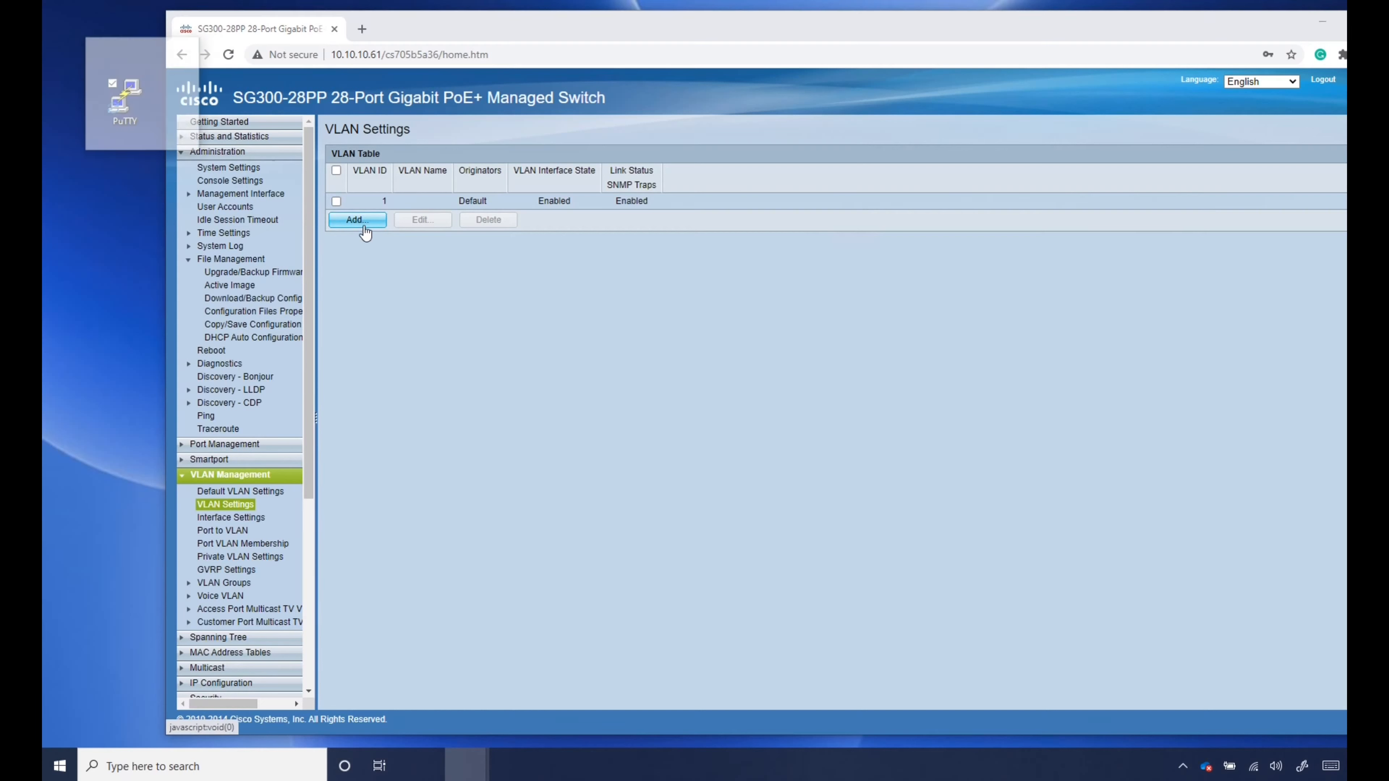
pyautogui.click(356, 220)
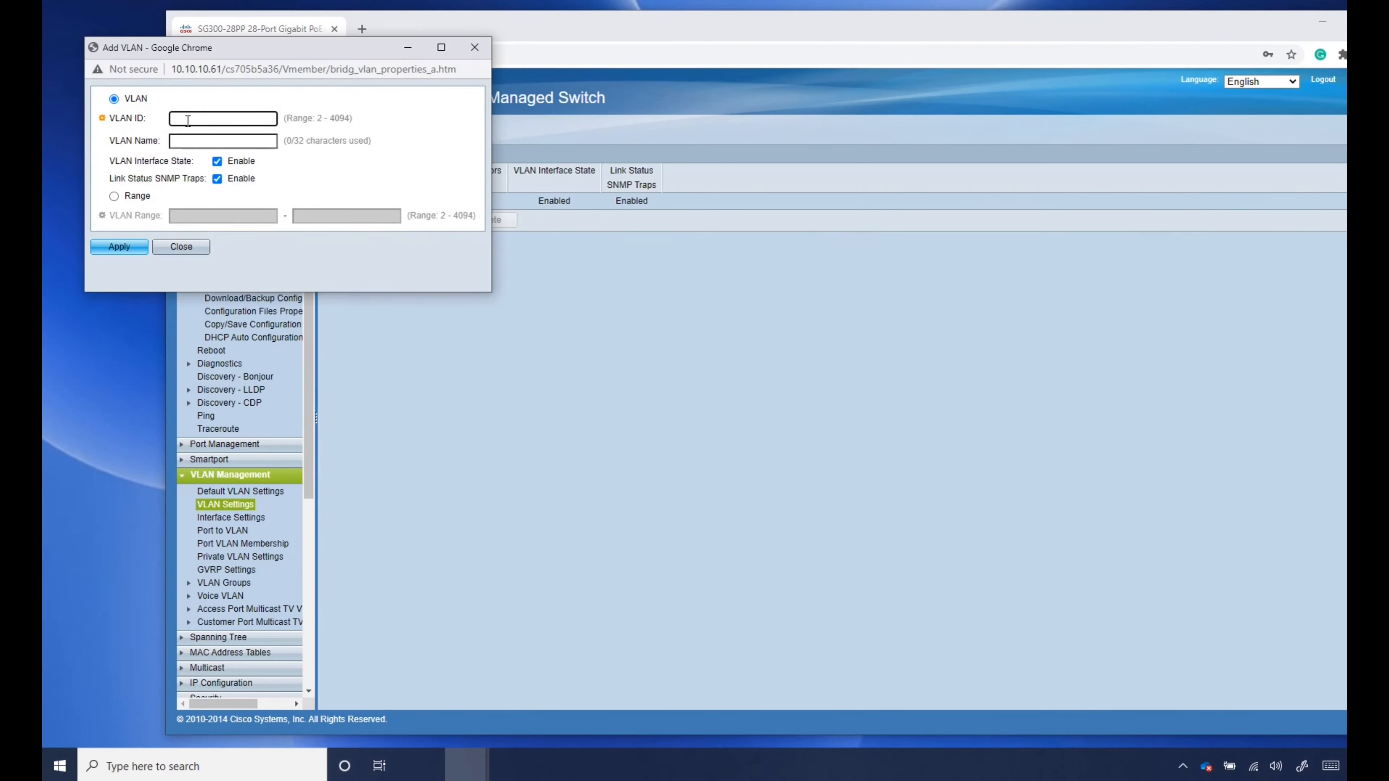
pyautogui.write('VO')
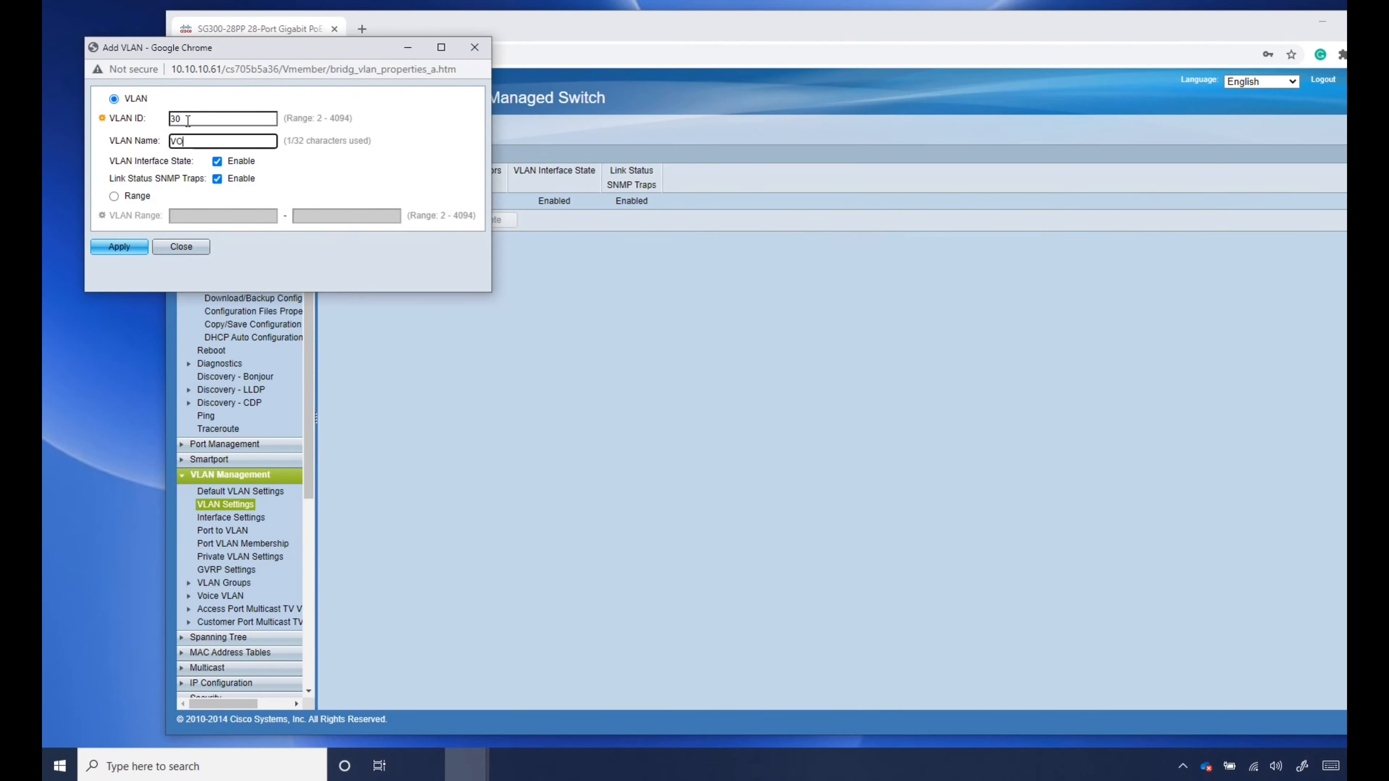
pyautogui.click(119, 246)
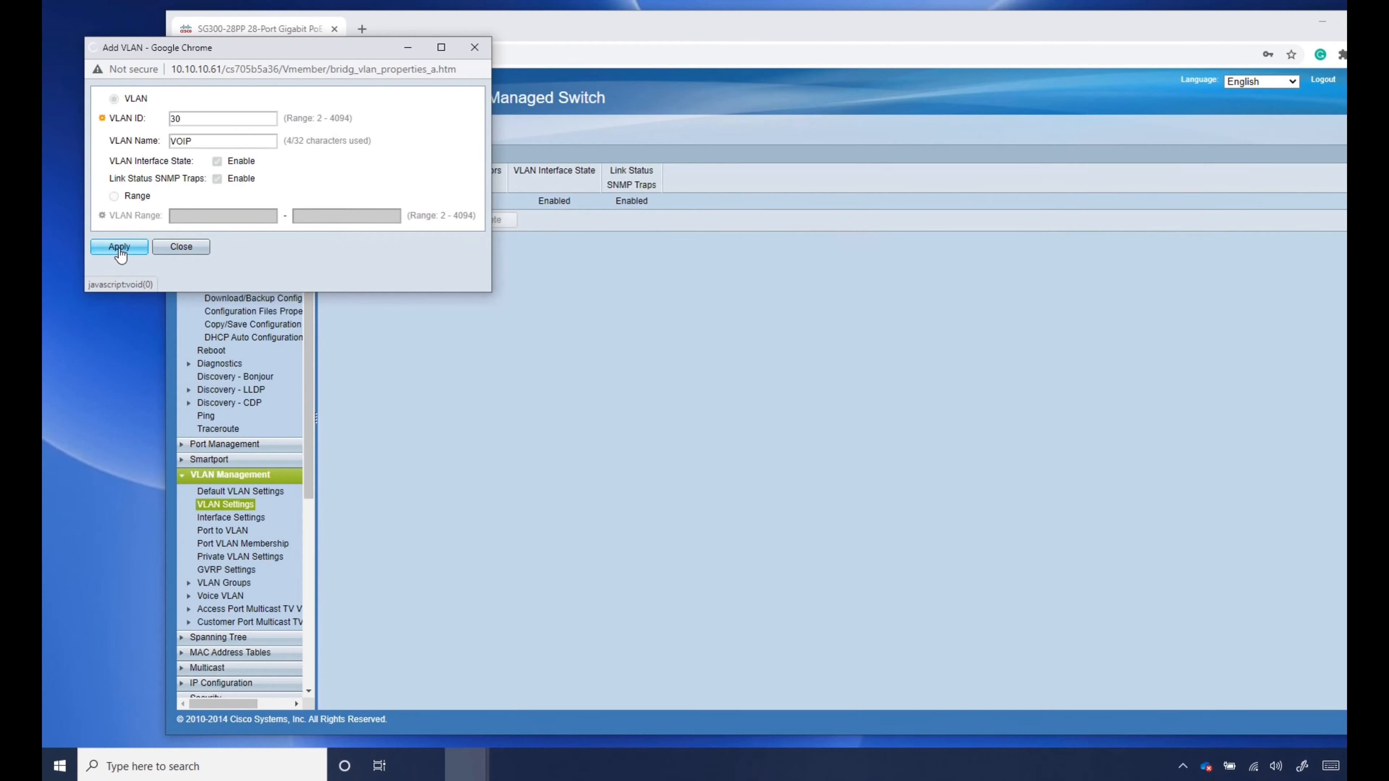
pyautogui.click(118, 246)
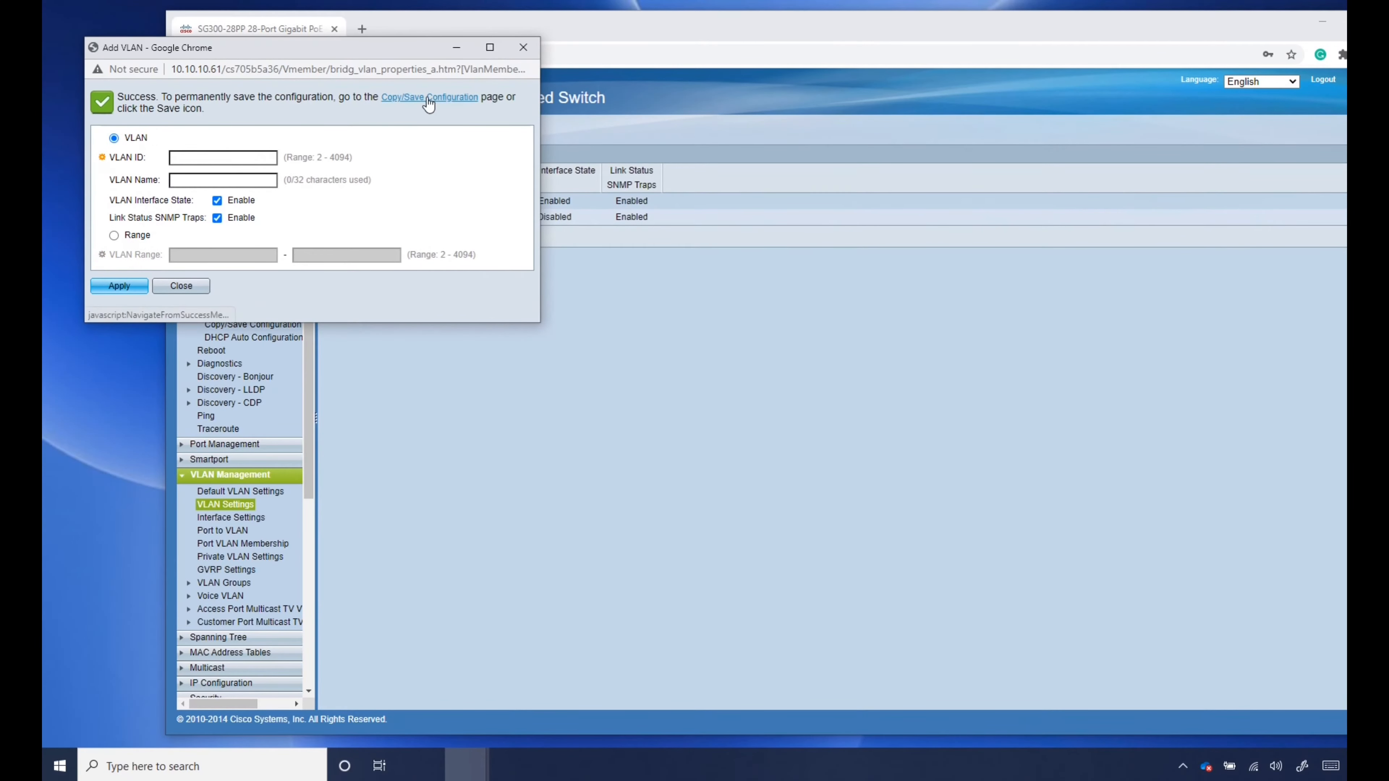
# - Copy the running configuration to the startup configuration again
pyautogui.click(429, 97)
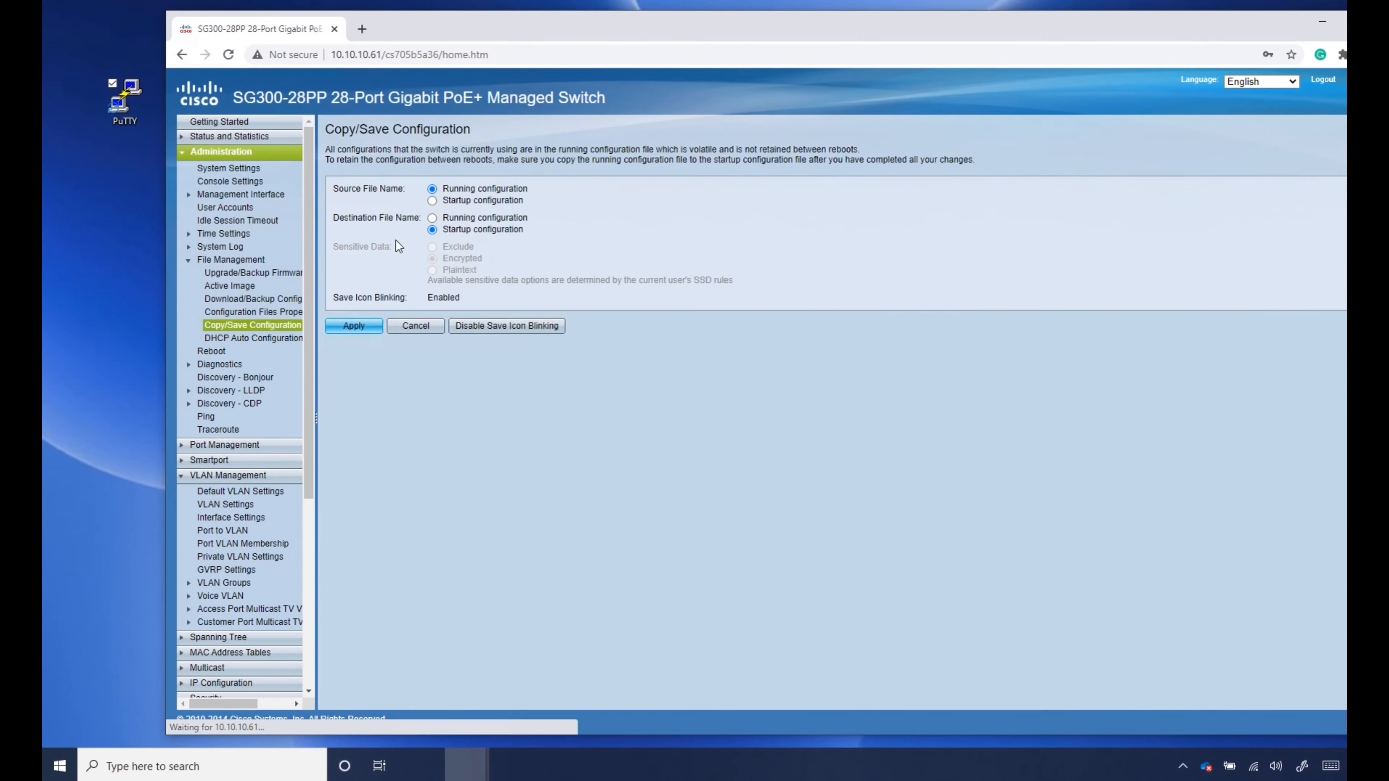
pyautogui.click(352, 325)
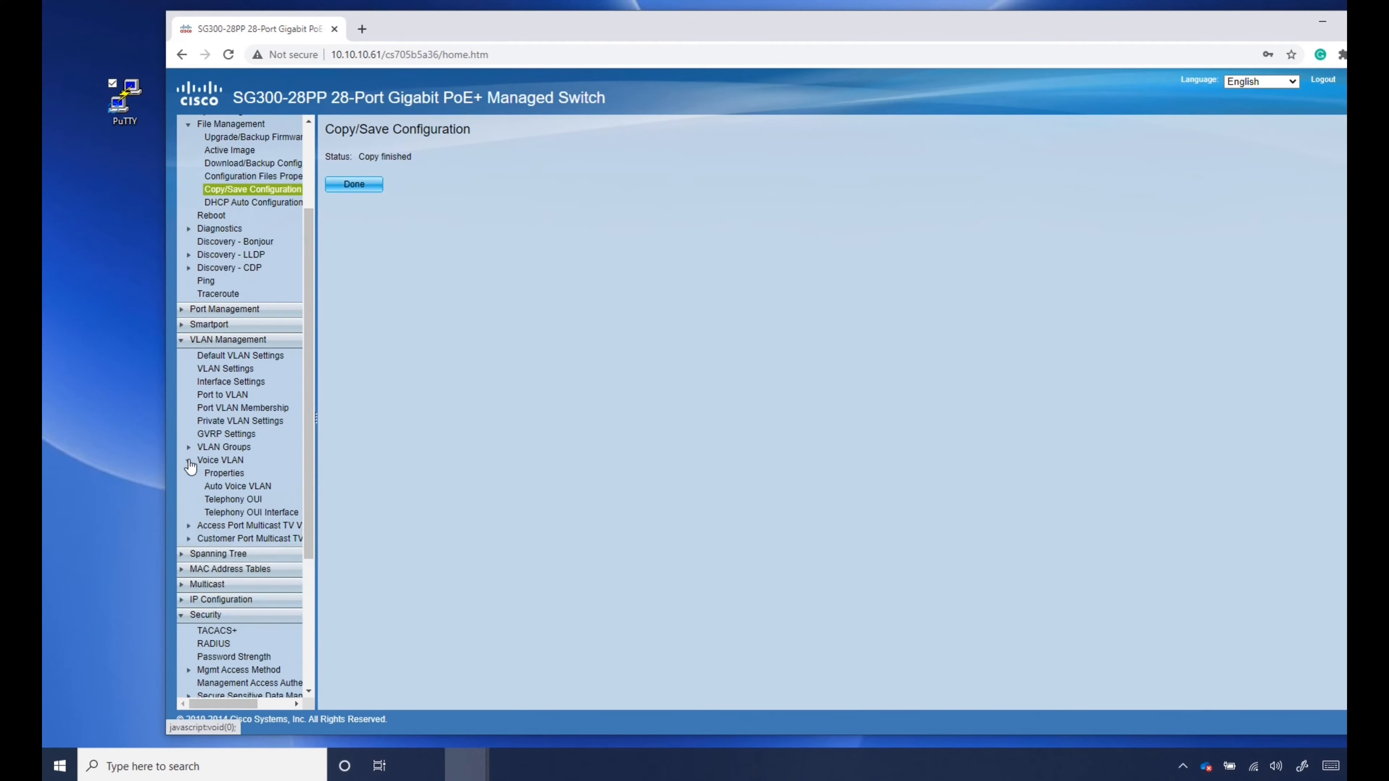
# - Set the voice VLAN ID to 30 in the voice VLAN properties
pyautogui.click(224, 474)
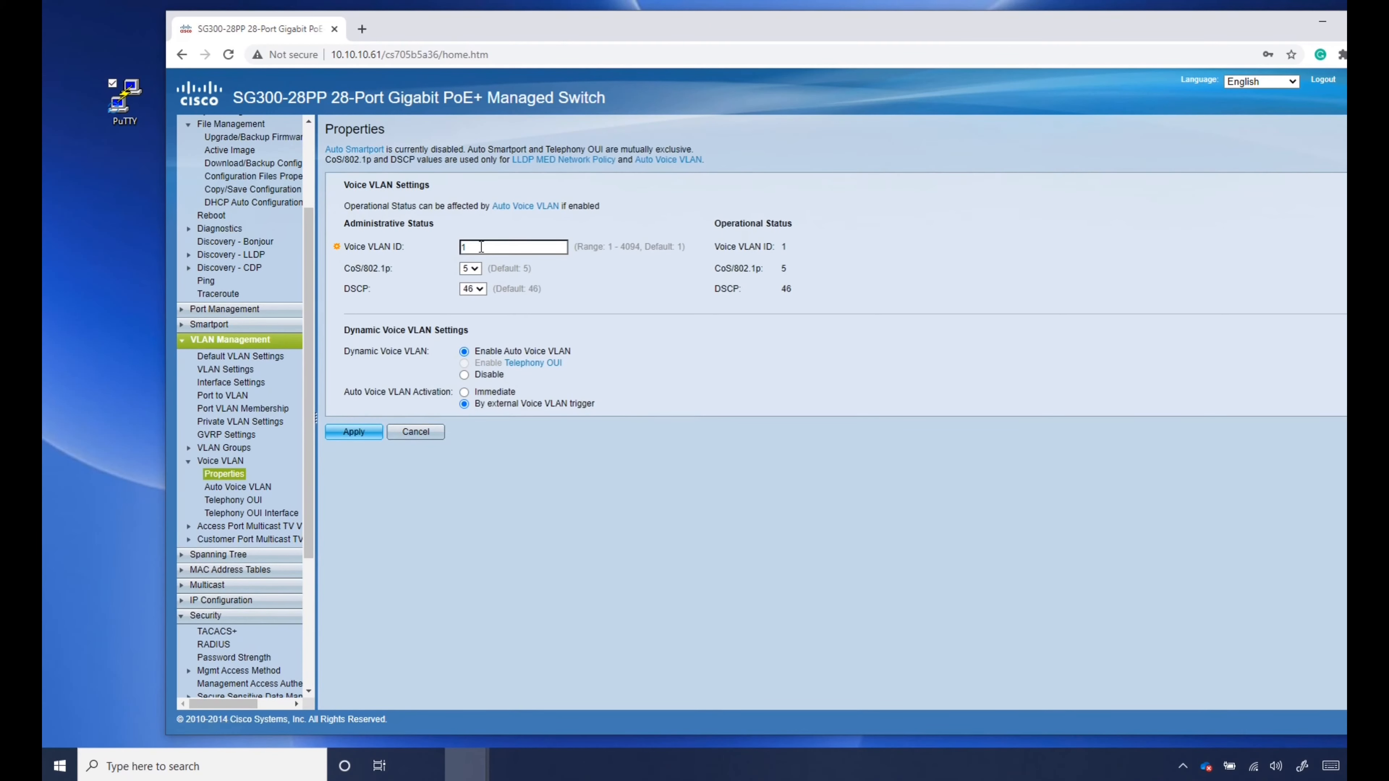
pyautogui.write('30')
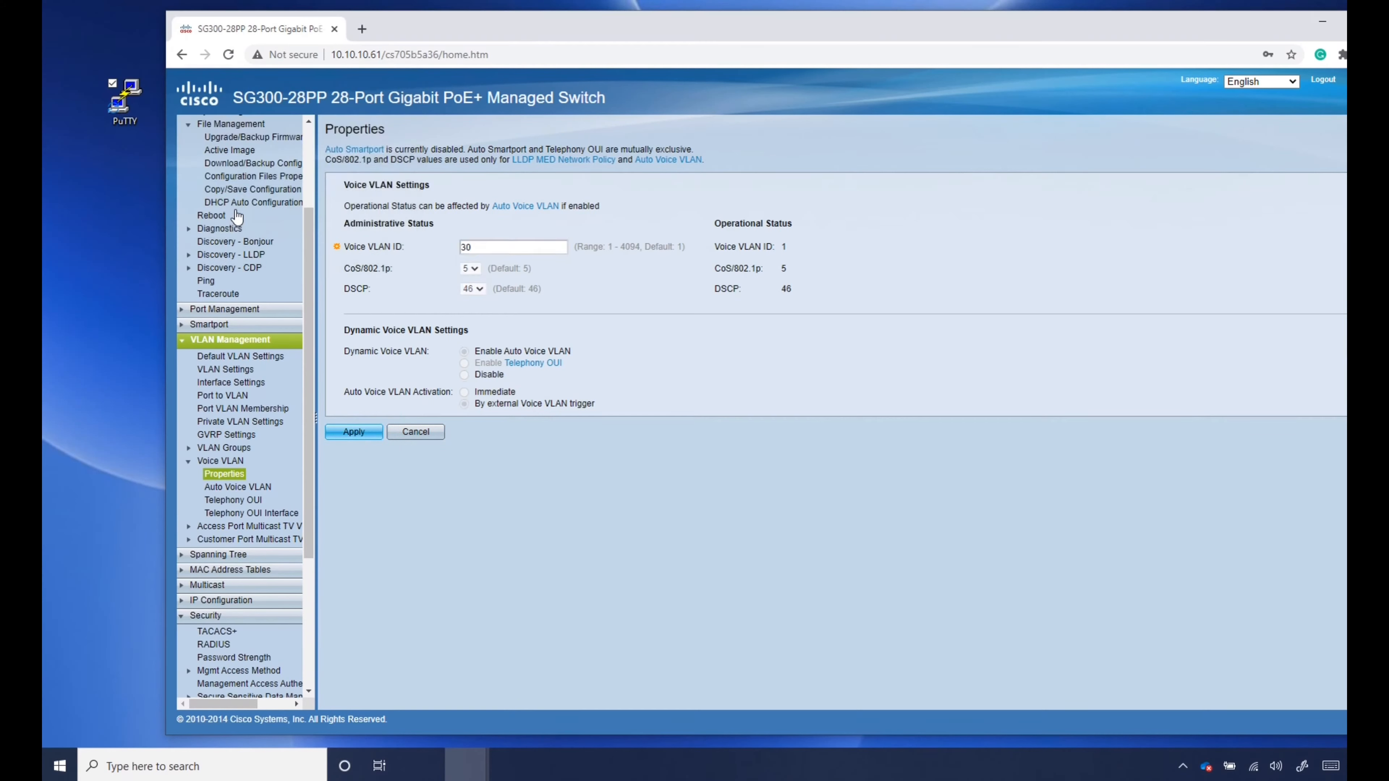
pyautogui.click(353, 431)
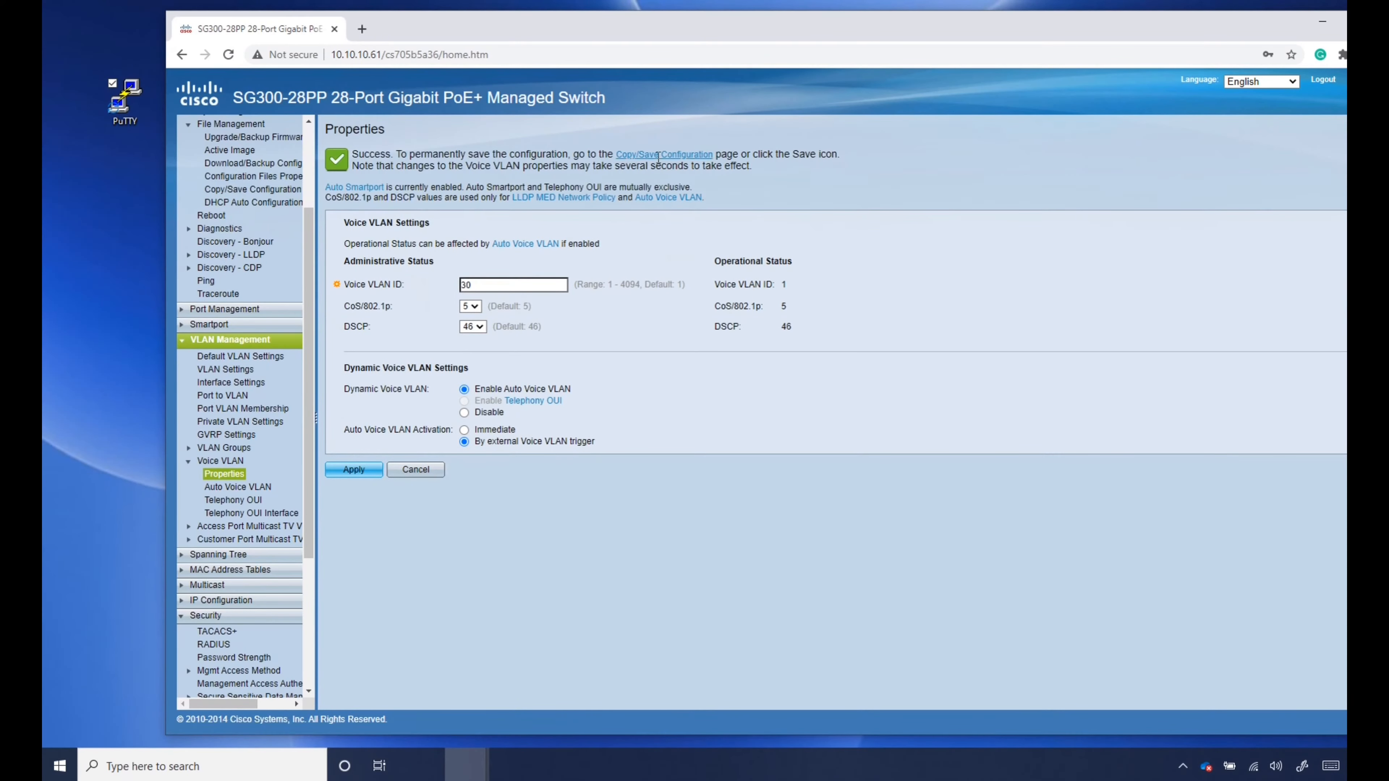
# - Copy running configuration to startup, confirming the warning and completion
pyautogui.click(664, 154)
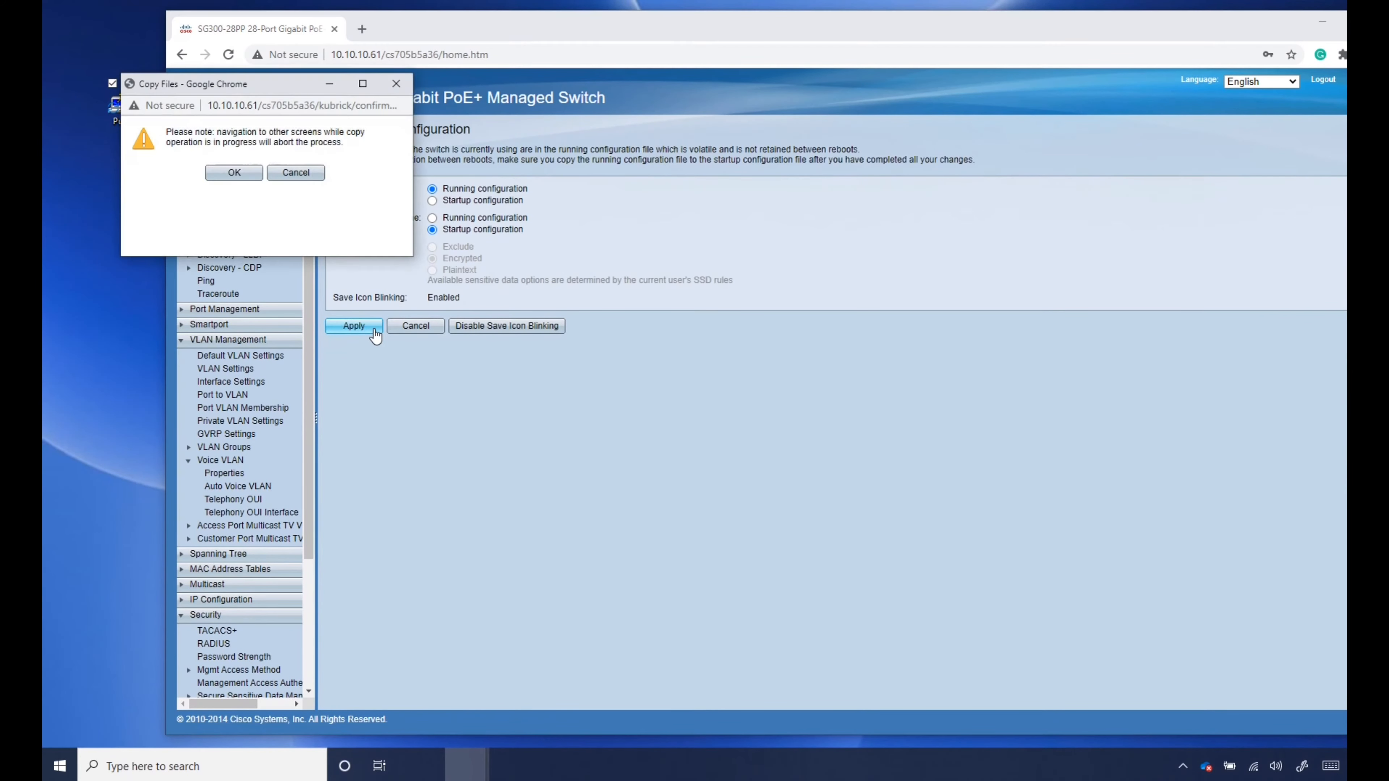
pyautogui.click(234, 172)
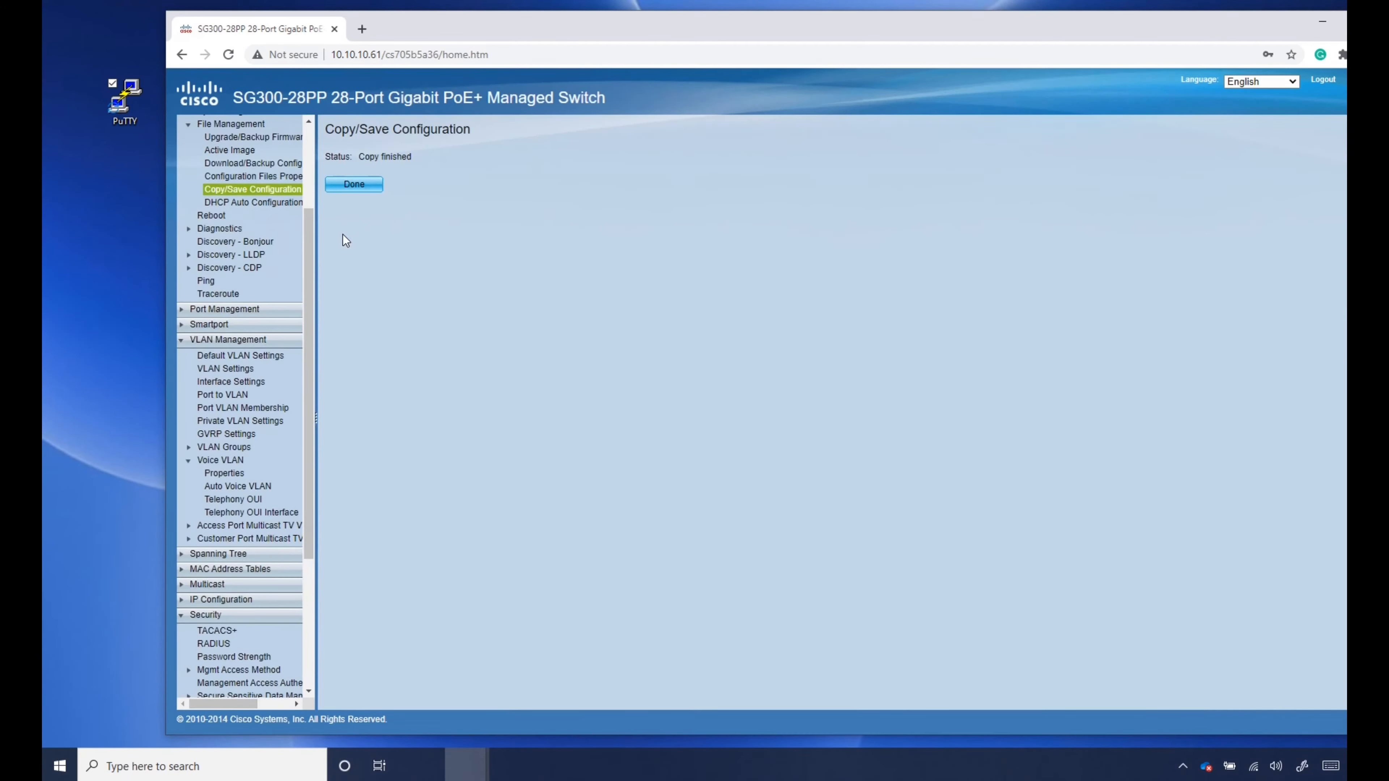
pyautogui.click(353, 184)
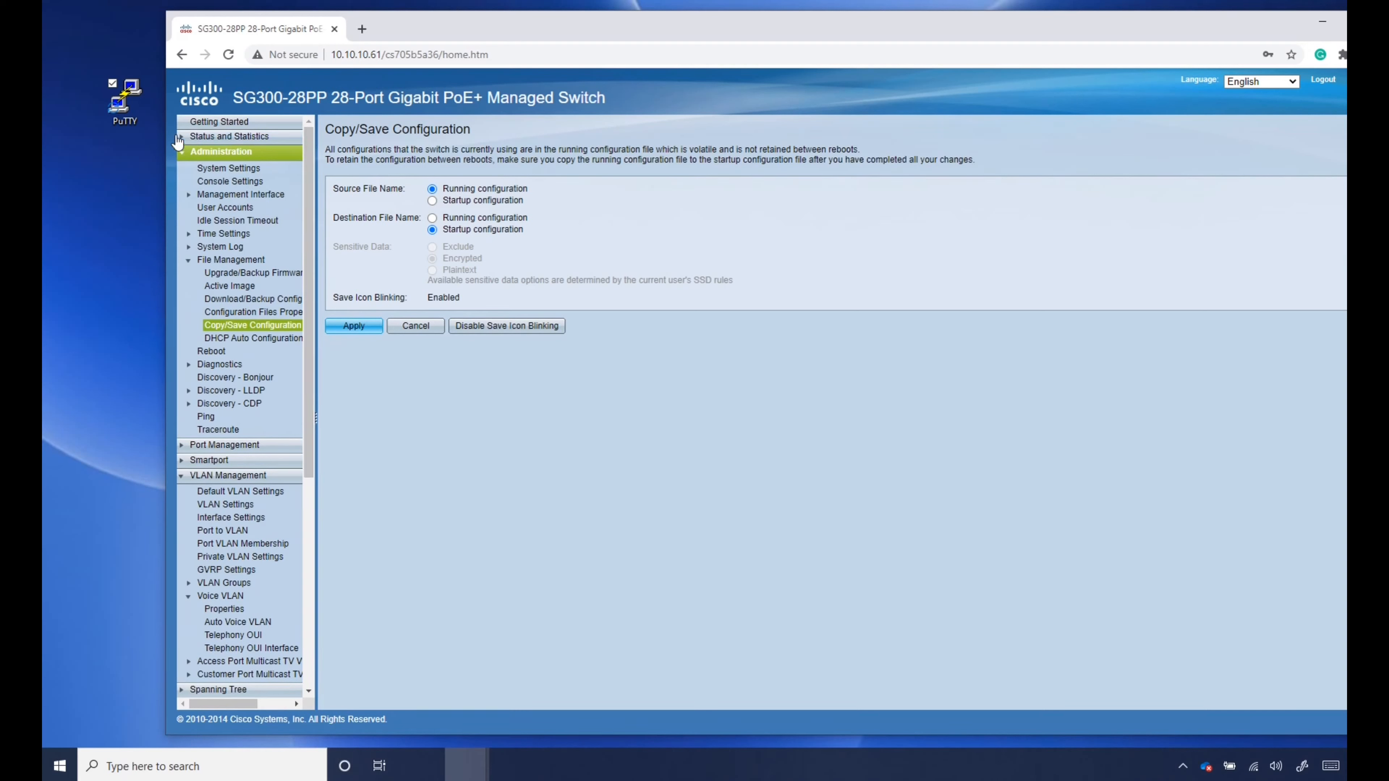
# - Review the System Summary under Status and Statistics, then log out of the web utility
pyautogui.click(182, 135)
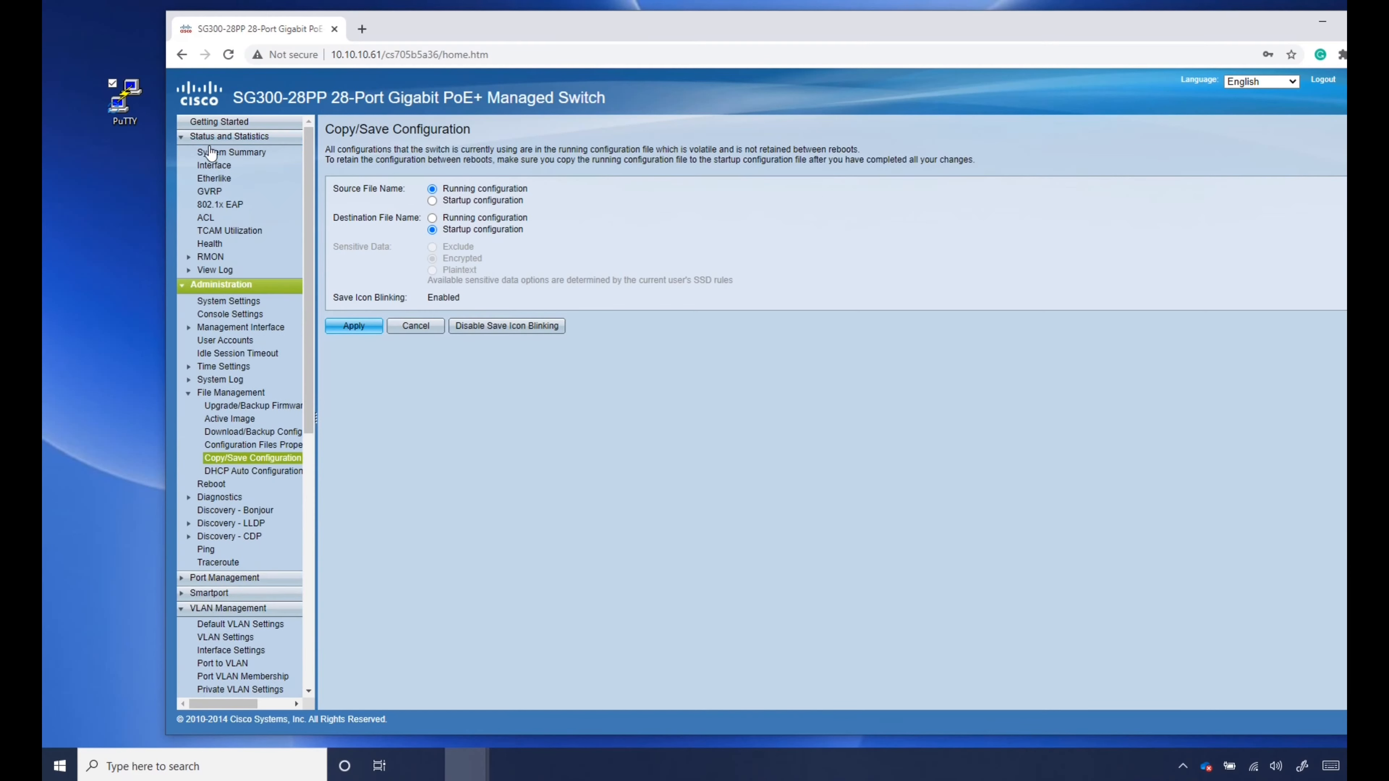
pyautogui.click(232, 152)
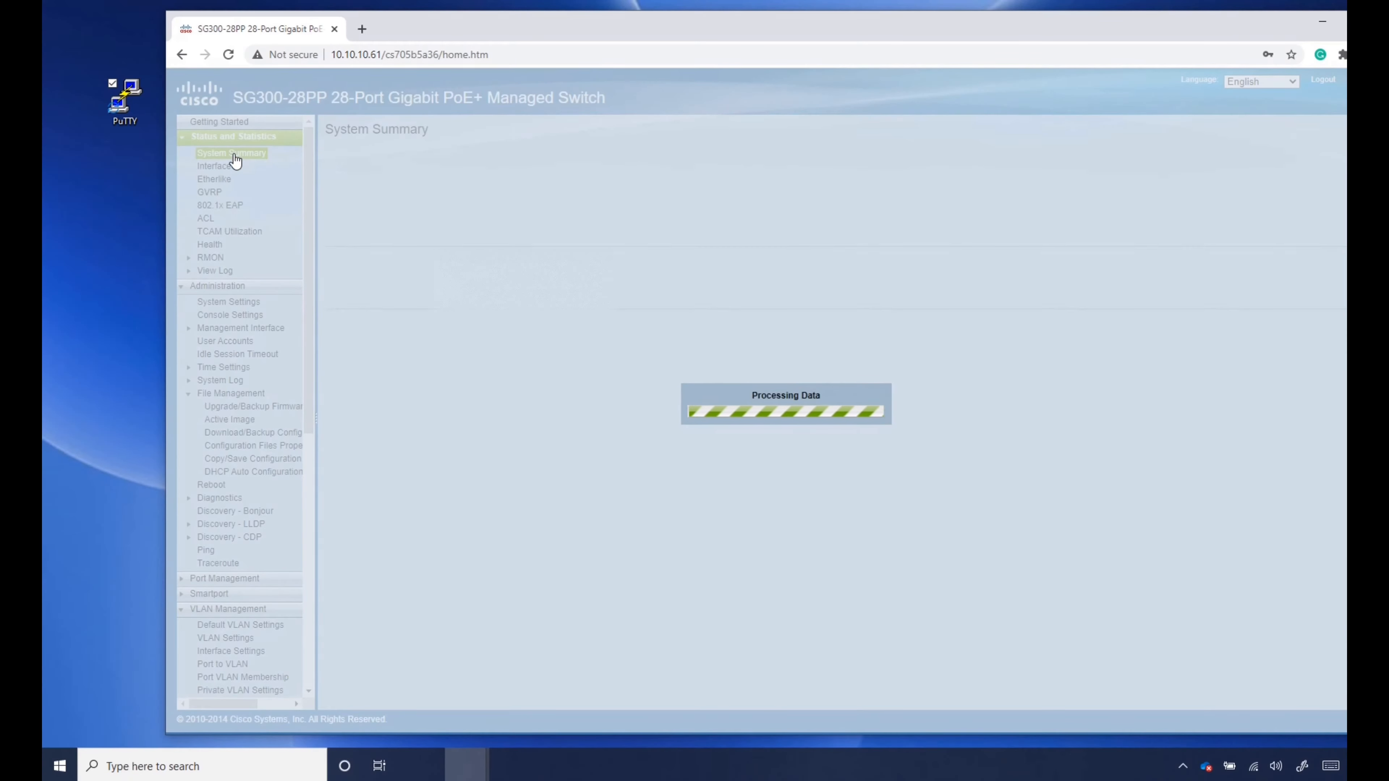
pyautogui.click(232, 152)
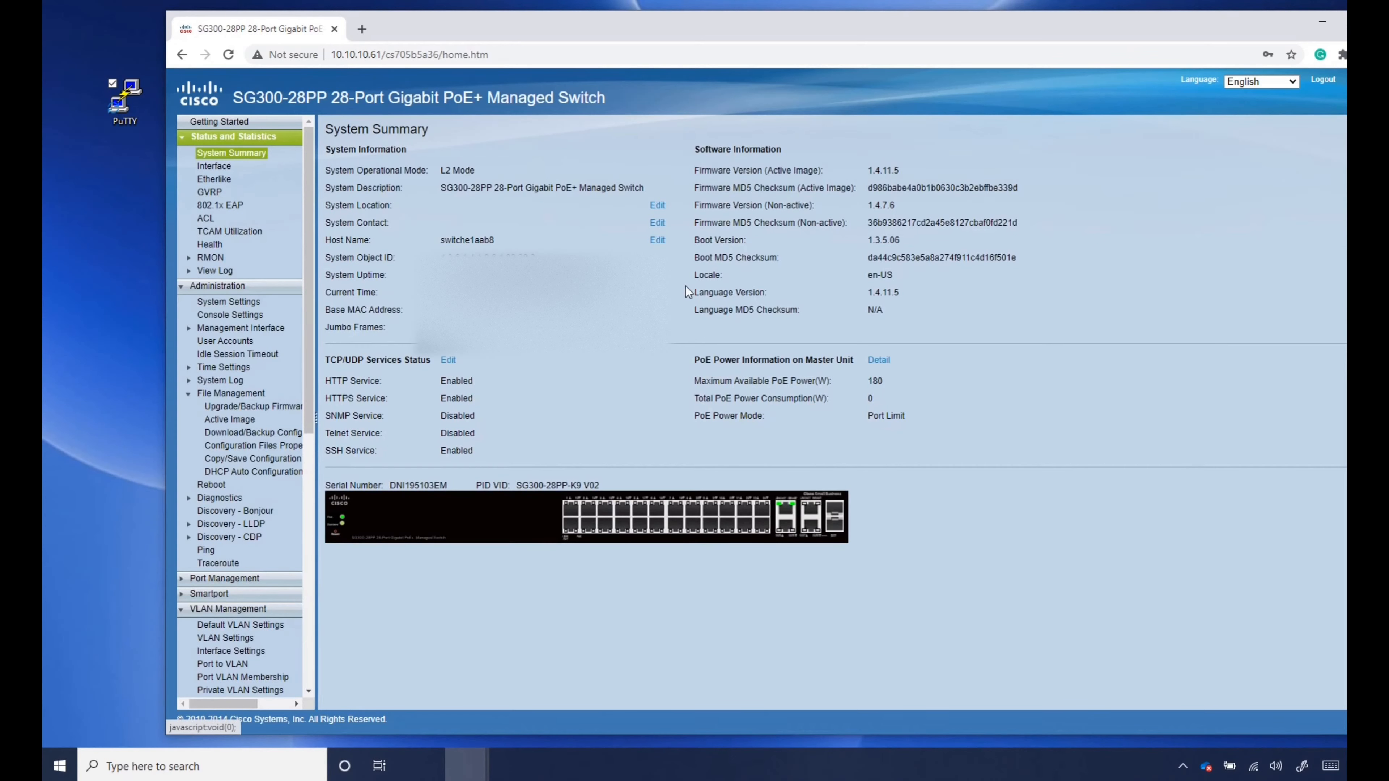
pyautogui.moveTo(900, 185)
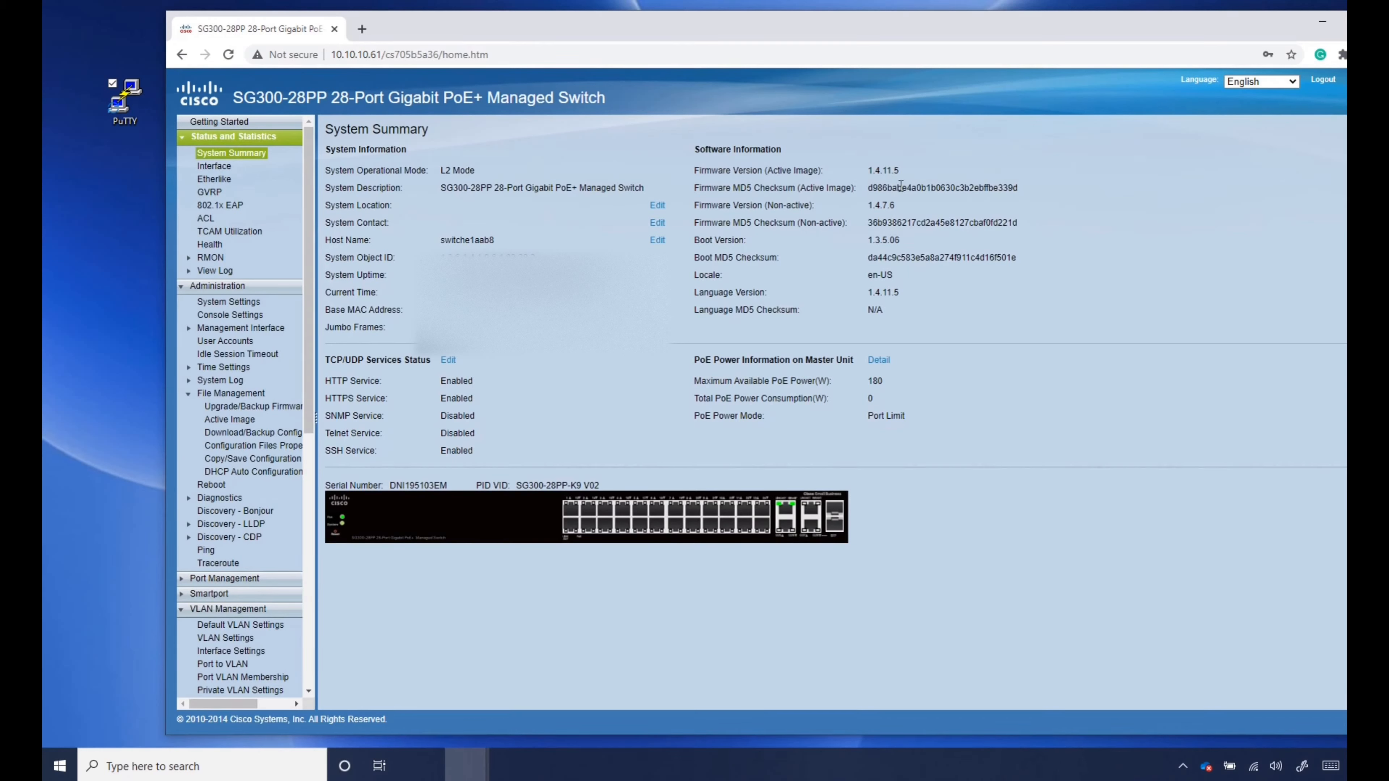
pyautogui.moveTo(799, 278)
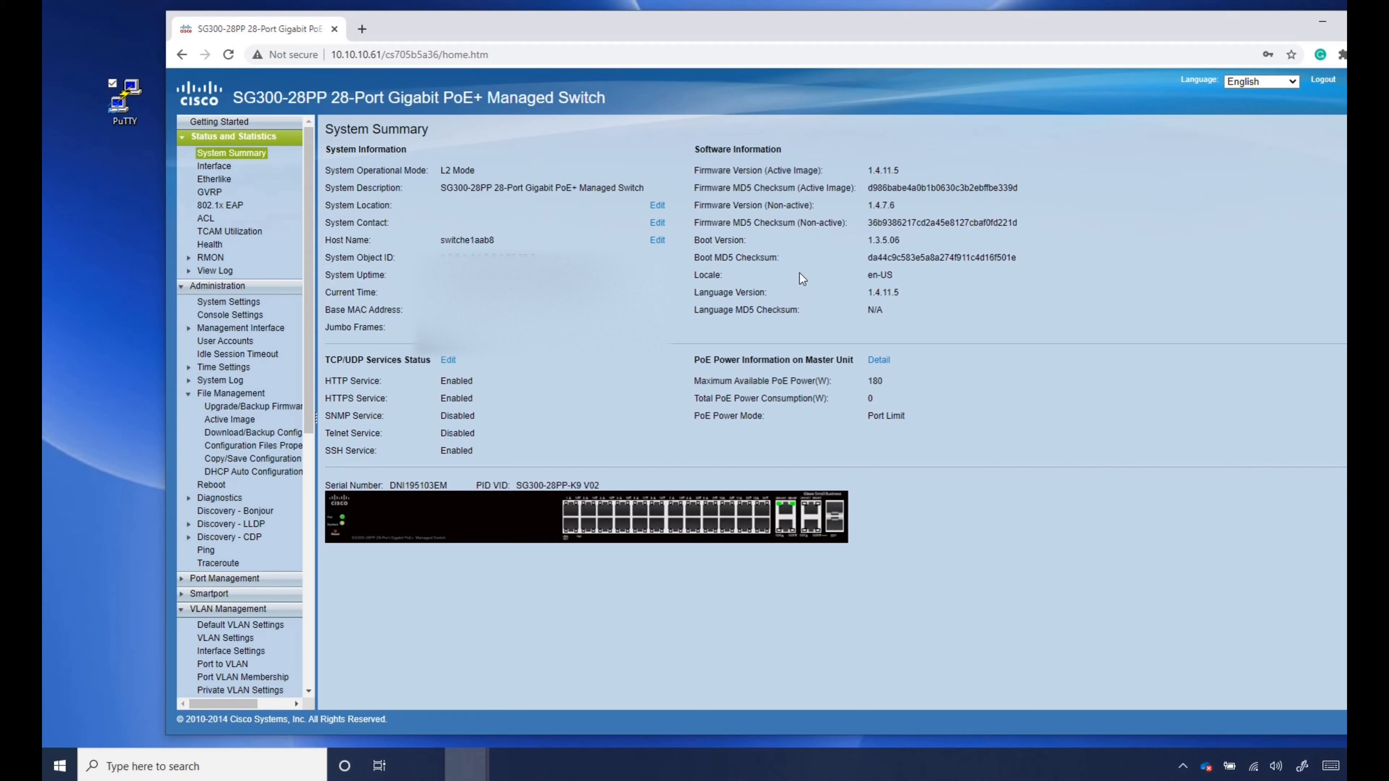
pyautogui.moveTo(1323, 79)
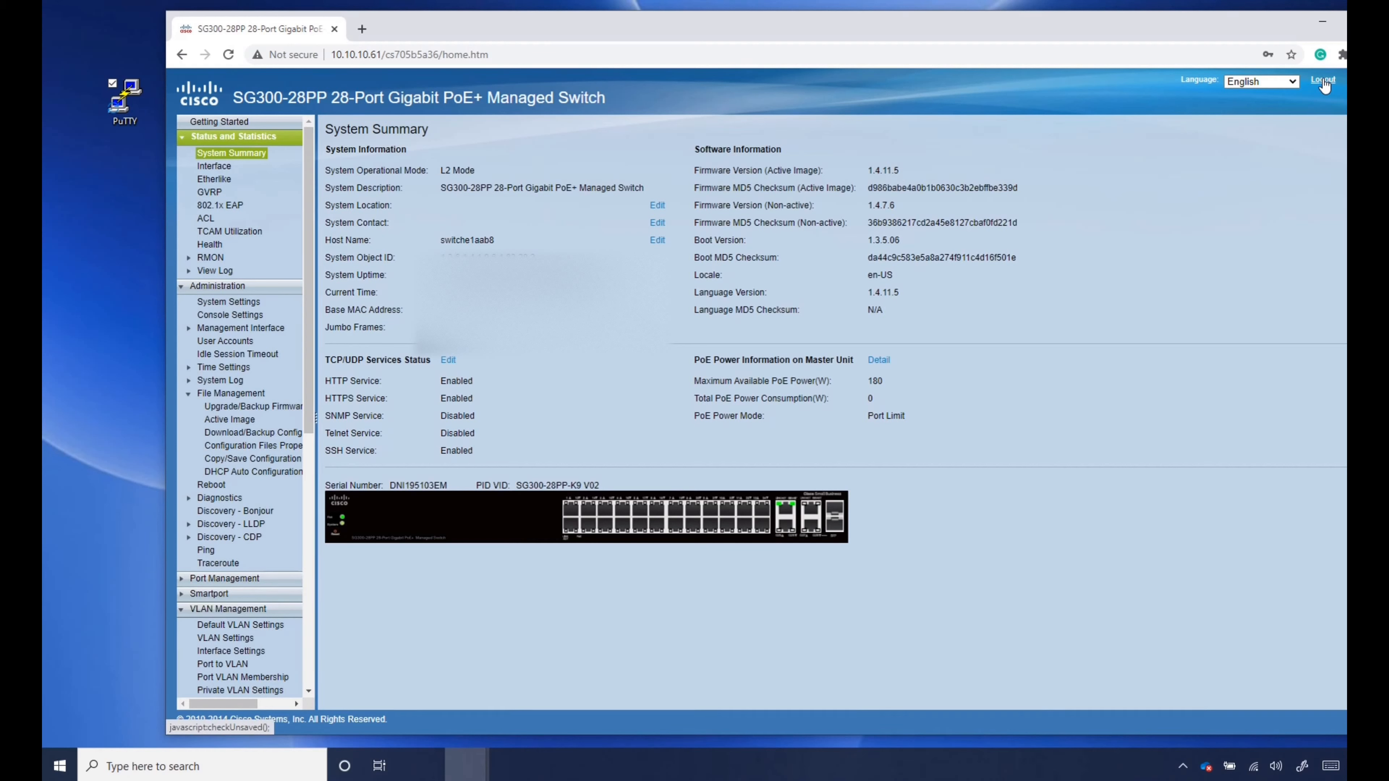
pyautogui.click(1323, 80)
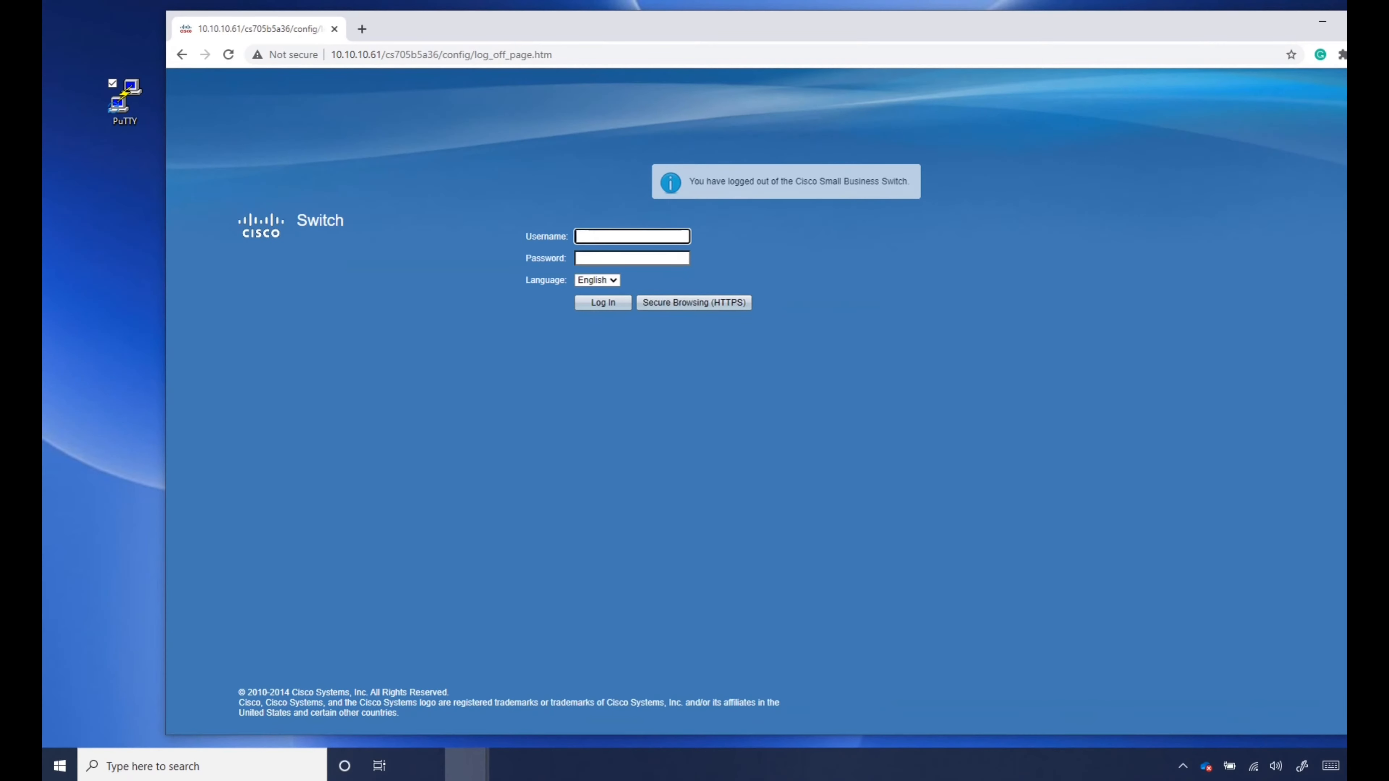
# - Close the browser, launch PuTTY and clear the previous host address for 10.10.10.61
pyautogui.click(1343, 21)
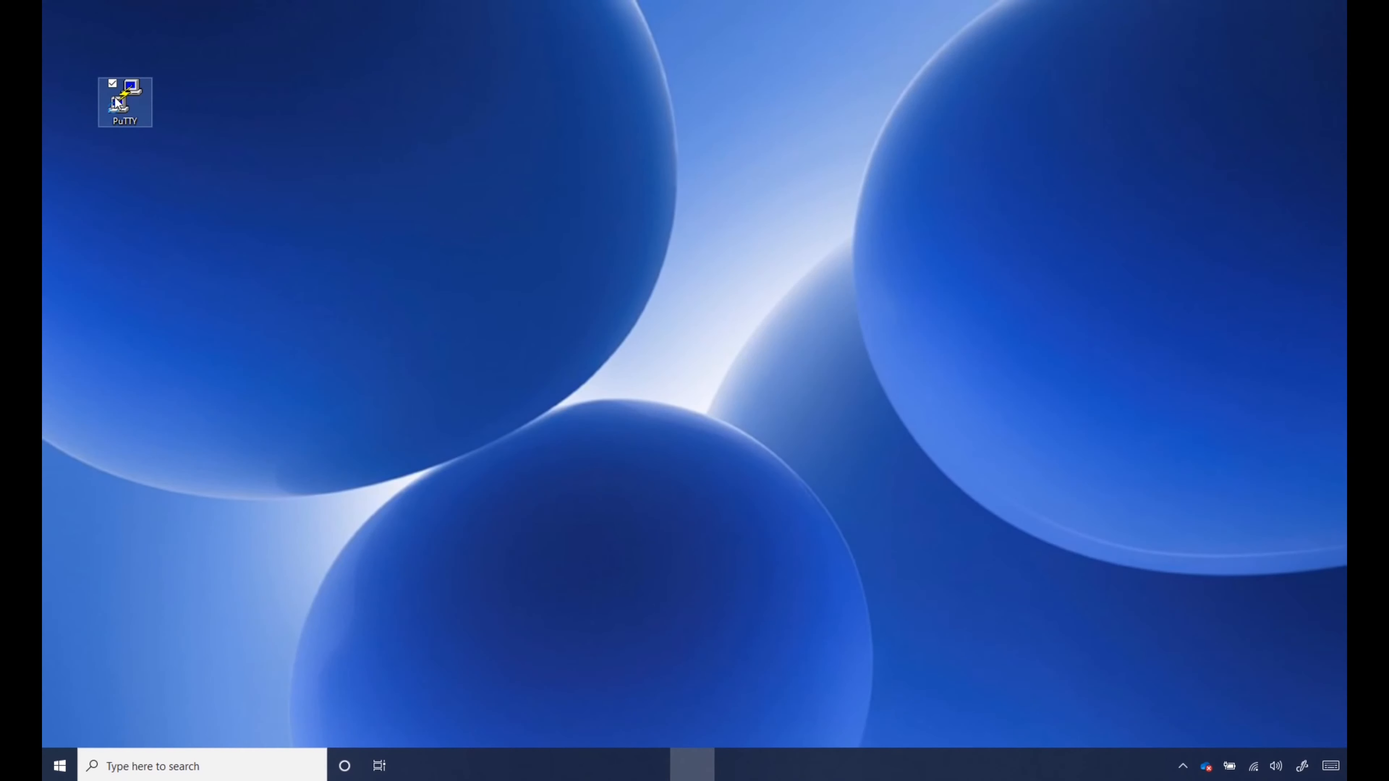
pyautogui.doubleClick(126, 99)
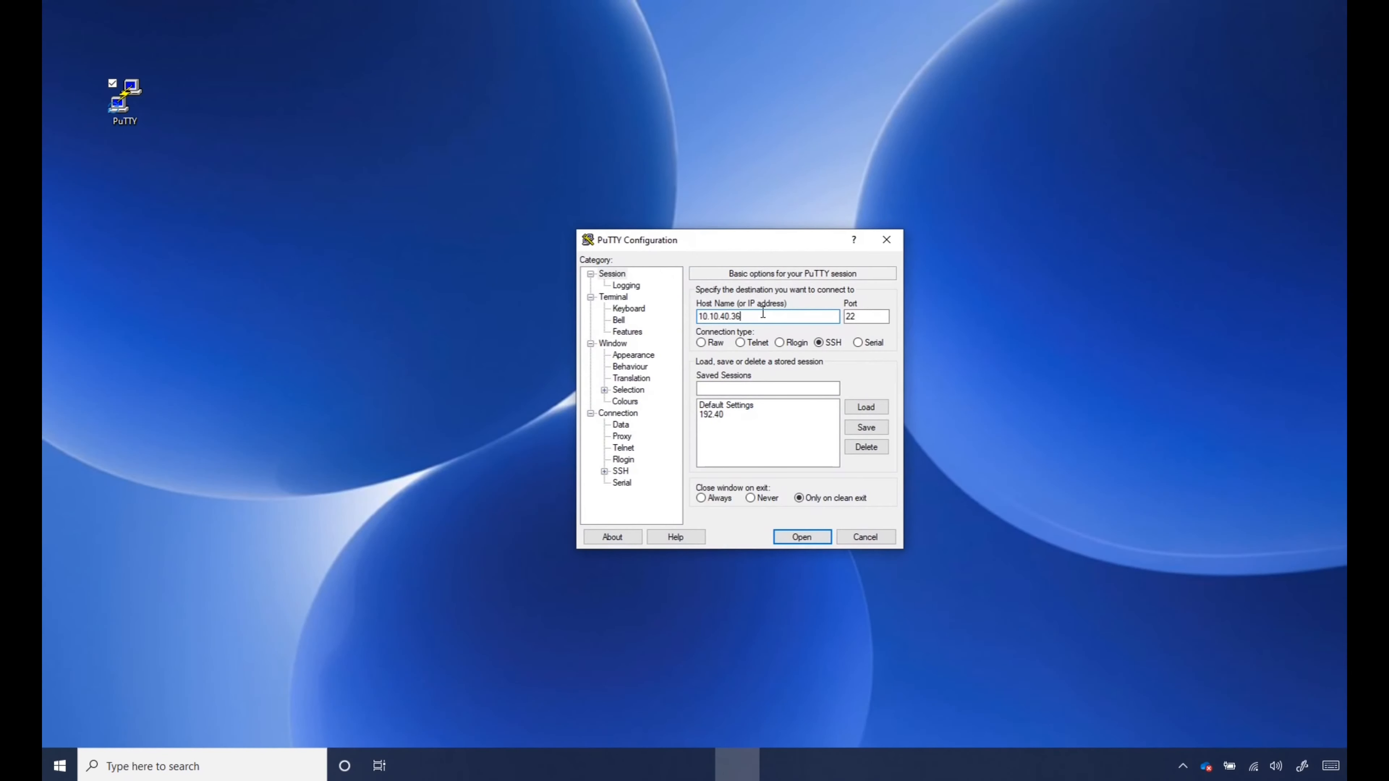
pyautogui.press('BackSpace')
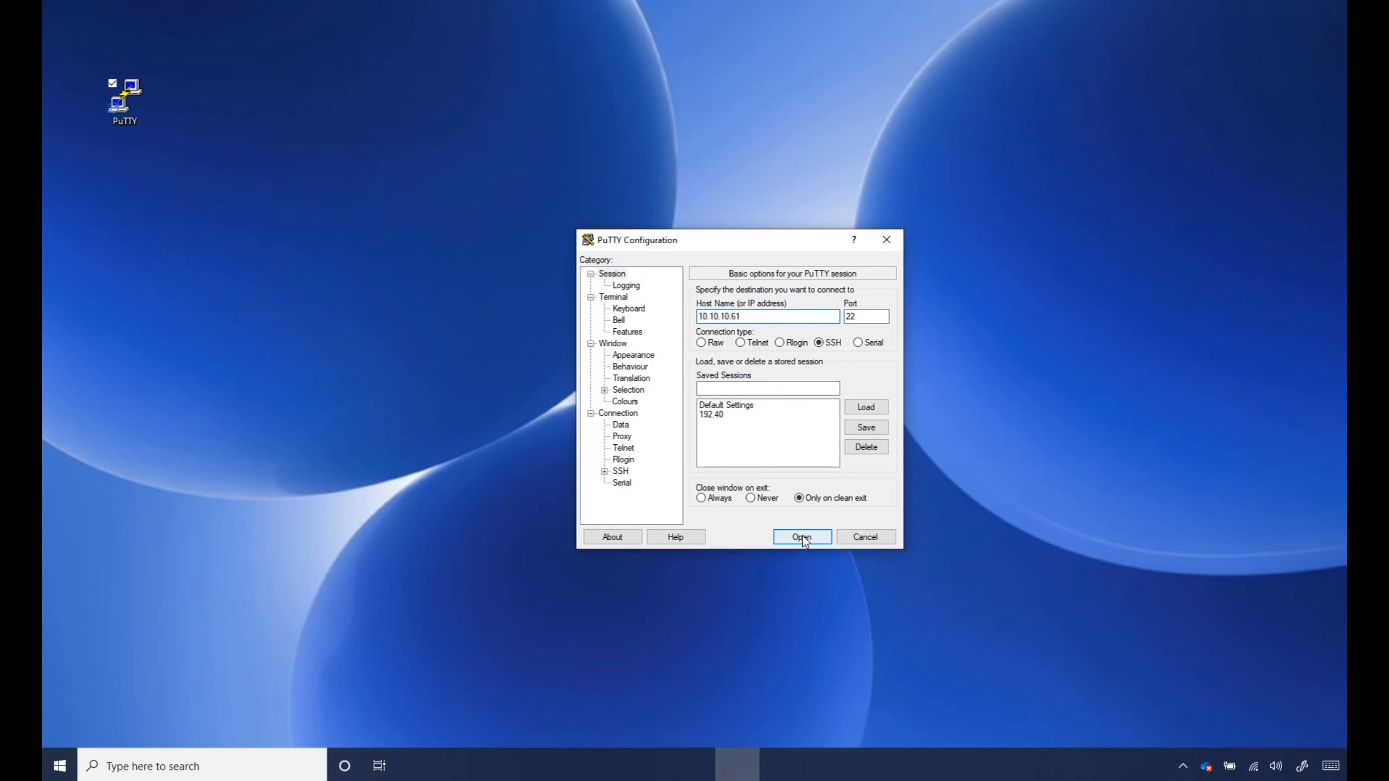
# - Connect to 10.10.10.61 over SSH, enlarge the terminal and trust the new host key
pyautogui.click(801, 537)
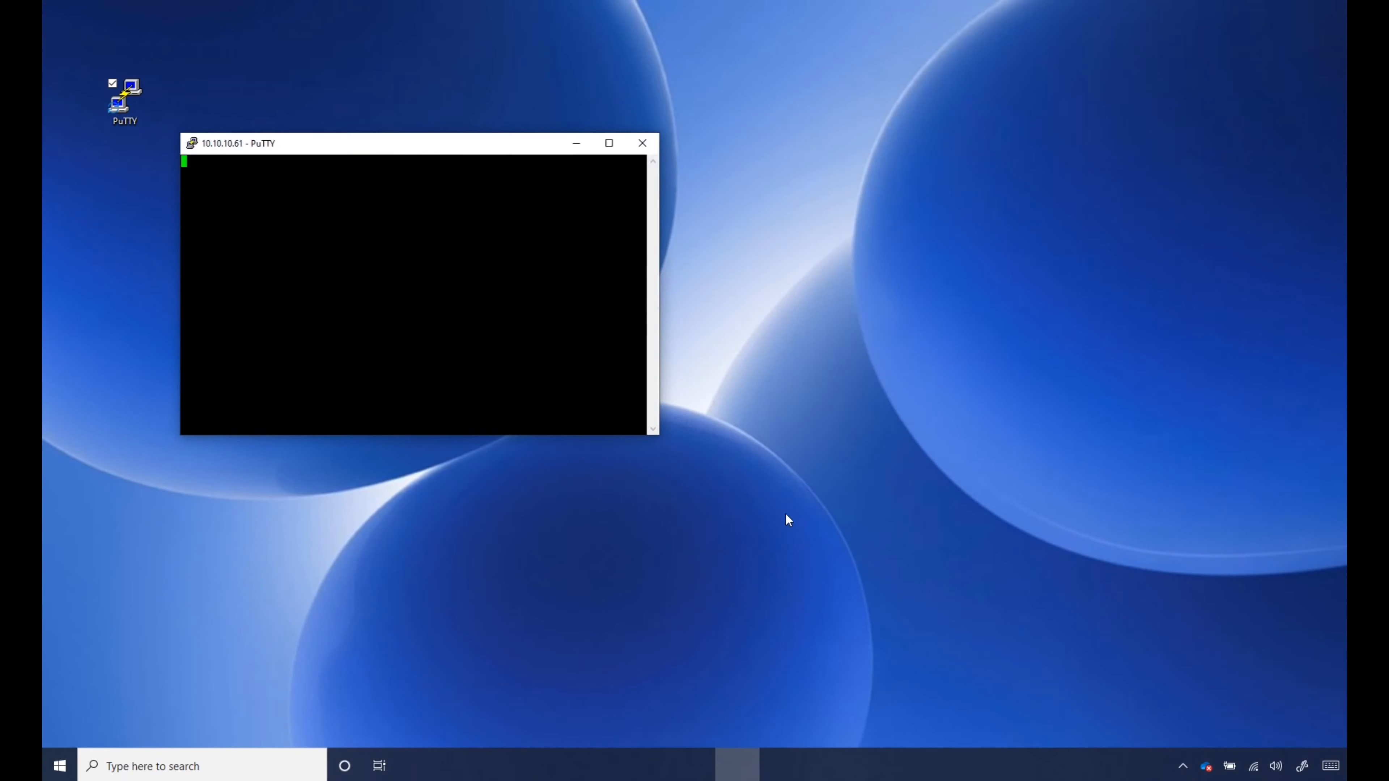
pyautogui.moveTo(658, 433)
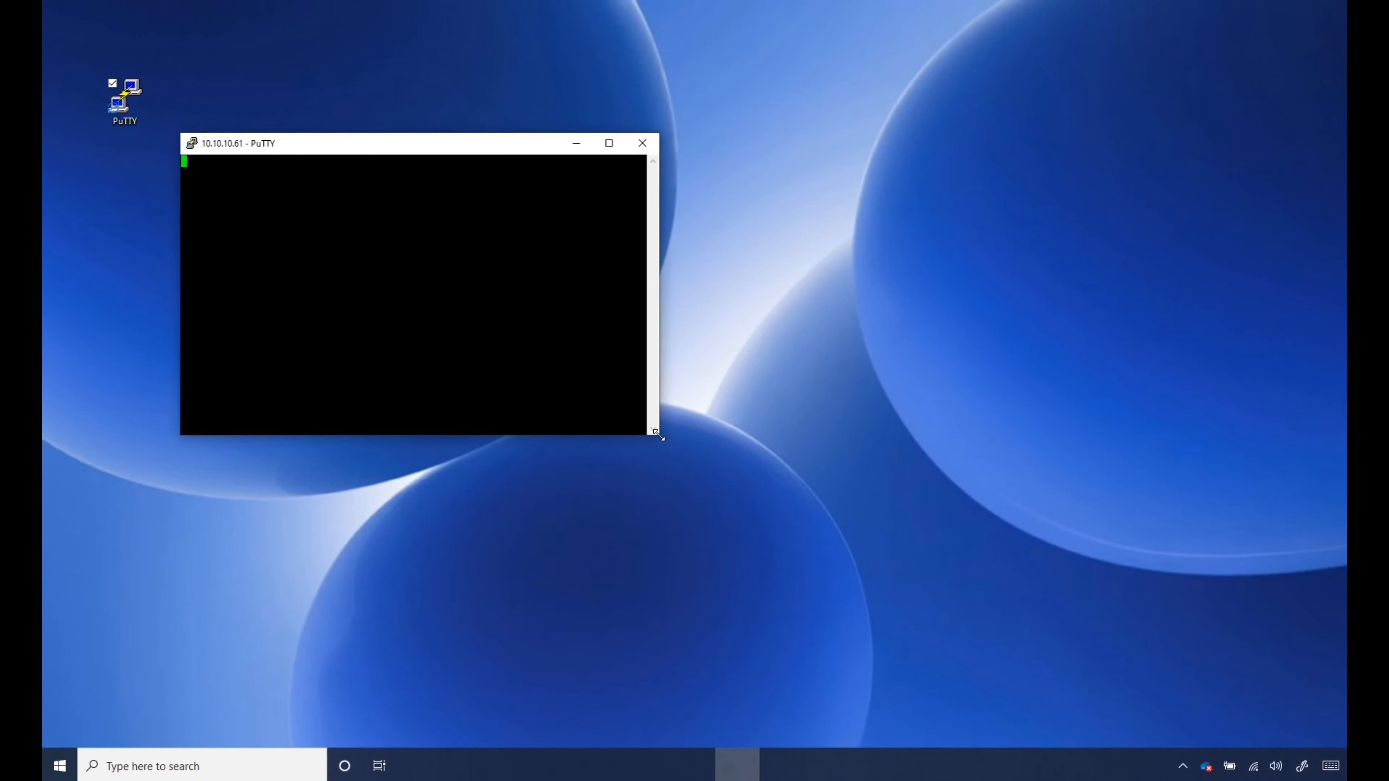
pyautogui.moveTo(655, 434); pyautogui.dragTo(1209, 704)
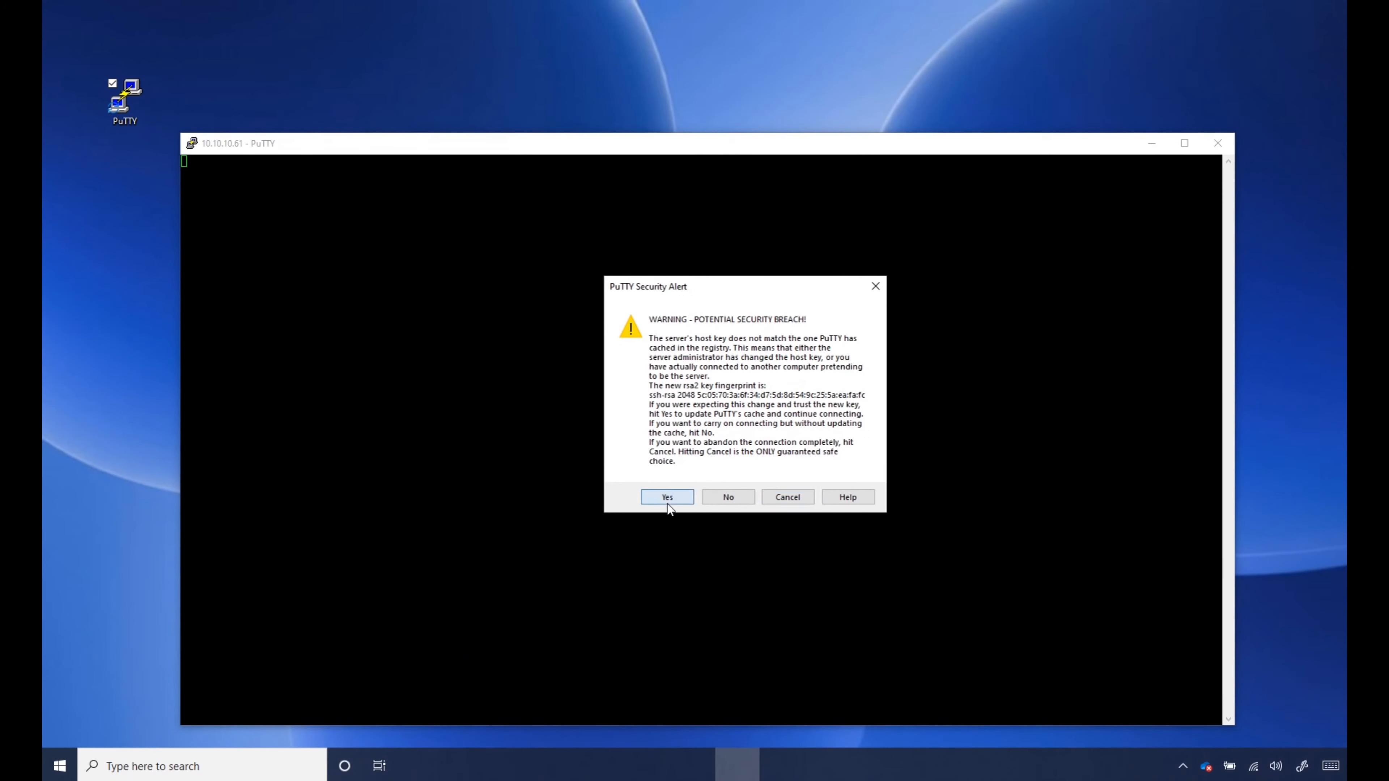
pyautogui.click(666, 498)
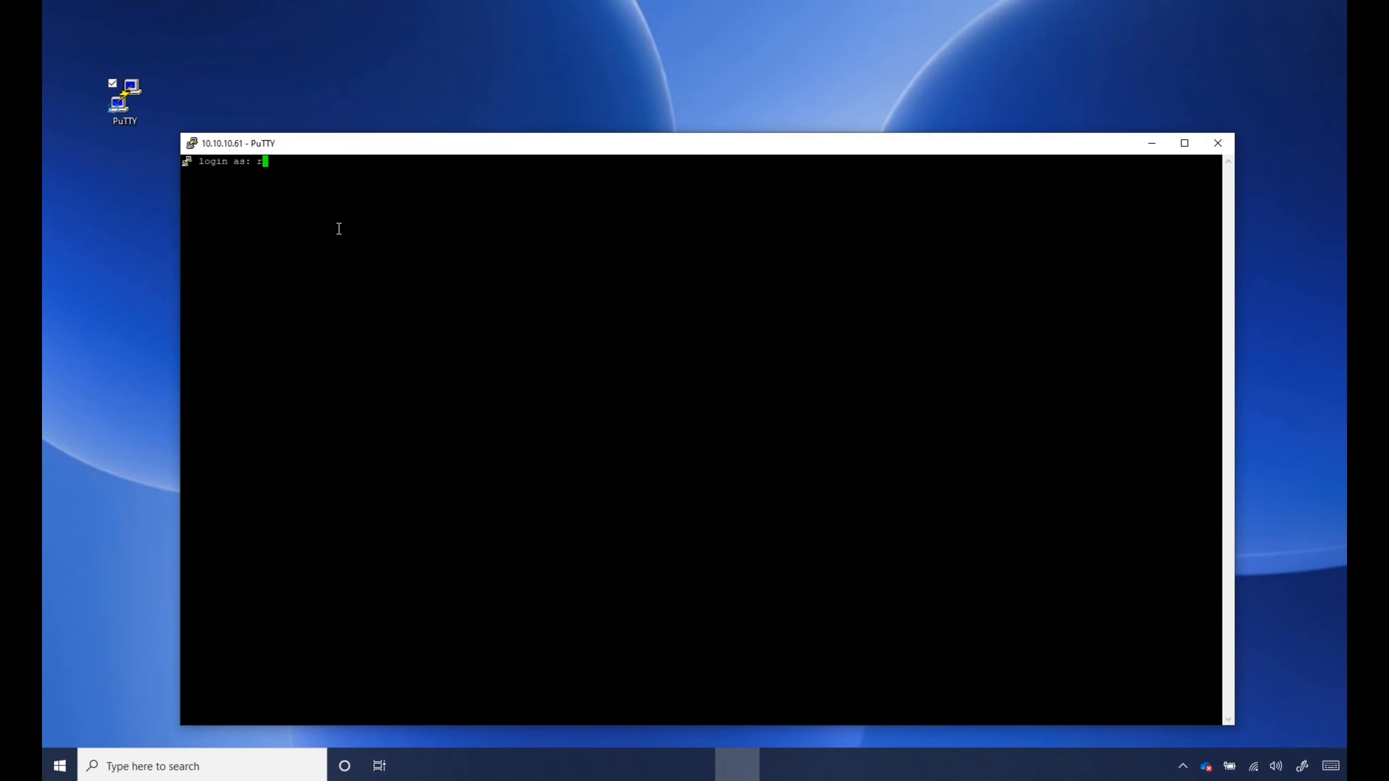
# - Log in as root with the password to reach the switch command prompt
pyautogui.write('oot')
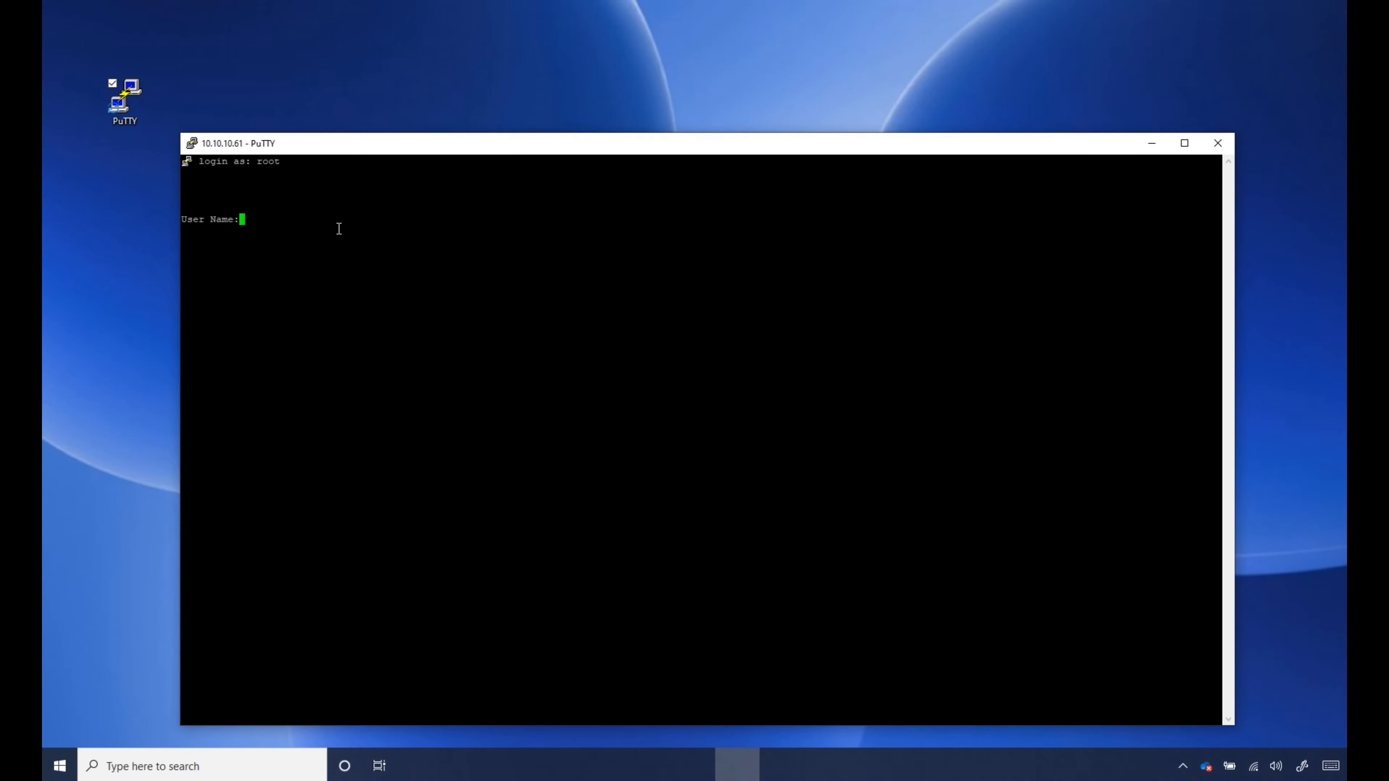
pyautogui.write('root')
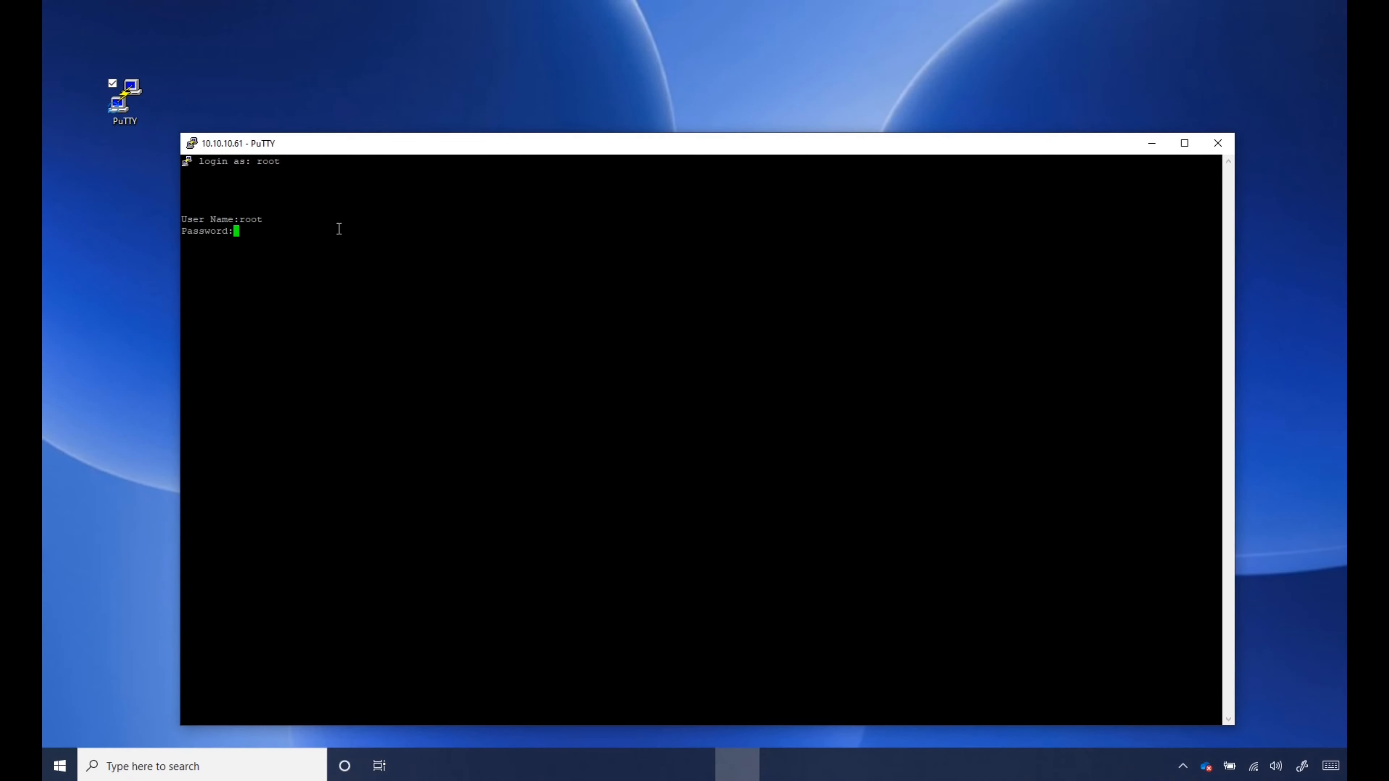
pyautogui.write('***')
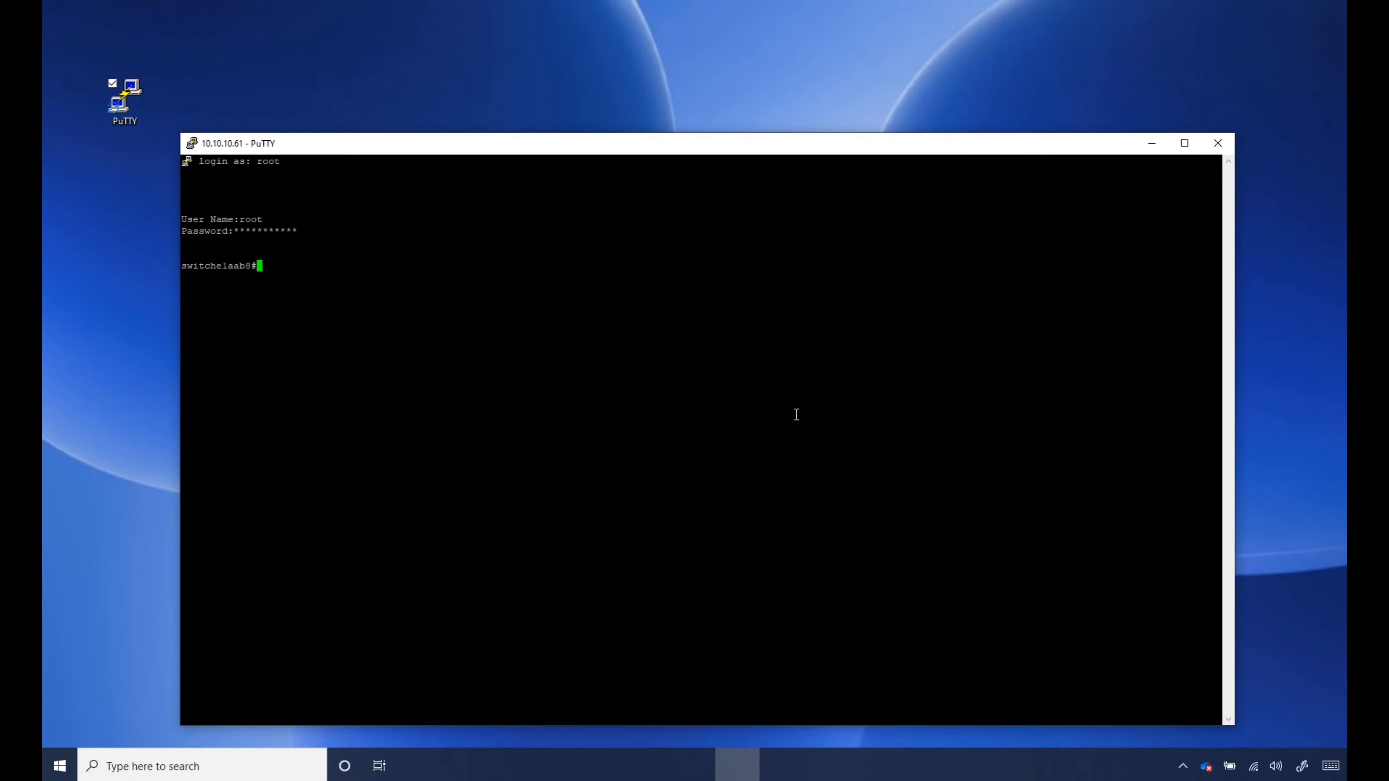
pyautogui.moveTo(726, 405)
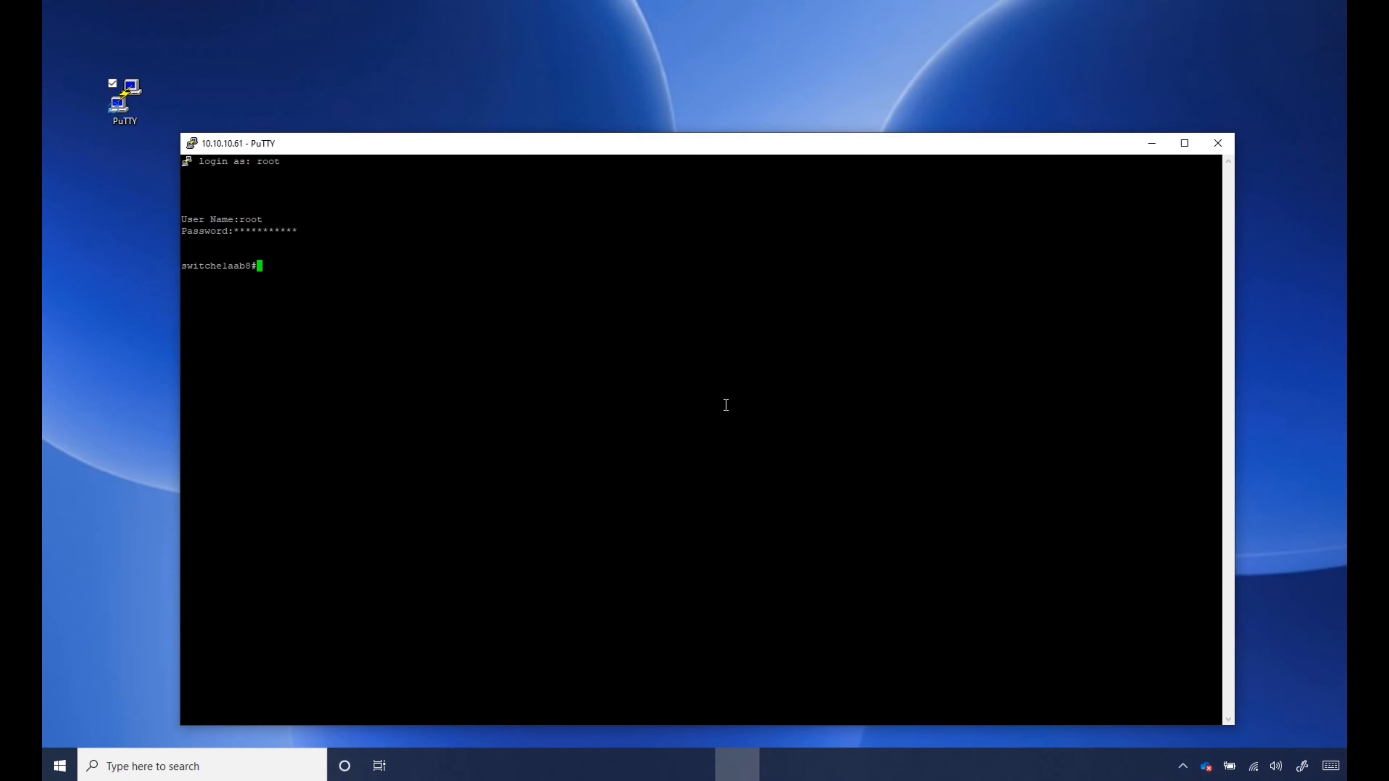
# - Enter config mode, then interface range ge1-28 for ports 1 through 28
pyautogui.write('config')
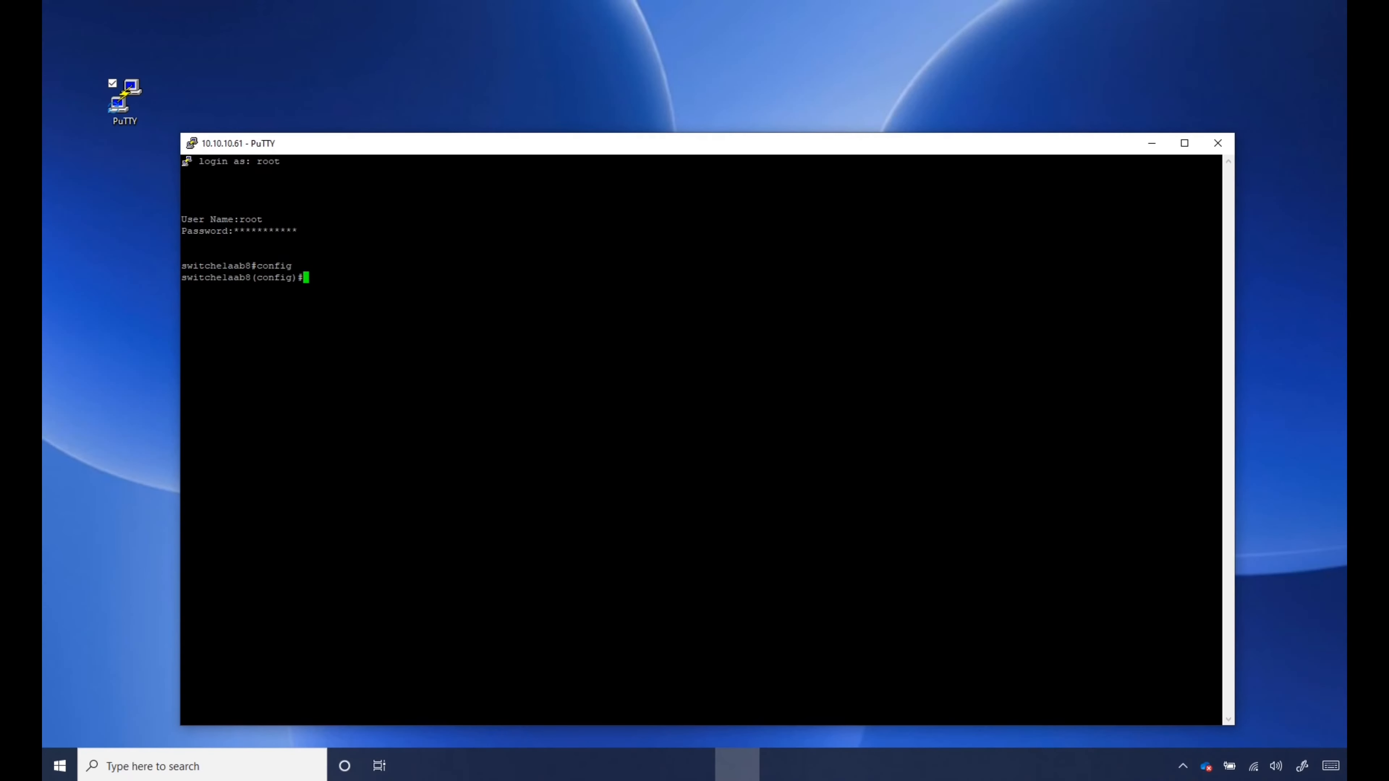
pyautogui.moveTo(473, 379)
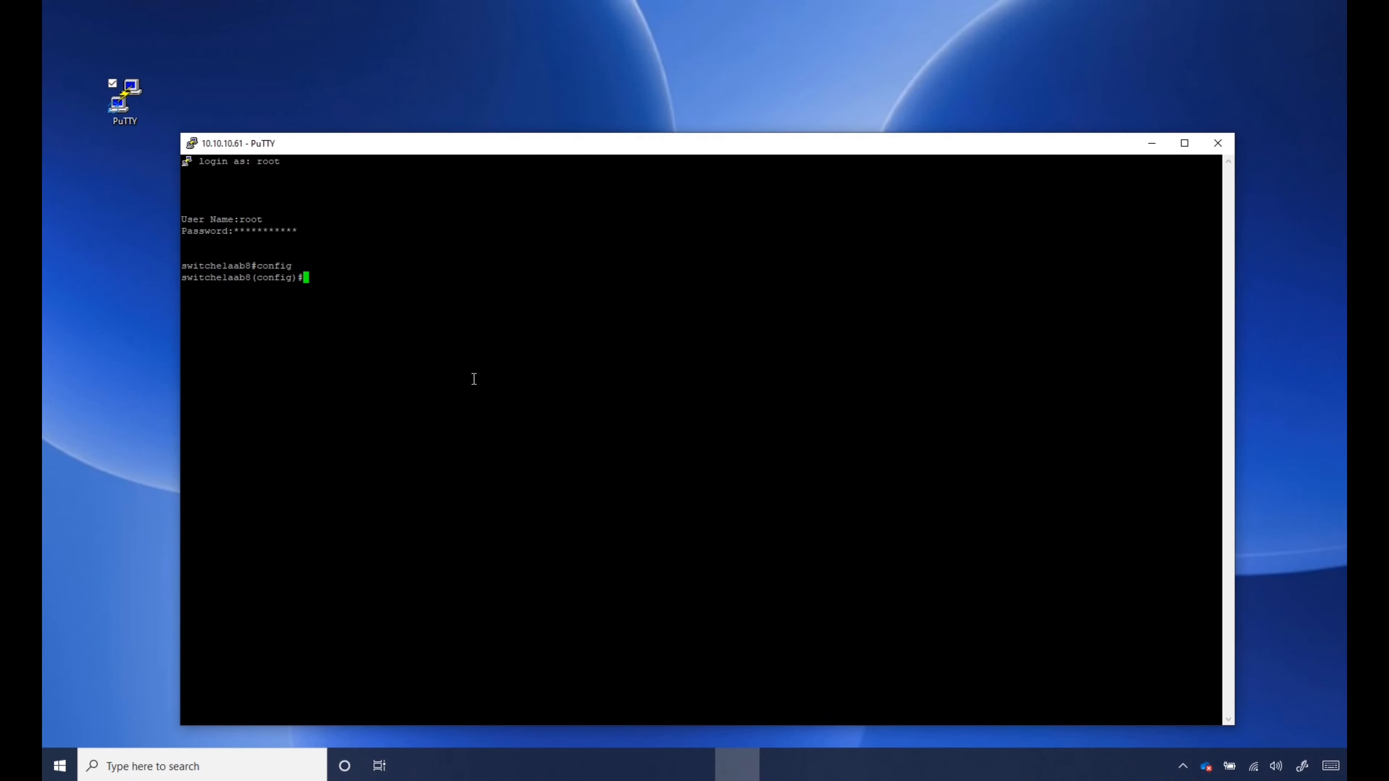
pyautogui.write('interf')
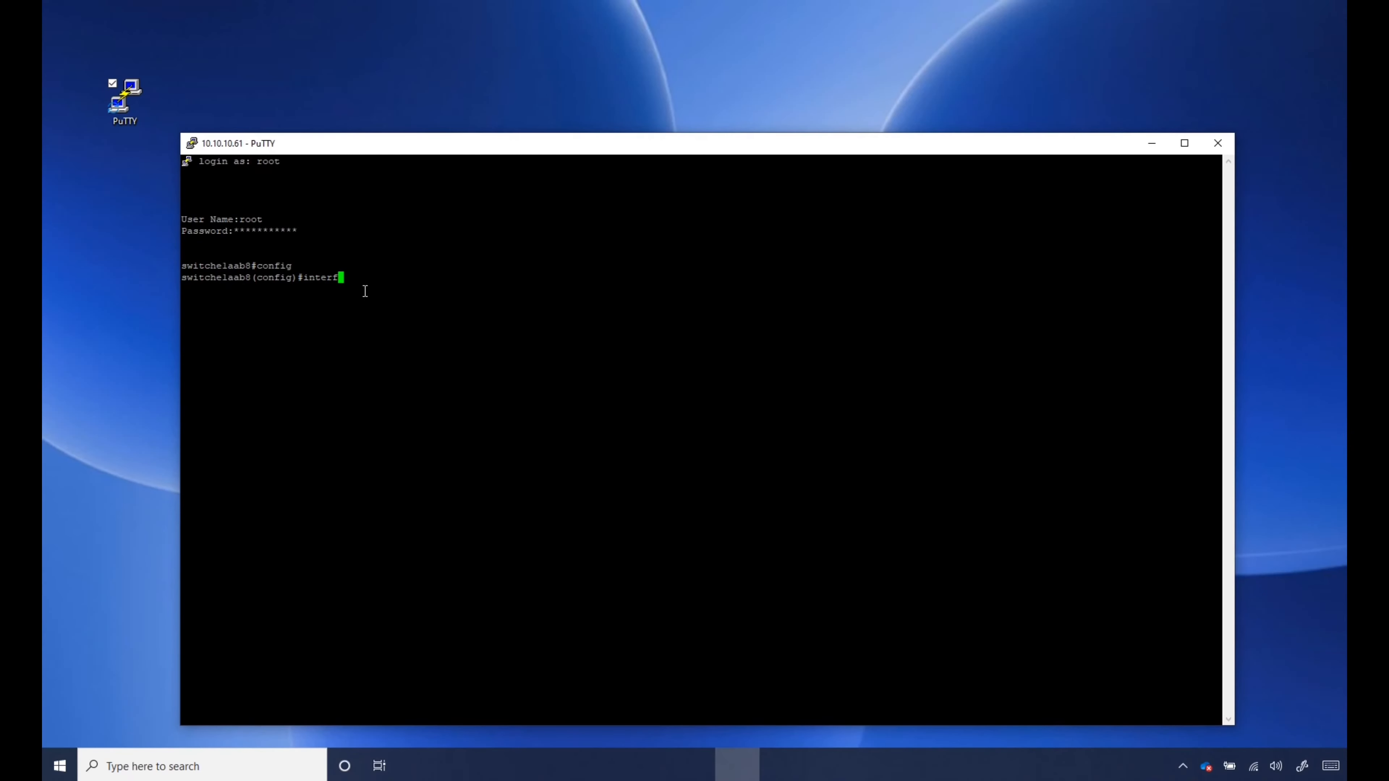
pyautogui.write('ace')
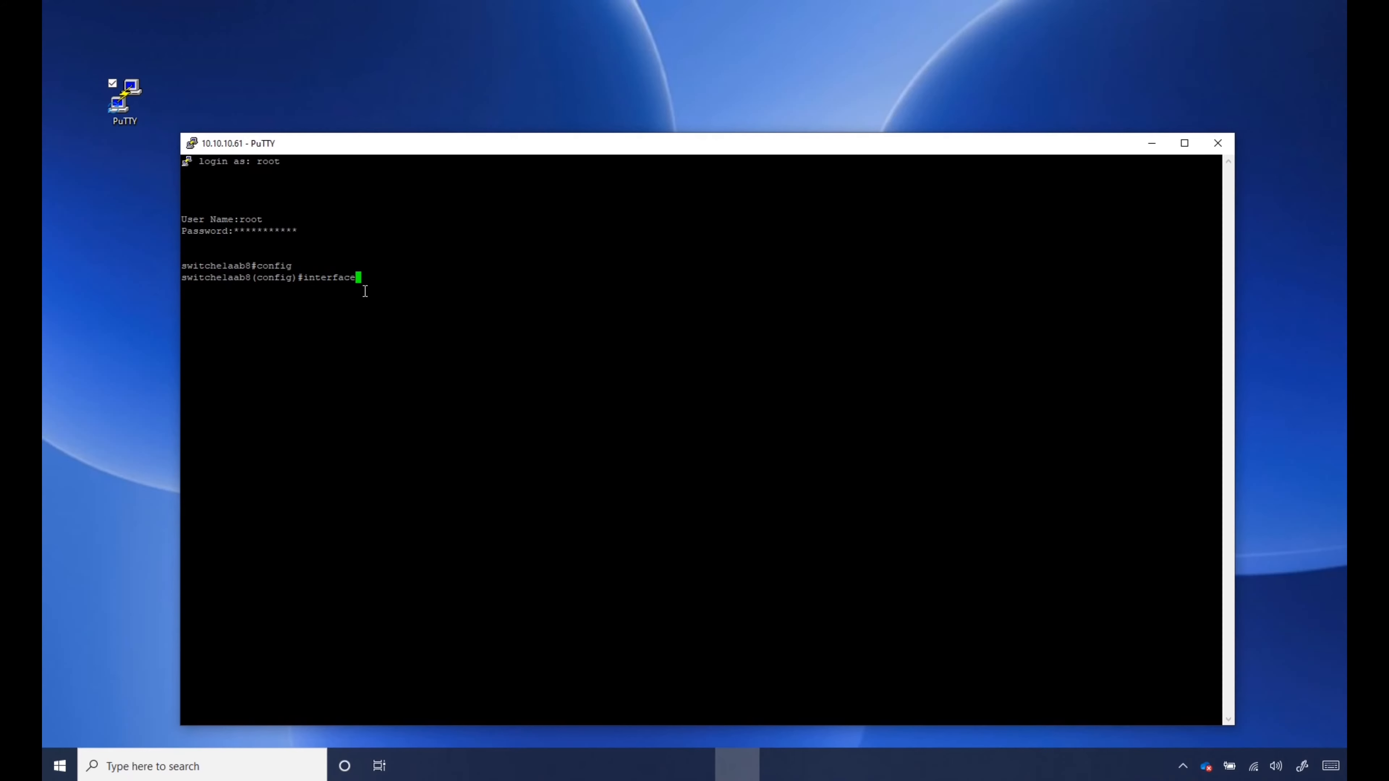
pyautogui.write('range')
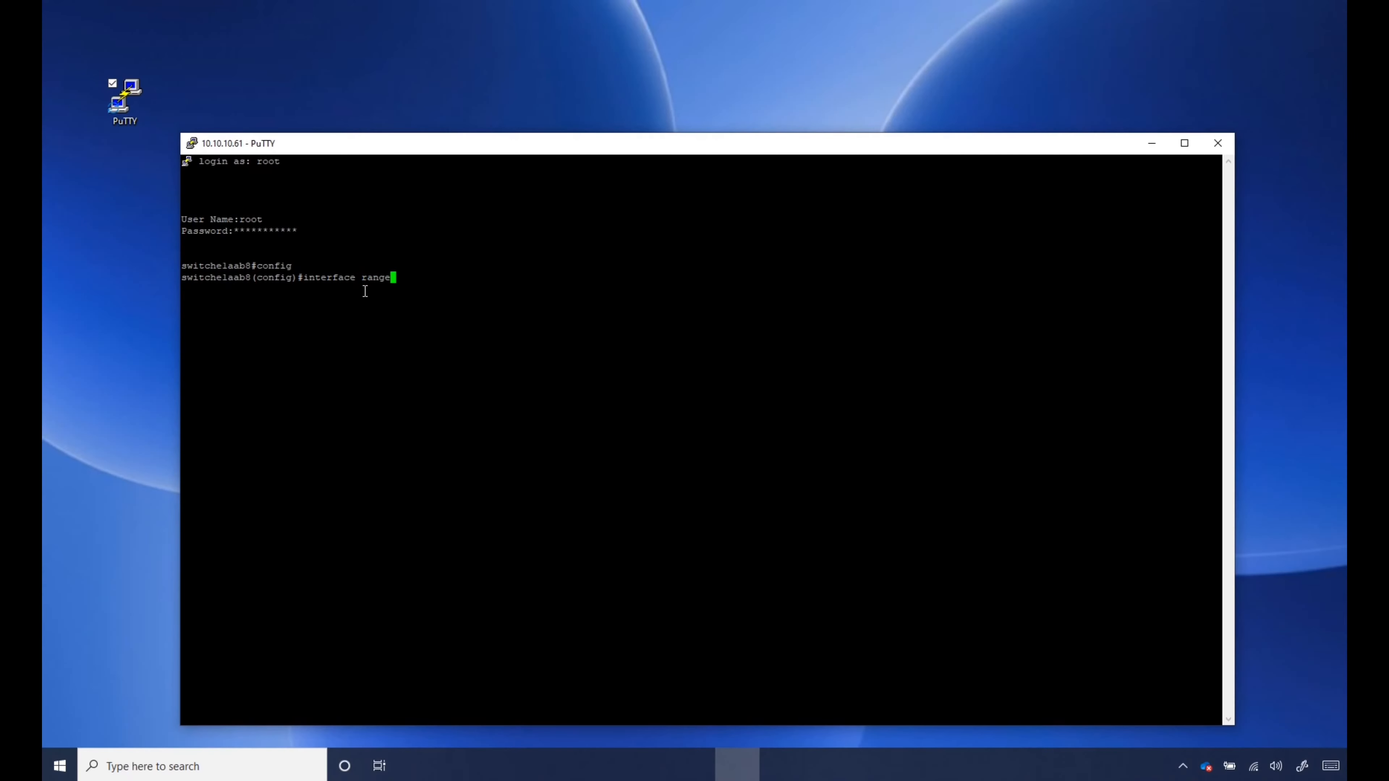
pyautogui.write('ge1-')
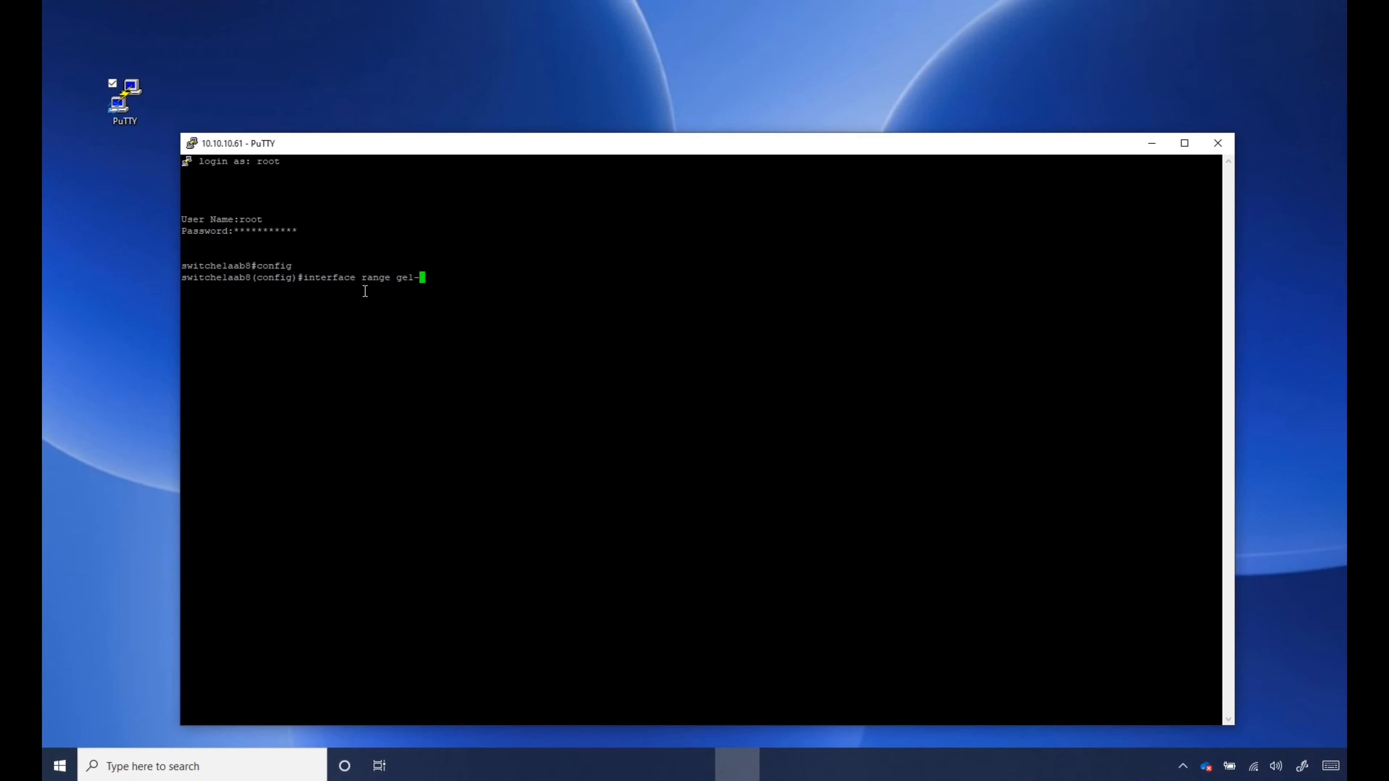
pyautogui.write('28')
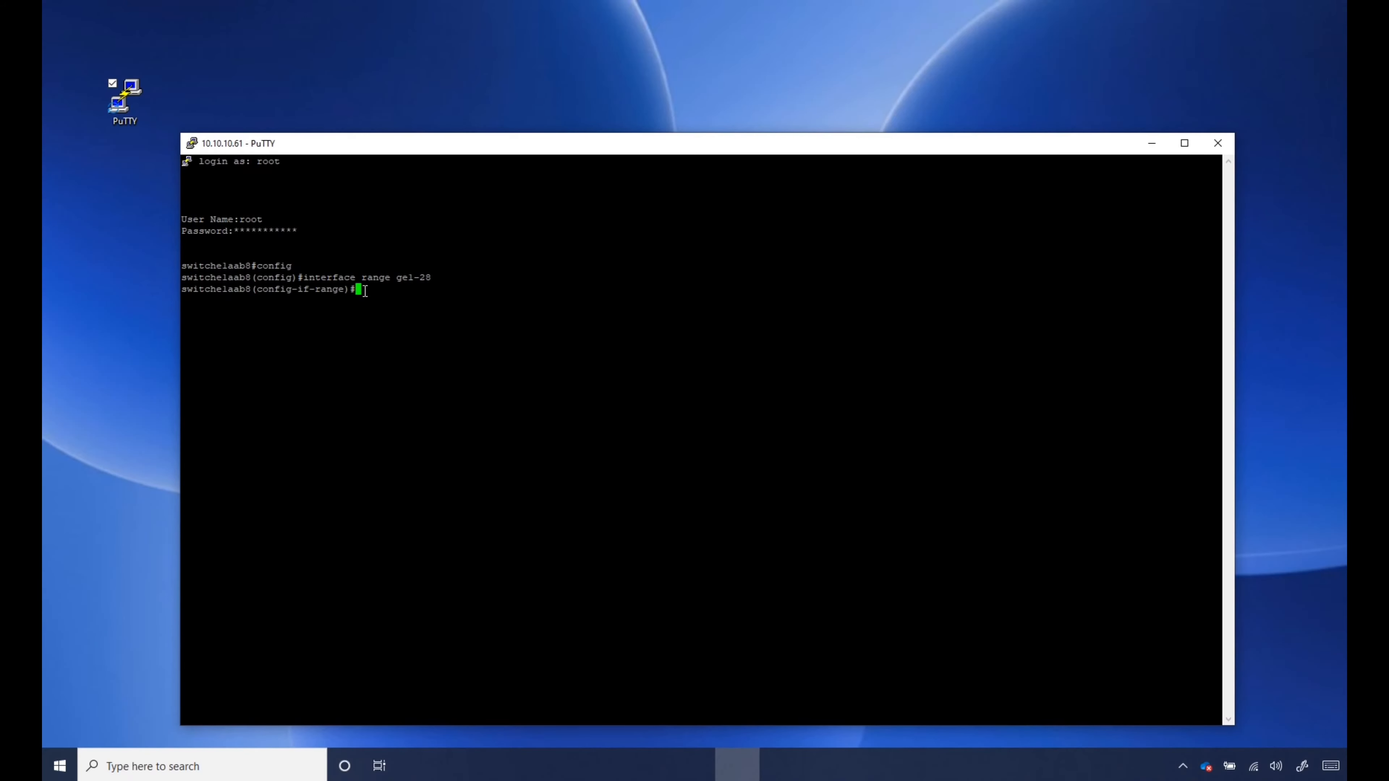
# - Set the port range to switchport mode trunk
pyautogui.write('switch')
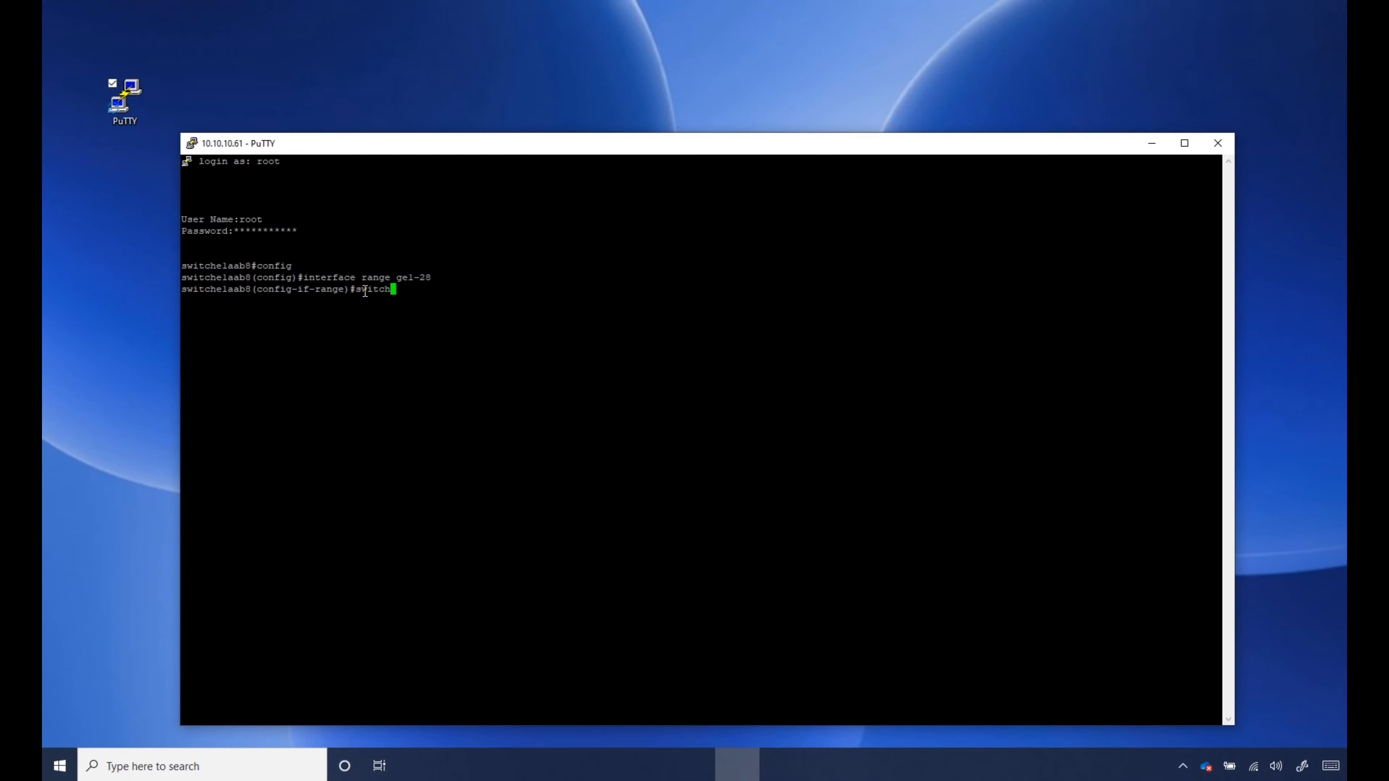
pyautogui.write('port')
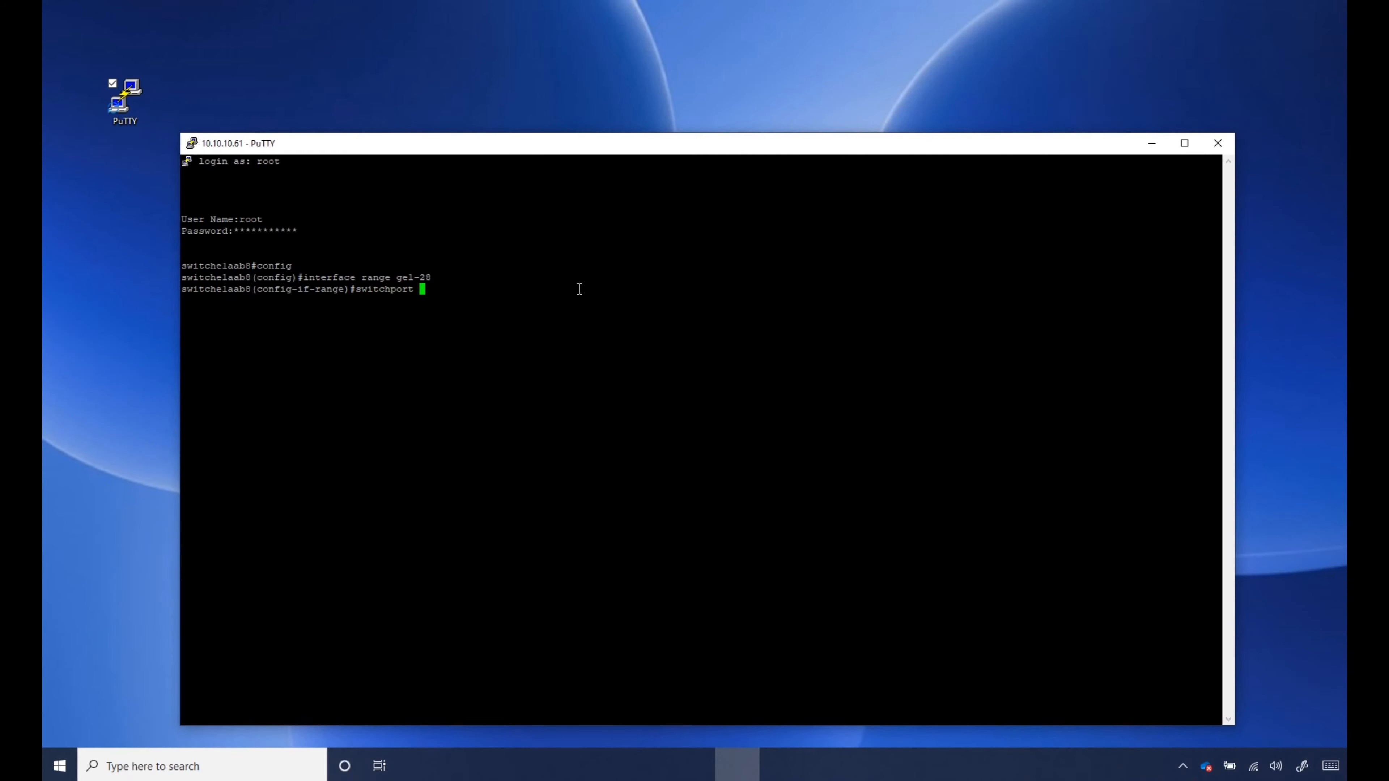
pyautogui.write('mode trunk')
pyautogui.write('swi')
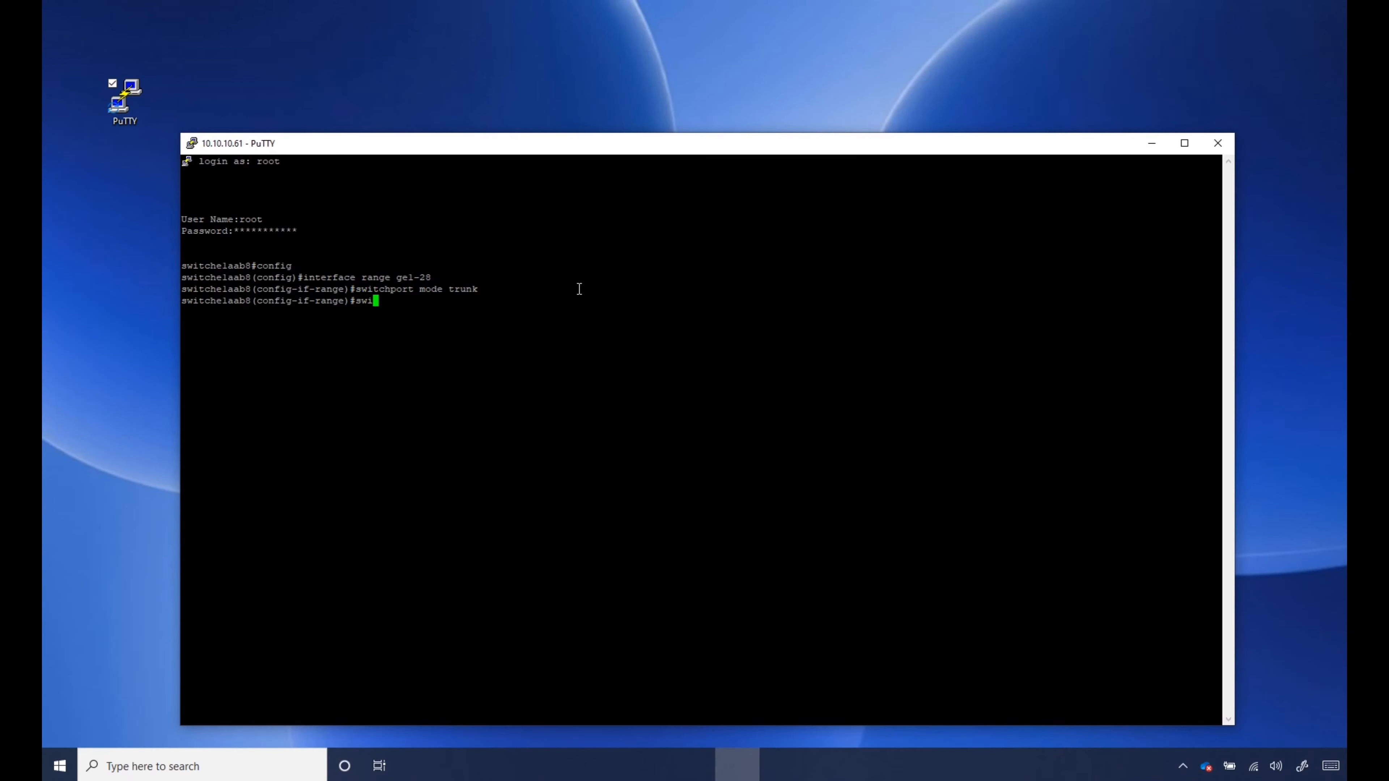
# - Attempt switchport trunk allowed add with VLAN numbers, which the switch rejects
pyautogui.write('ch')
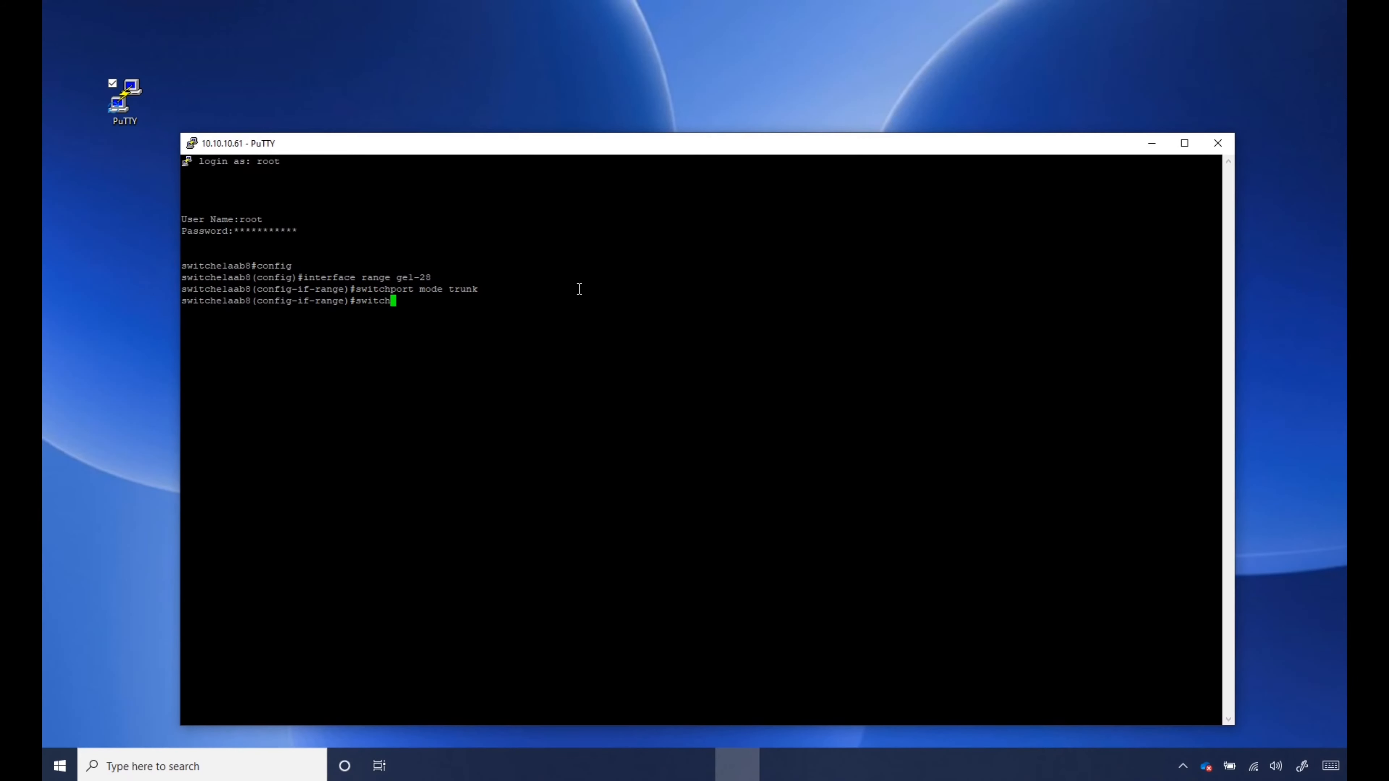
pyautogui.write('port')
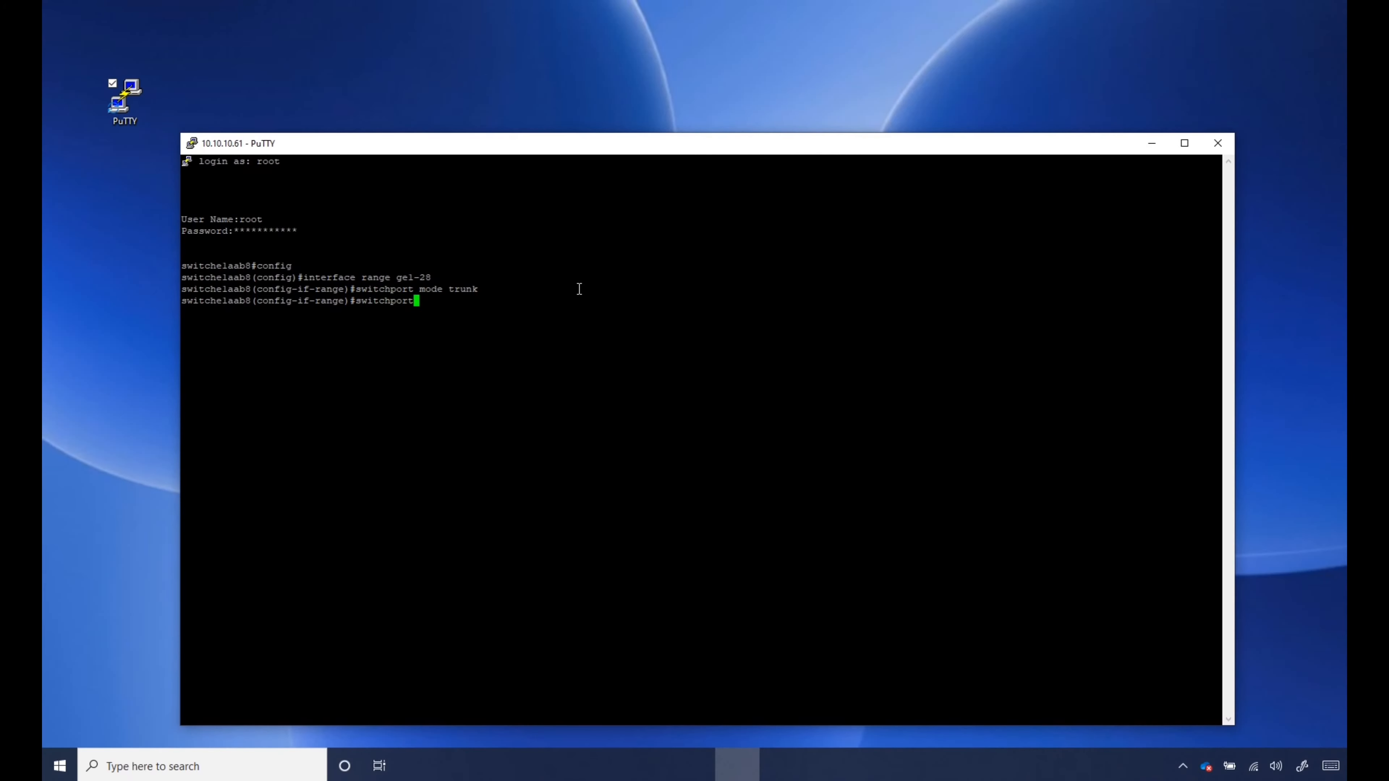
pyautogui.write('trunk al')
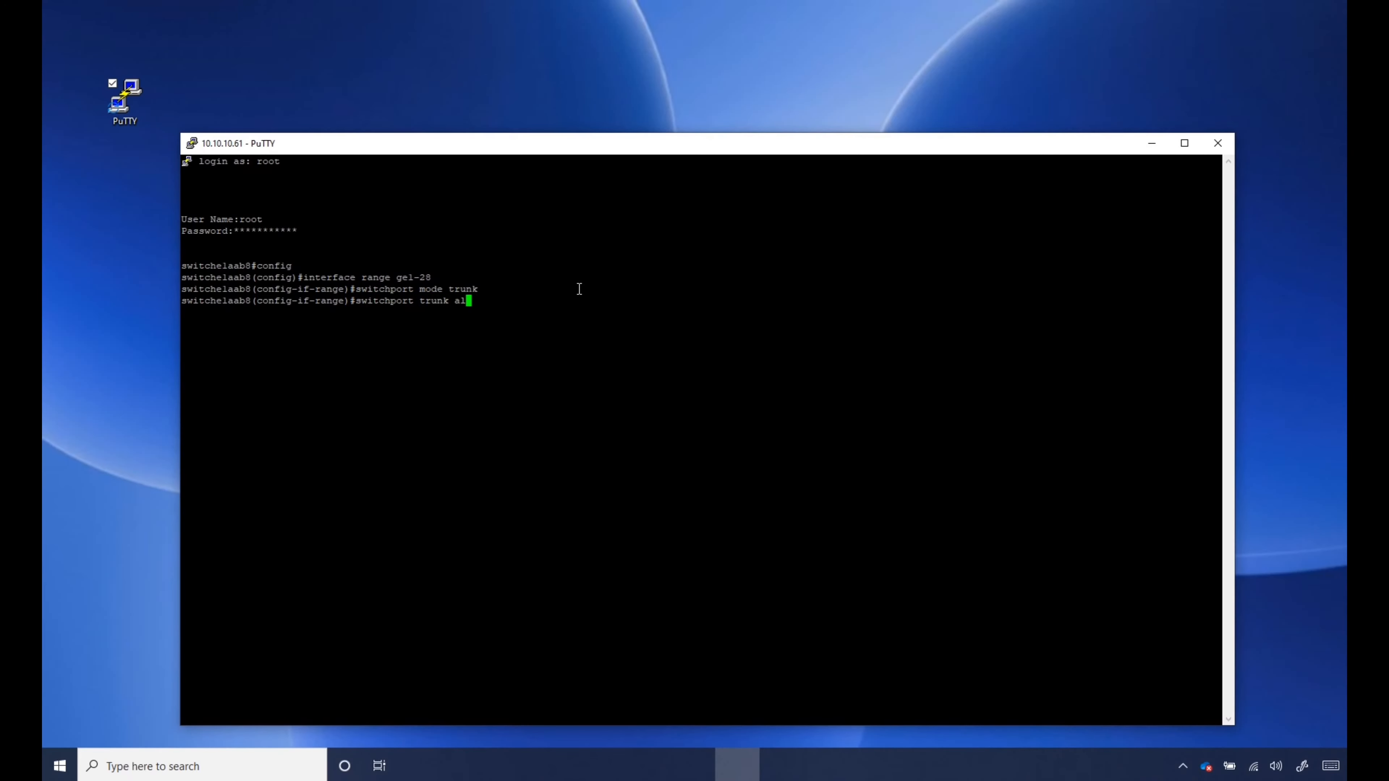
pyautogui.write('lowed')
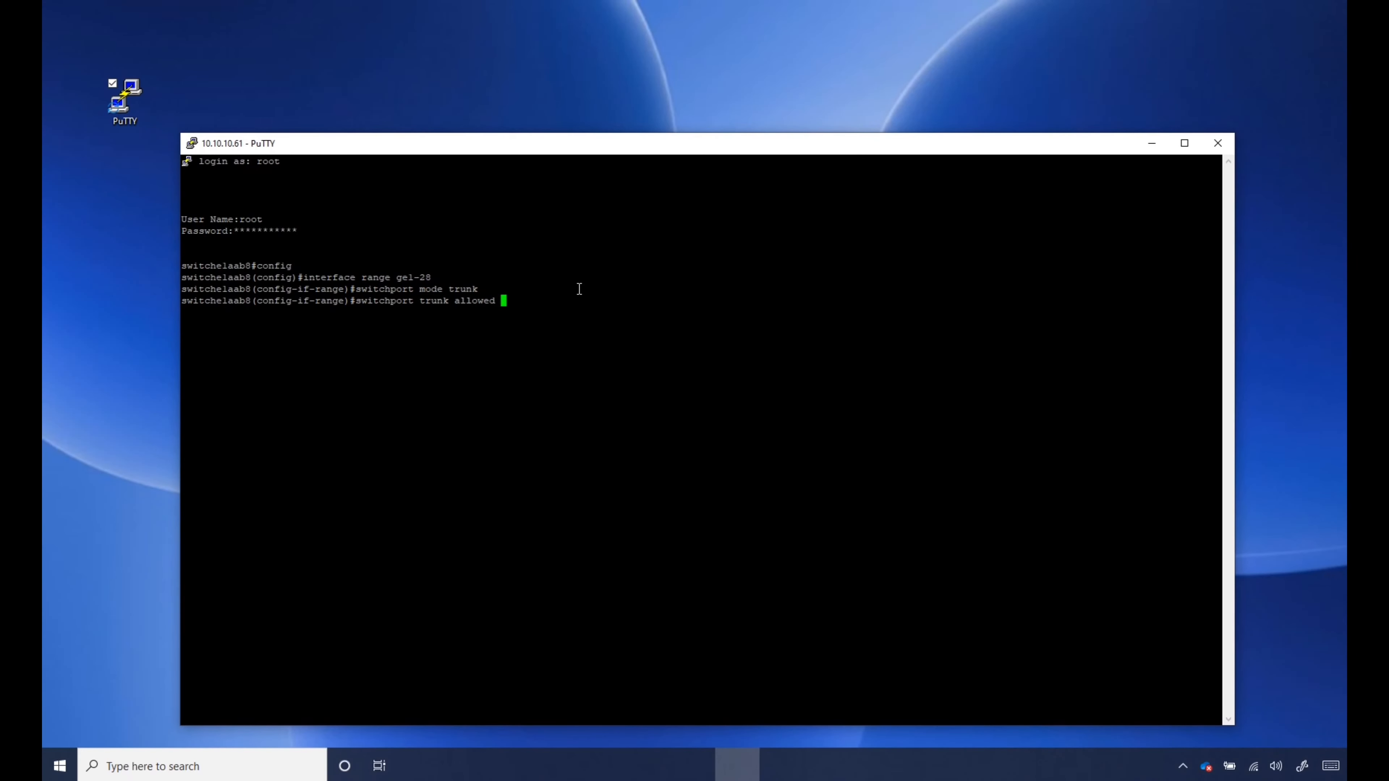
pyautogui.write('add 2')
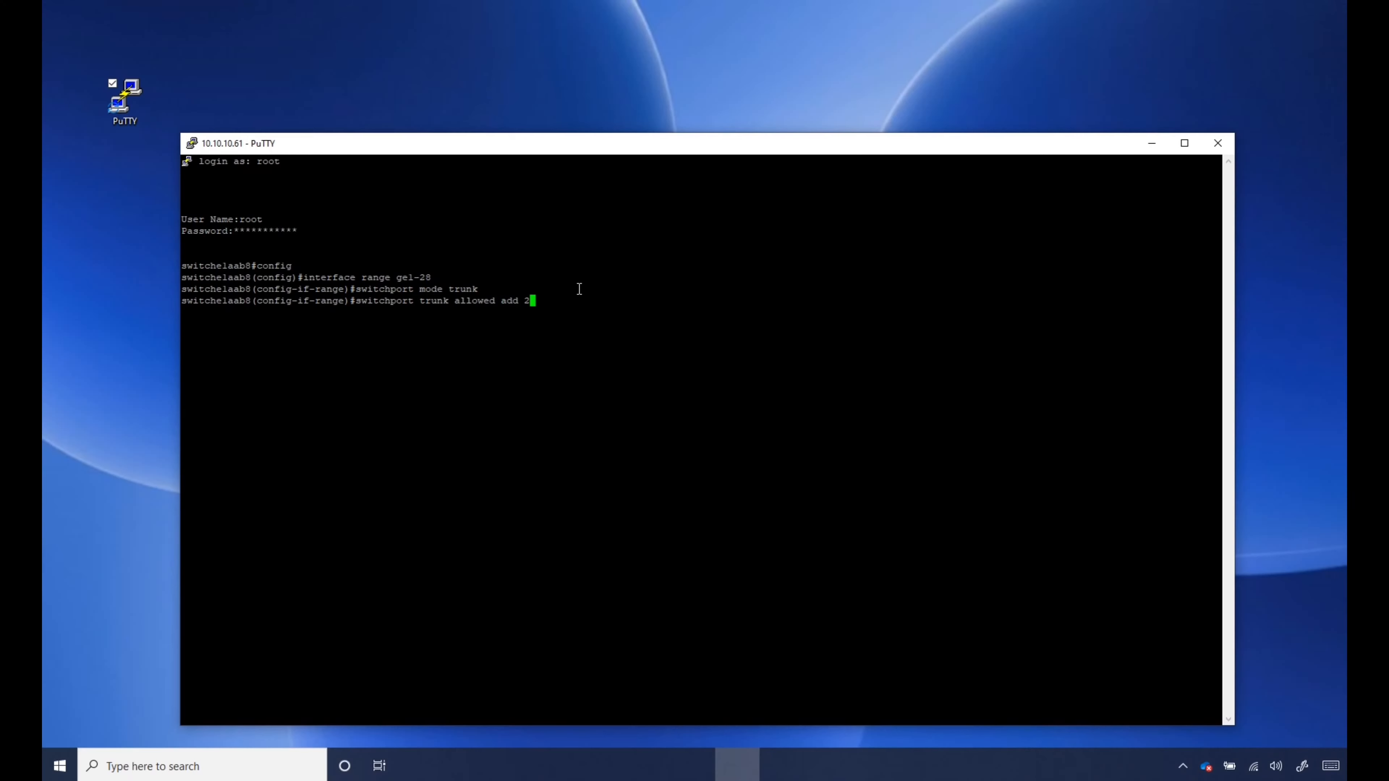
pyautogui.write('0,')
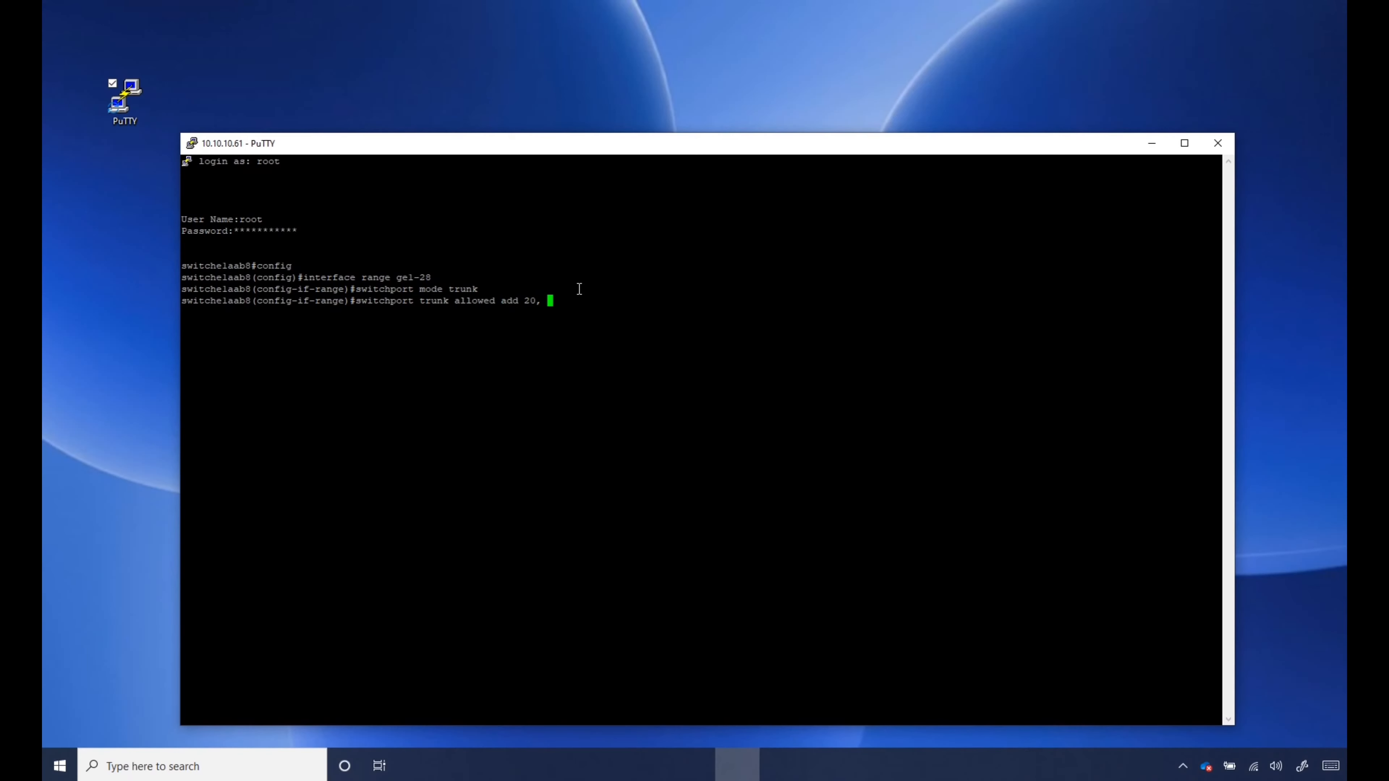
pyautogui.write('30')
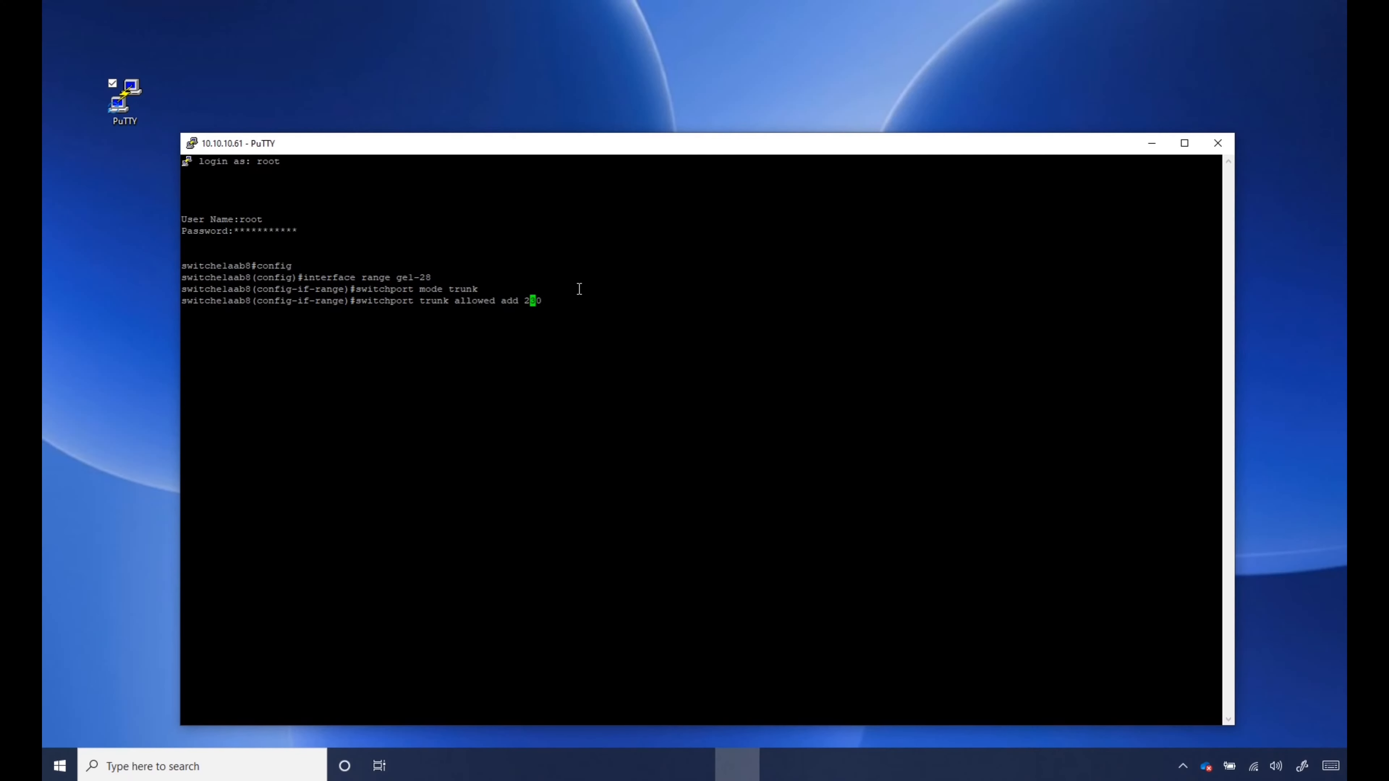
pyautogui.write('3')
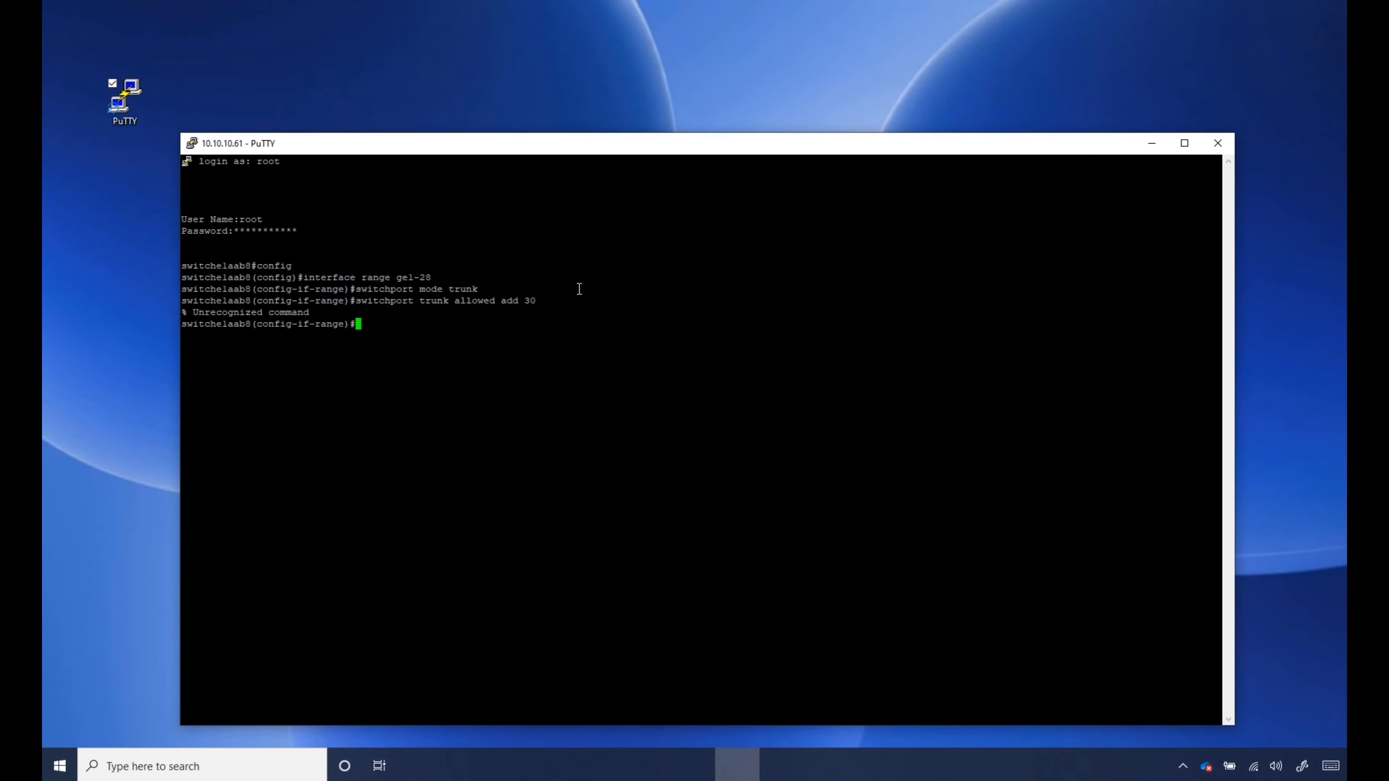
# - Recall the command and correct it to switchport trunk allowed vlan add 30
pyautogui.write('switchport trunk allowed add 30')
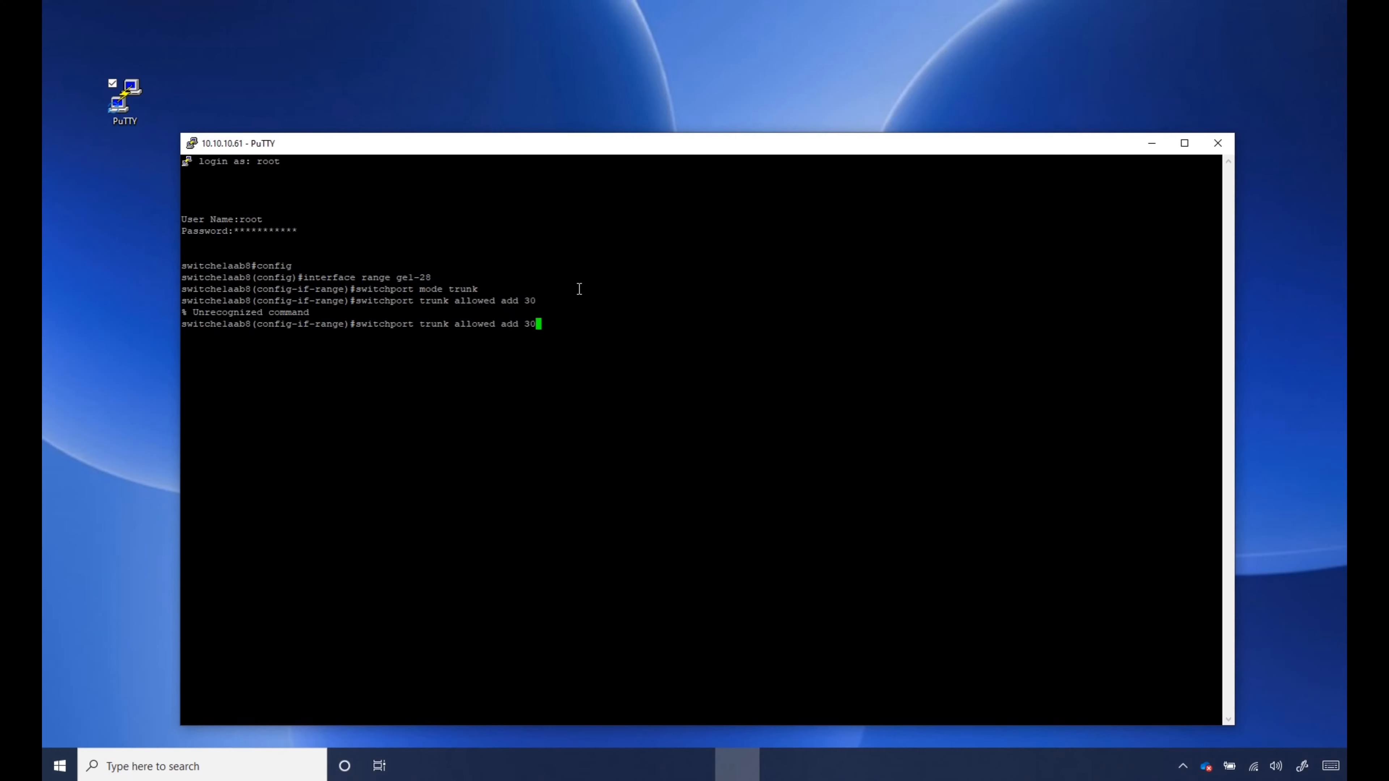
pyautogui.press('Backspace')
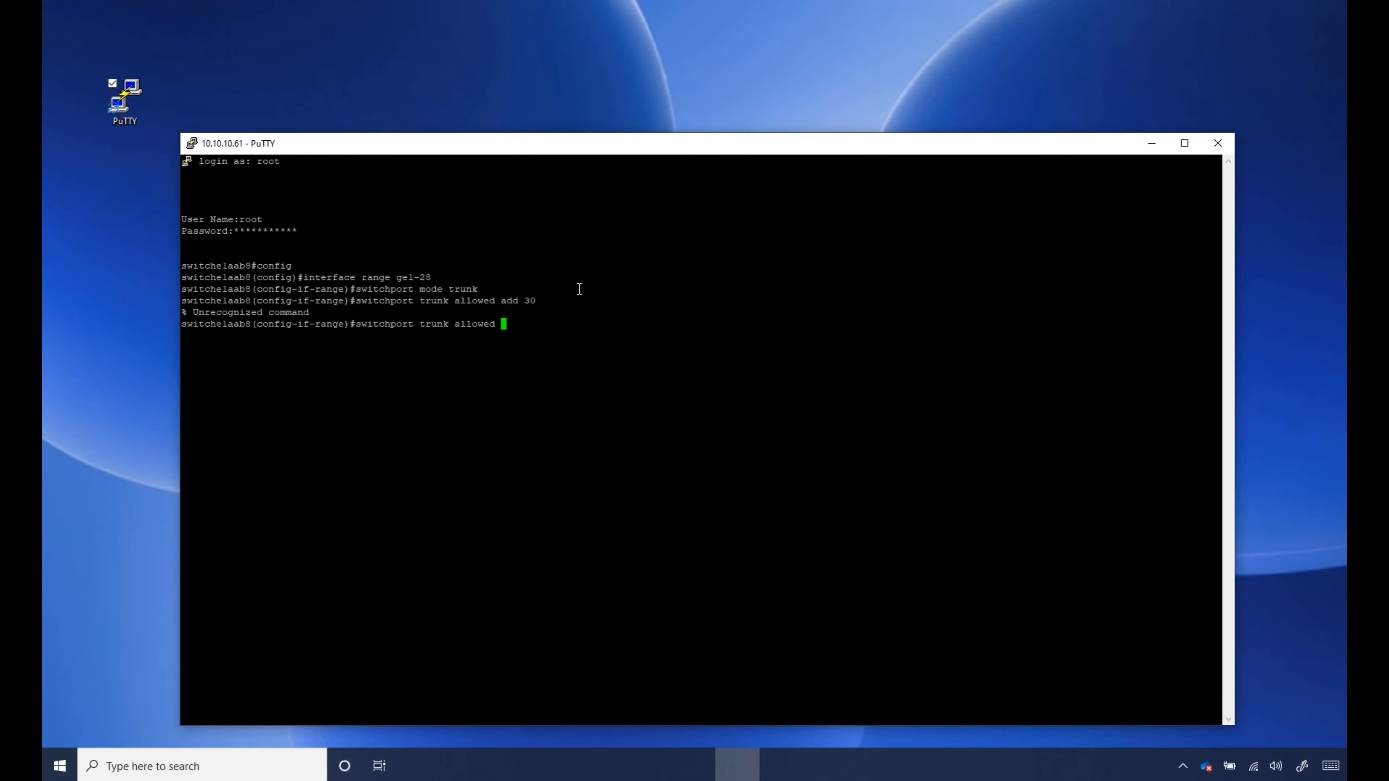
pyautogui.write('vlan ad')
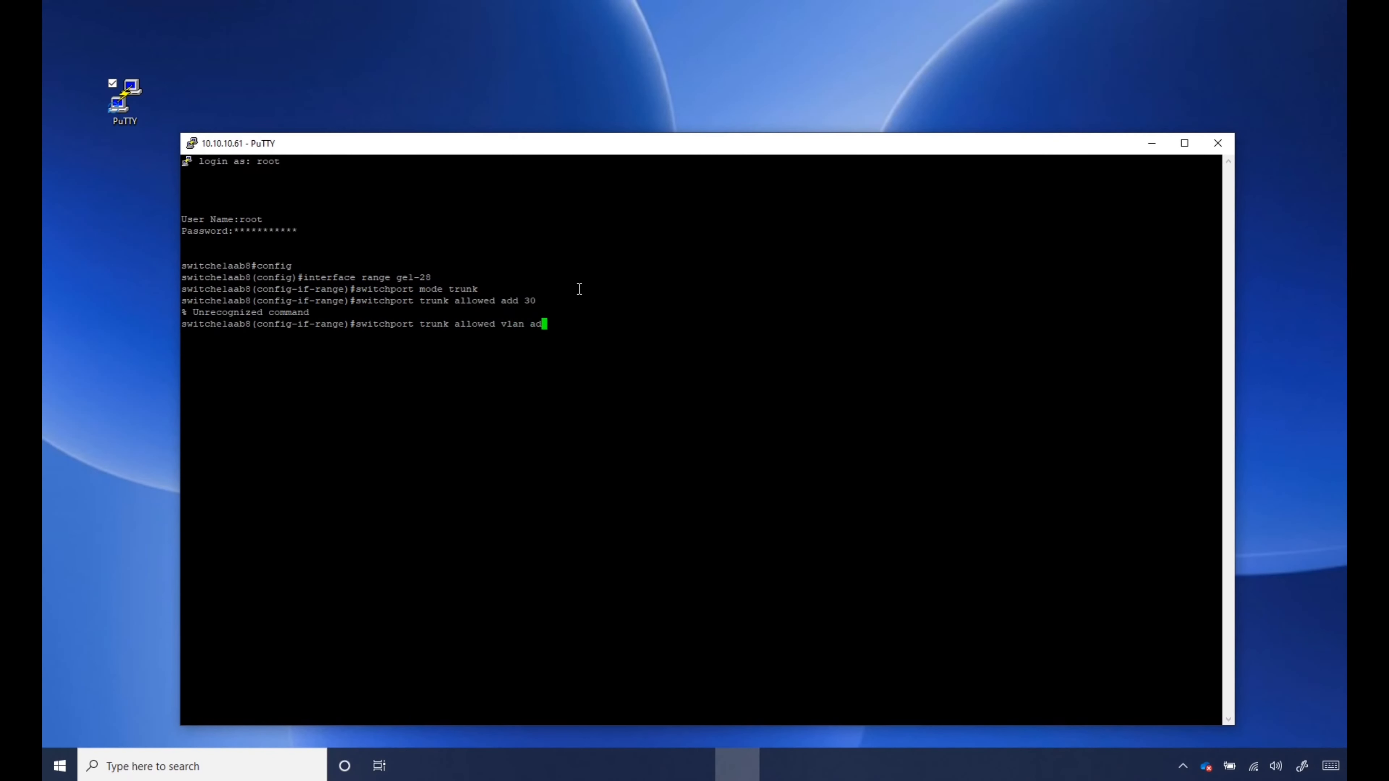
pyautogui.write('30')
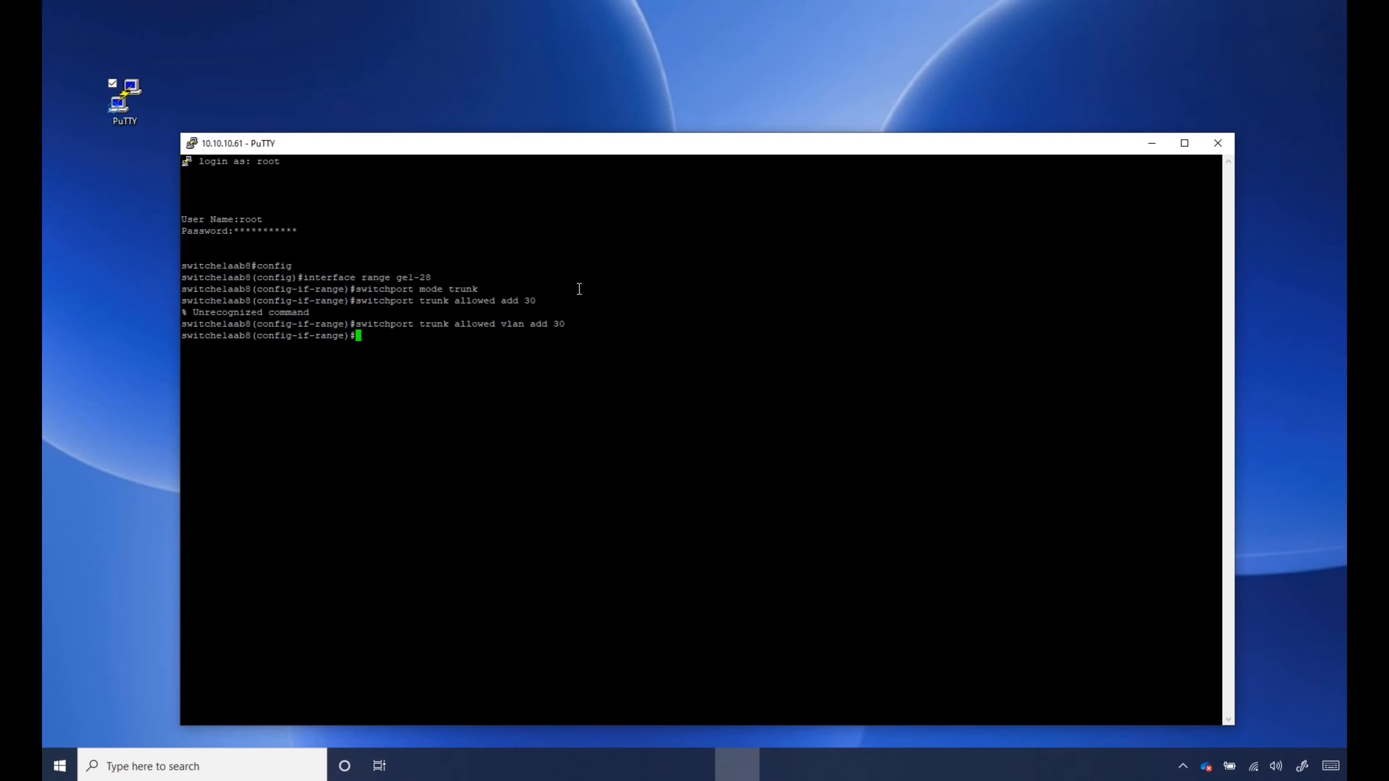
# - Exit interface and global configuration modes back to the privileged prompt
pyautogui.write('xit')
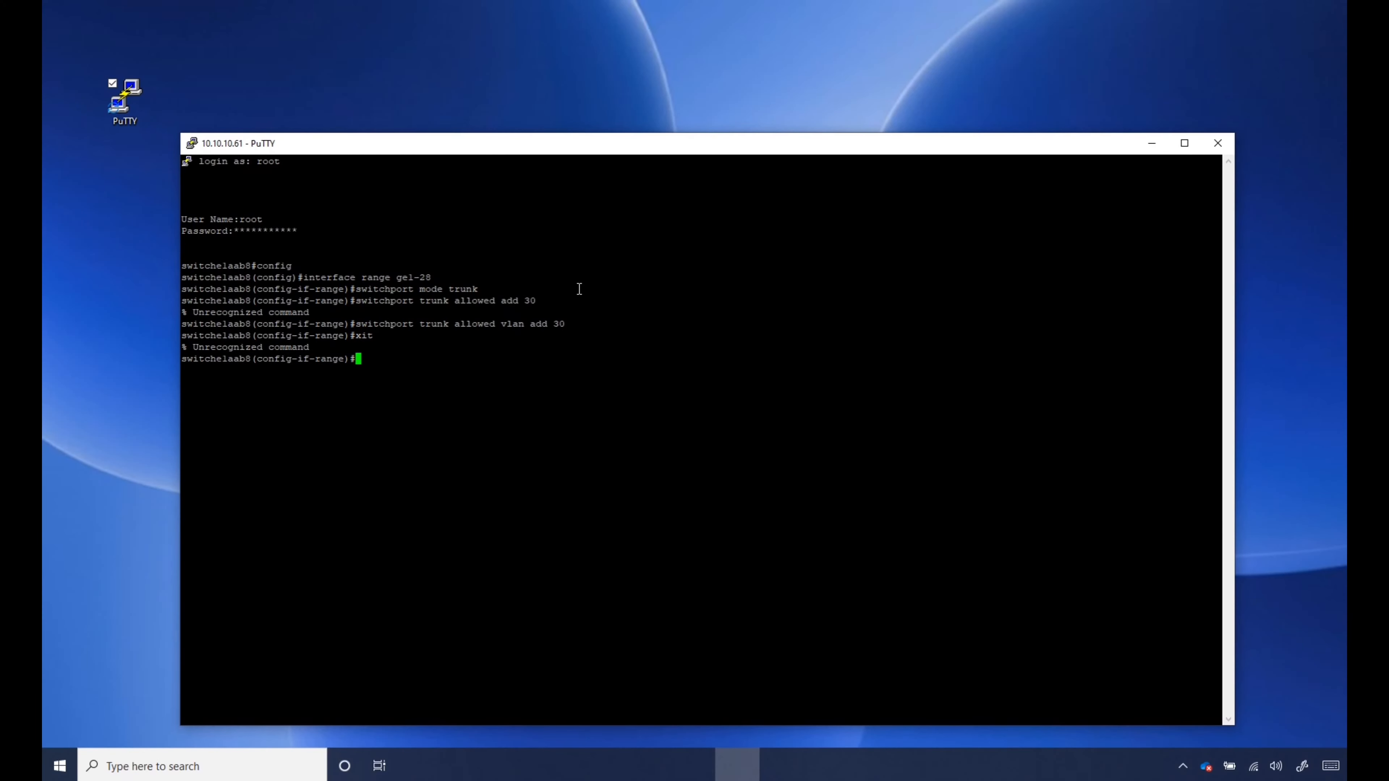
pyautogui.write('exit')
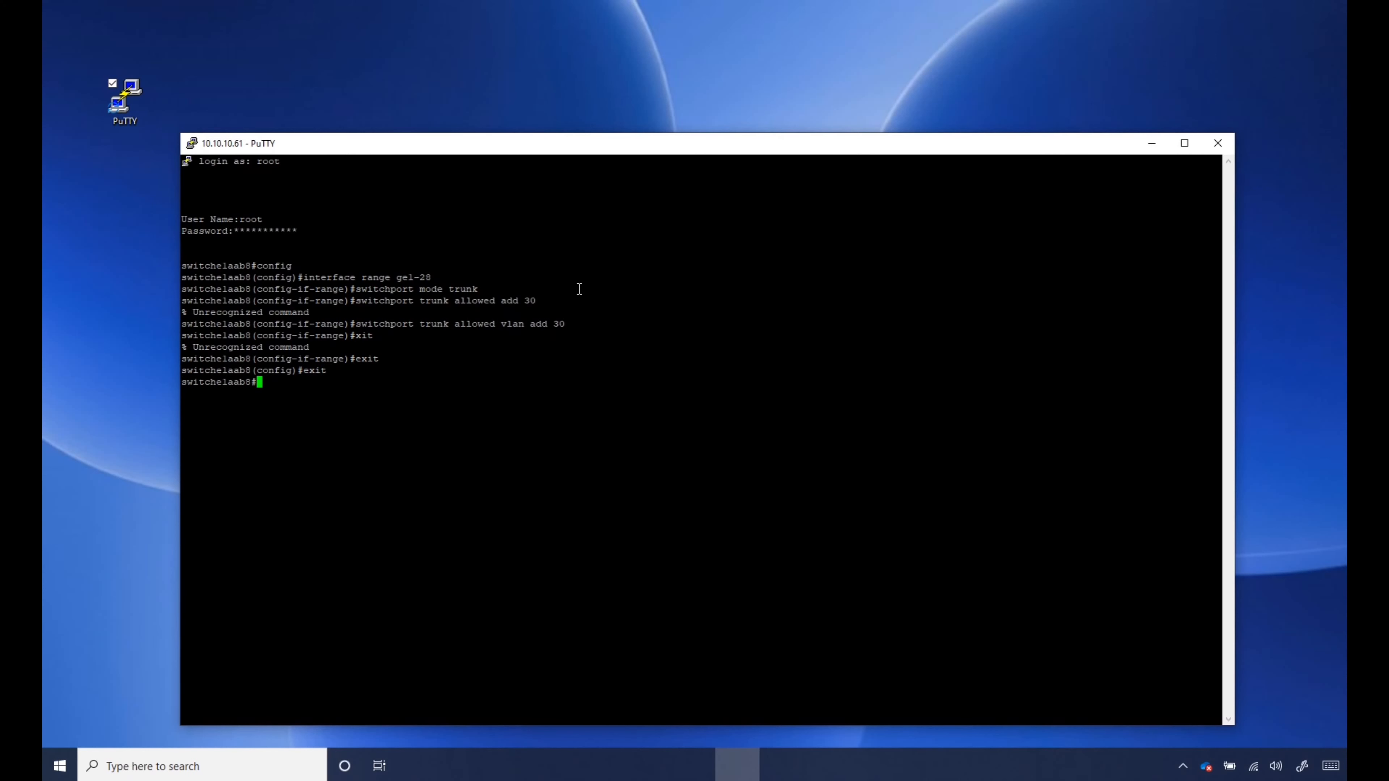
# - Run copy running-config startup-config and answer Y to overwrite
pyautogui.write('co')
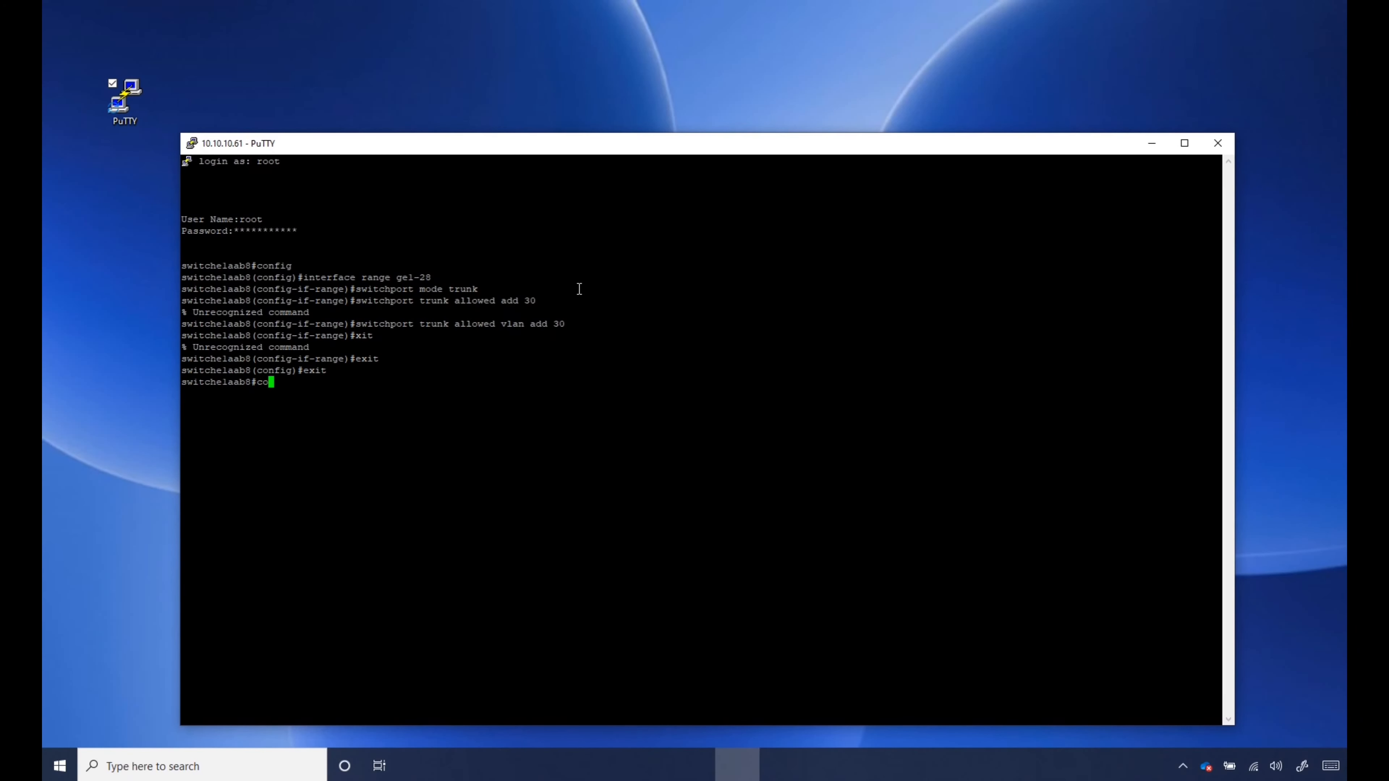
pyautogui.write('py')
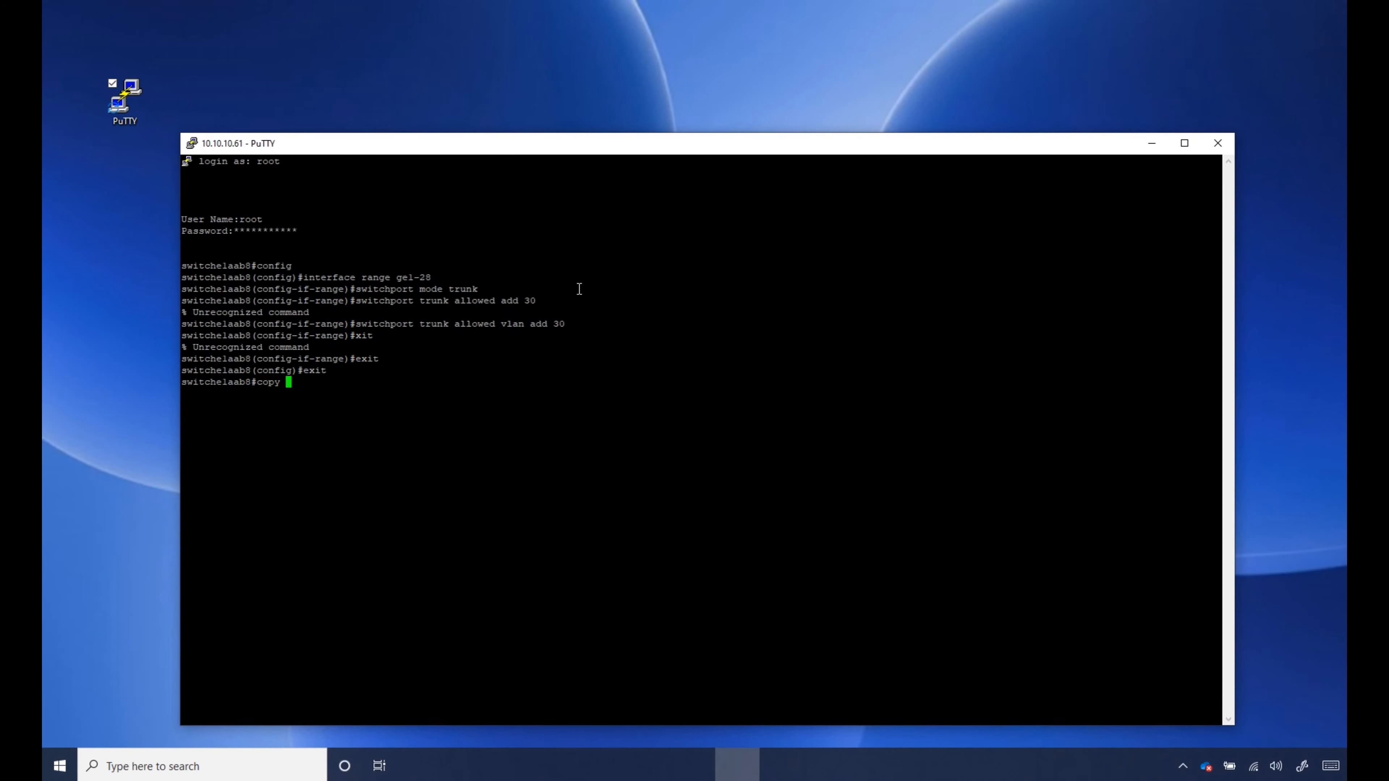
pyautogui.write('running-co')
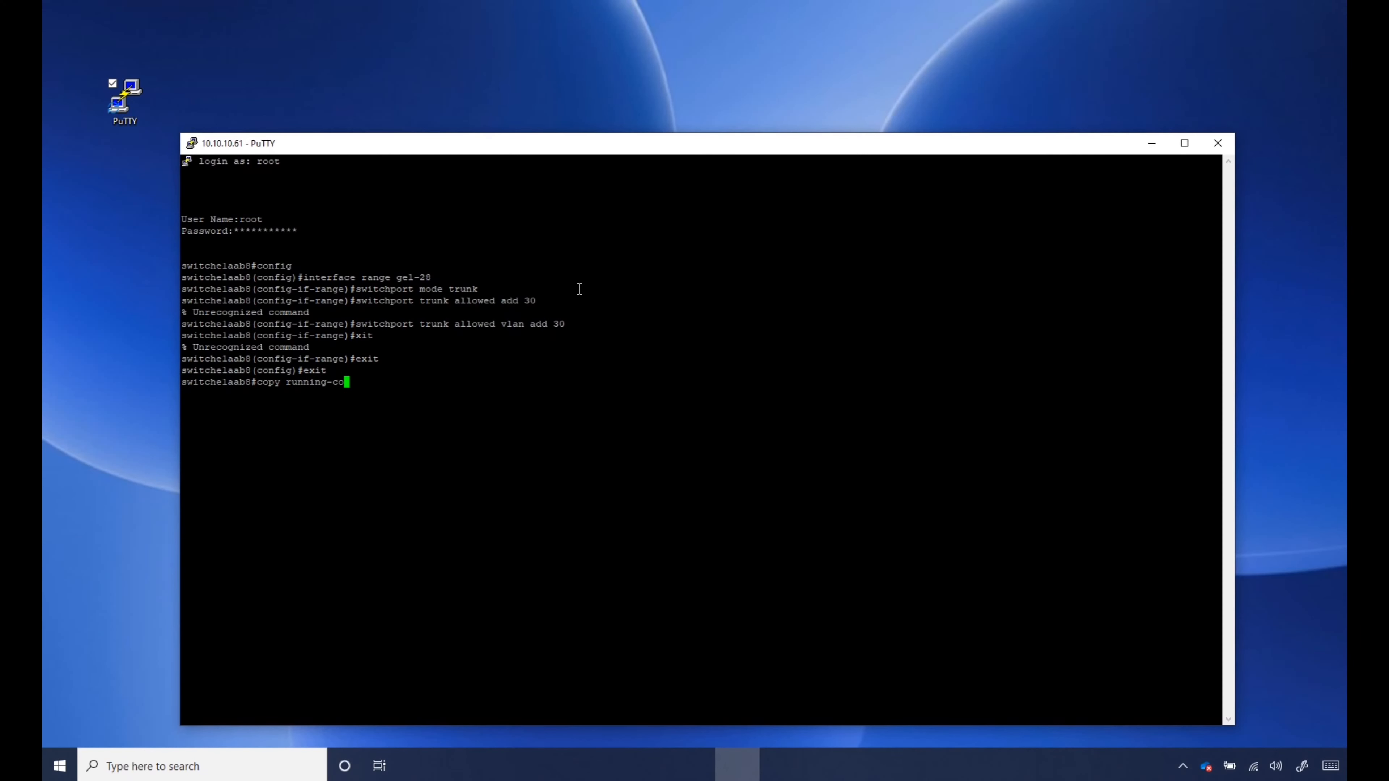
pyautogui.write('nfig star')
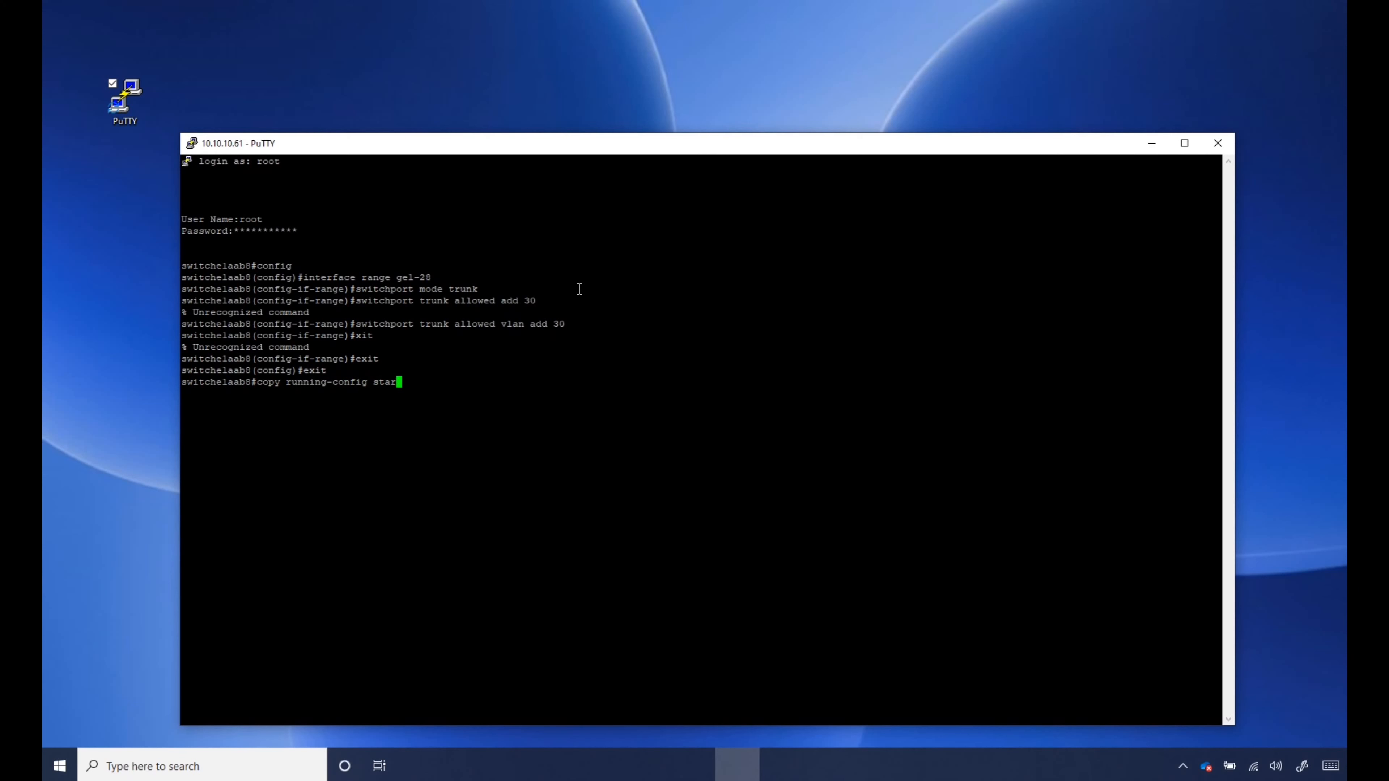
pyautogui.write('tup-config')
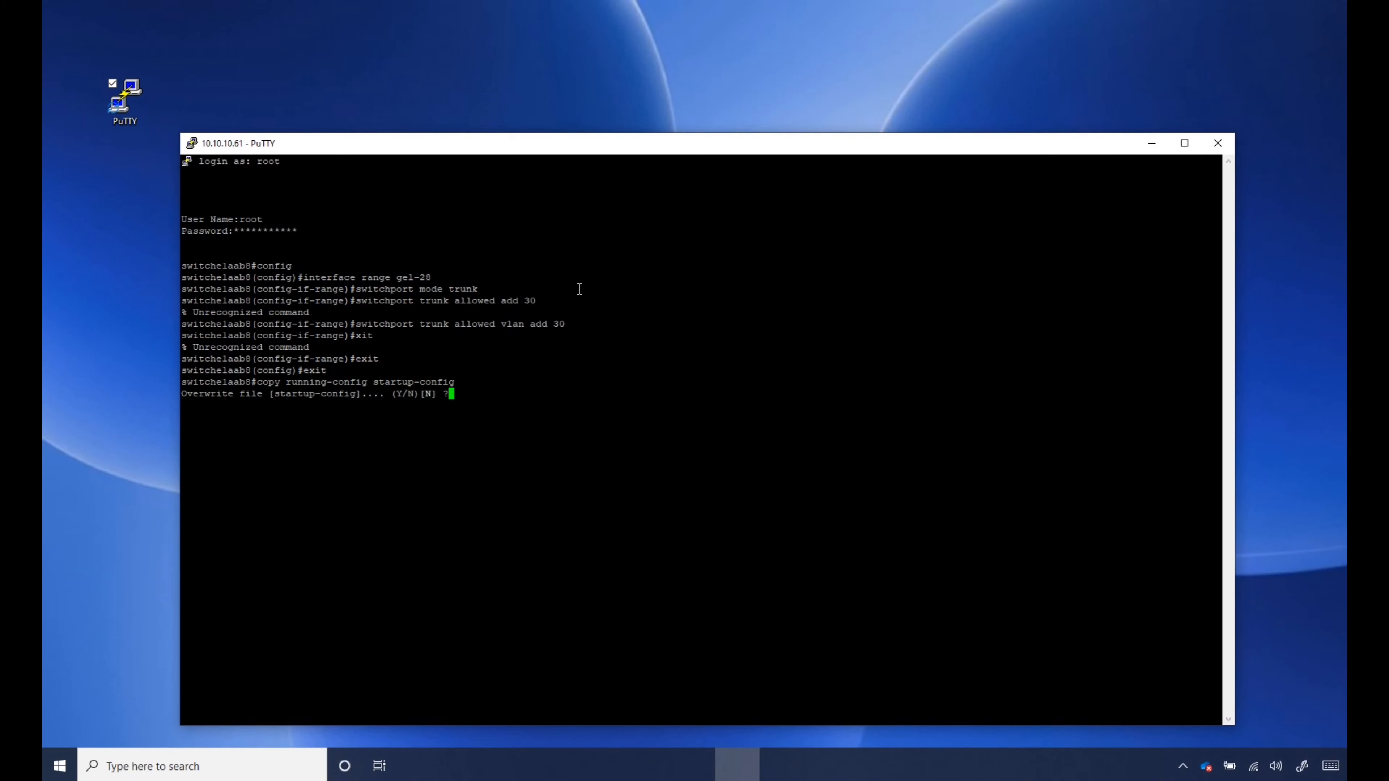
pyautogui.write('Y')
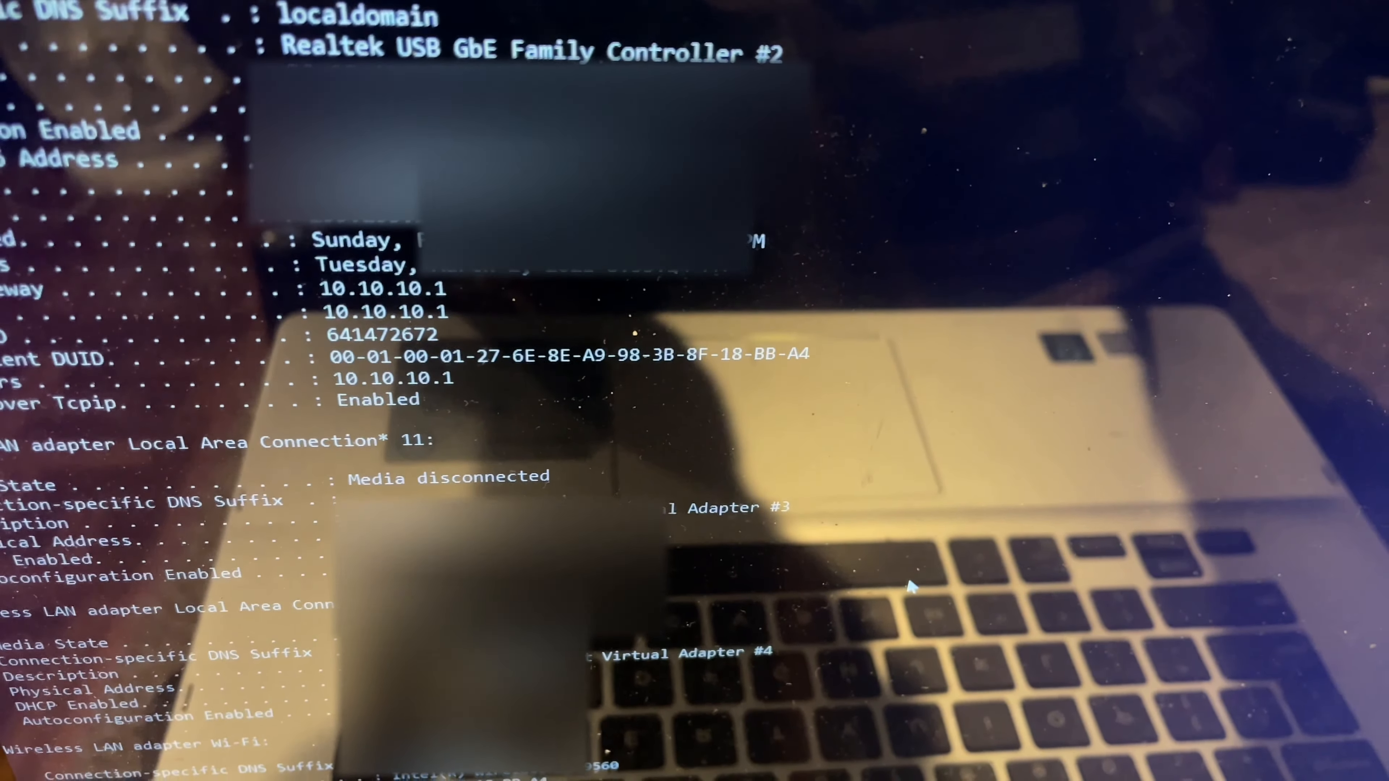
# - Scroll the ipconfig /all output to the Wi-Fi Direct and Wi-Fi adapter entries
pyautogui.scroll(-3)
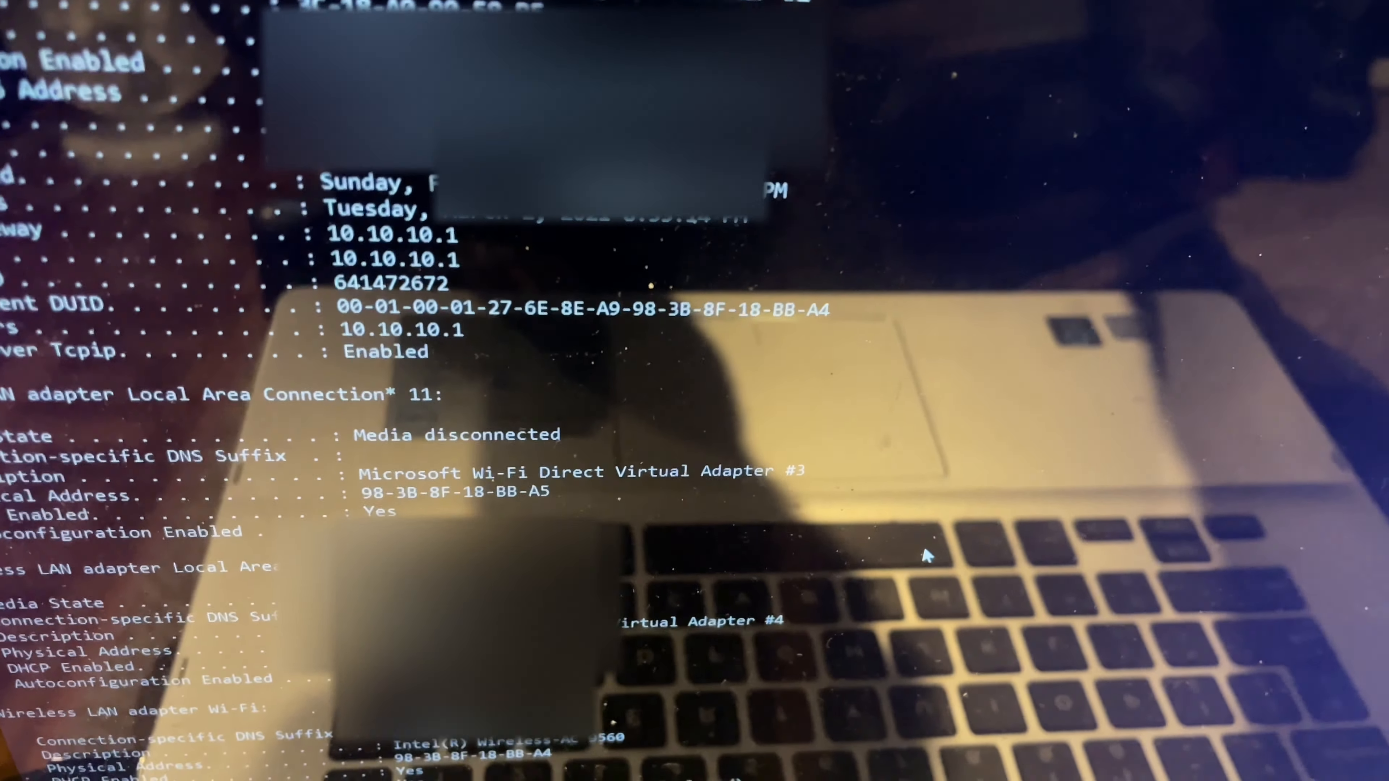